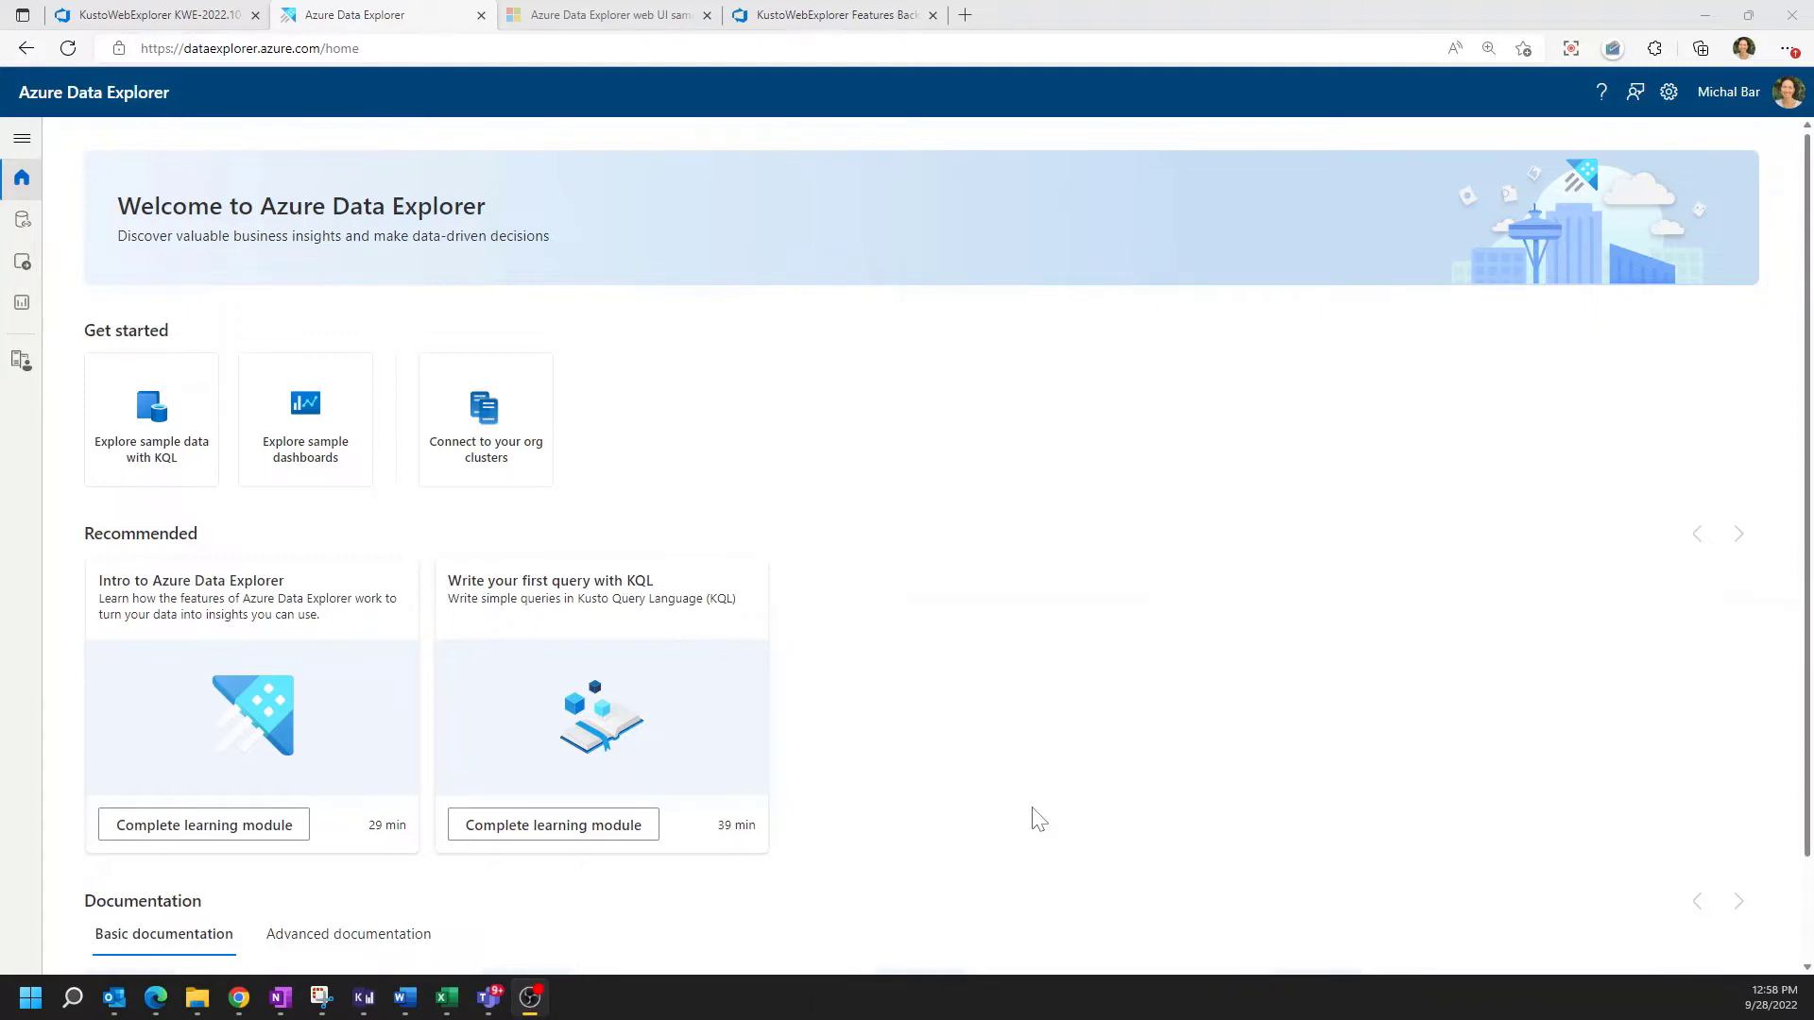
mouse_move(196, 496)
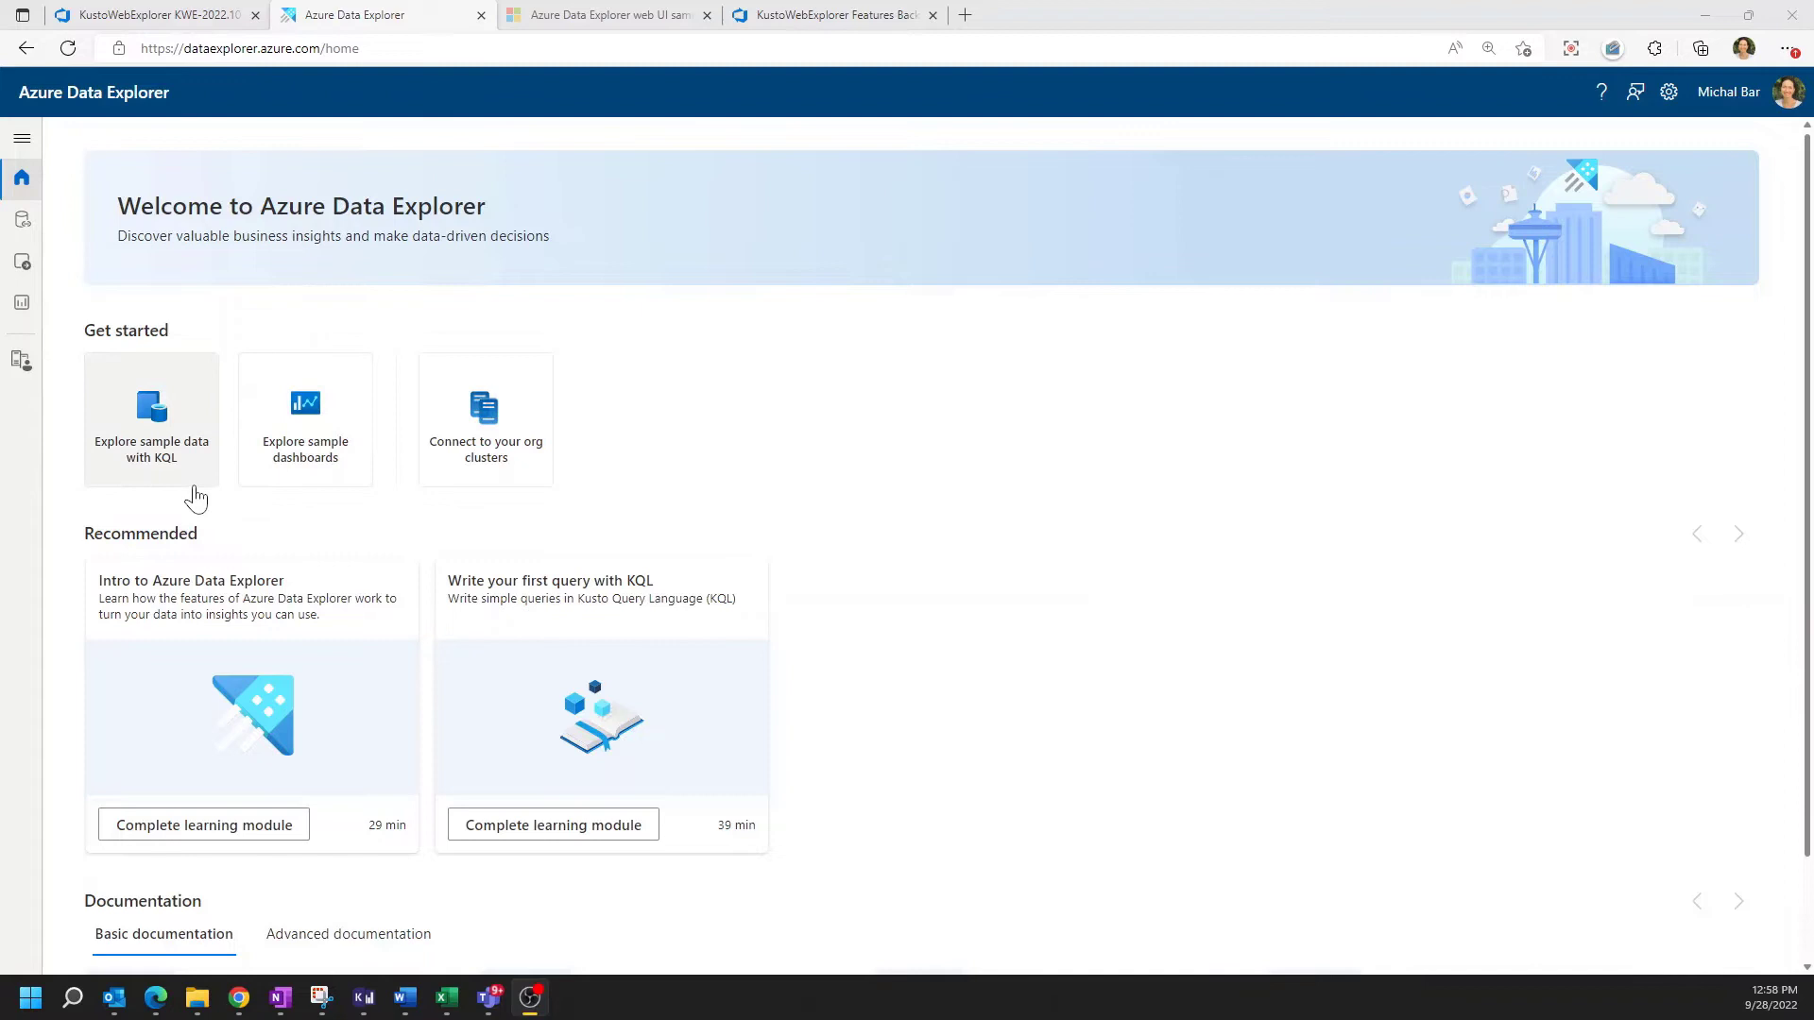
mouse_move(168, 488)
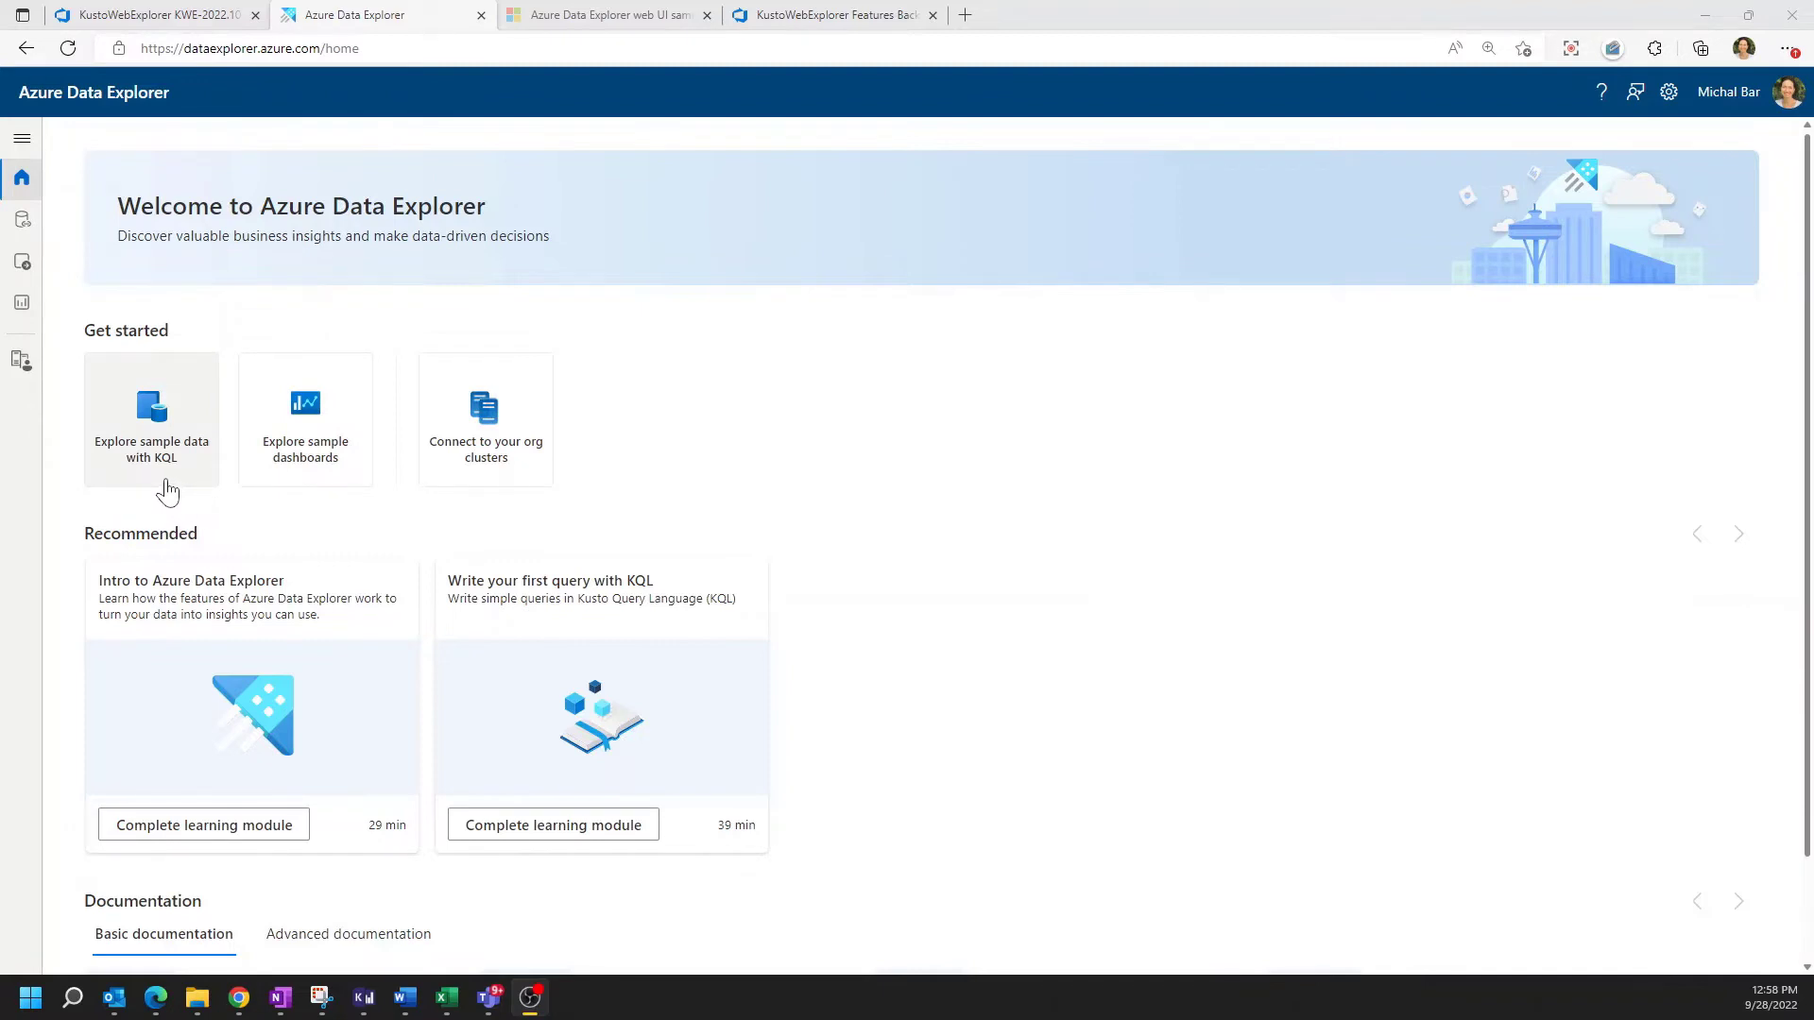
mouse_move(344, 491)
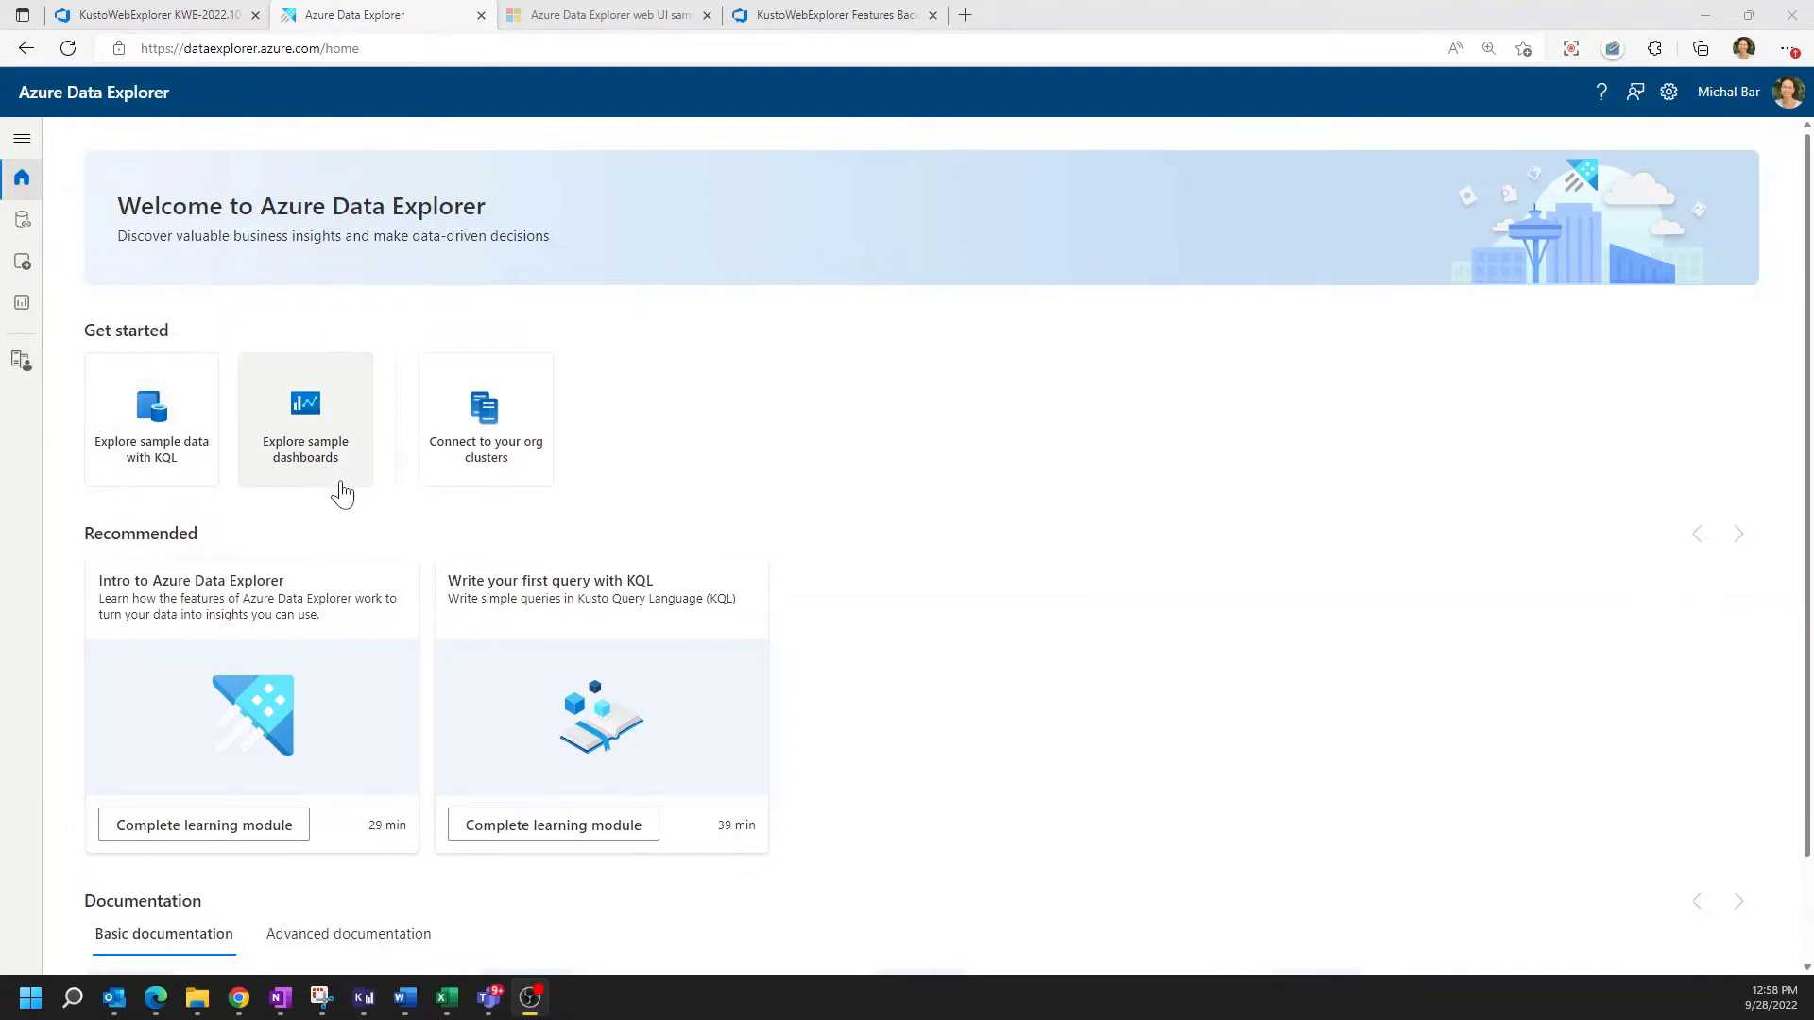
mouse_move(151, 457)
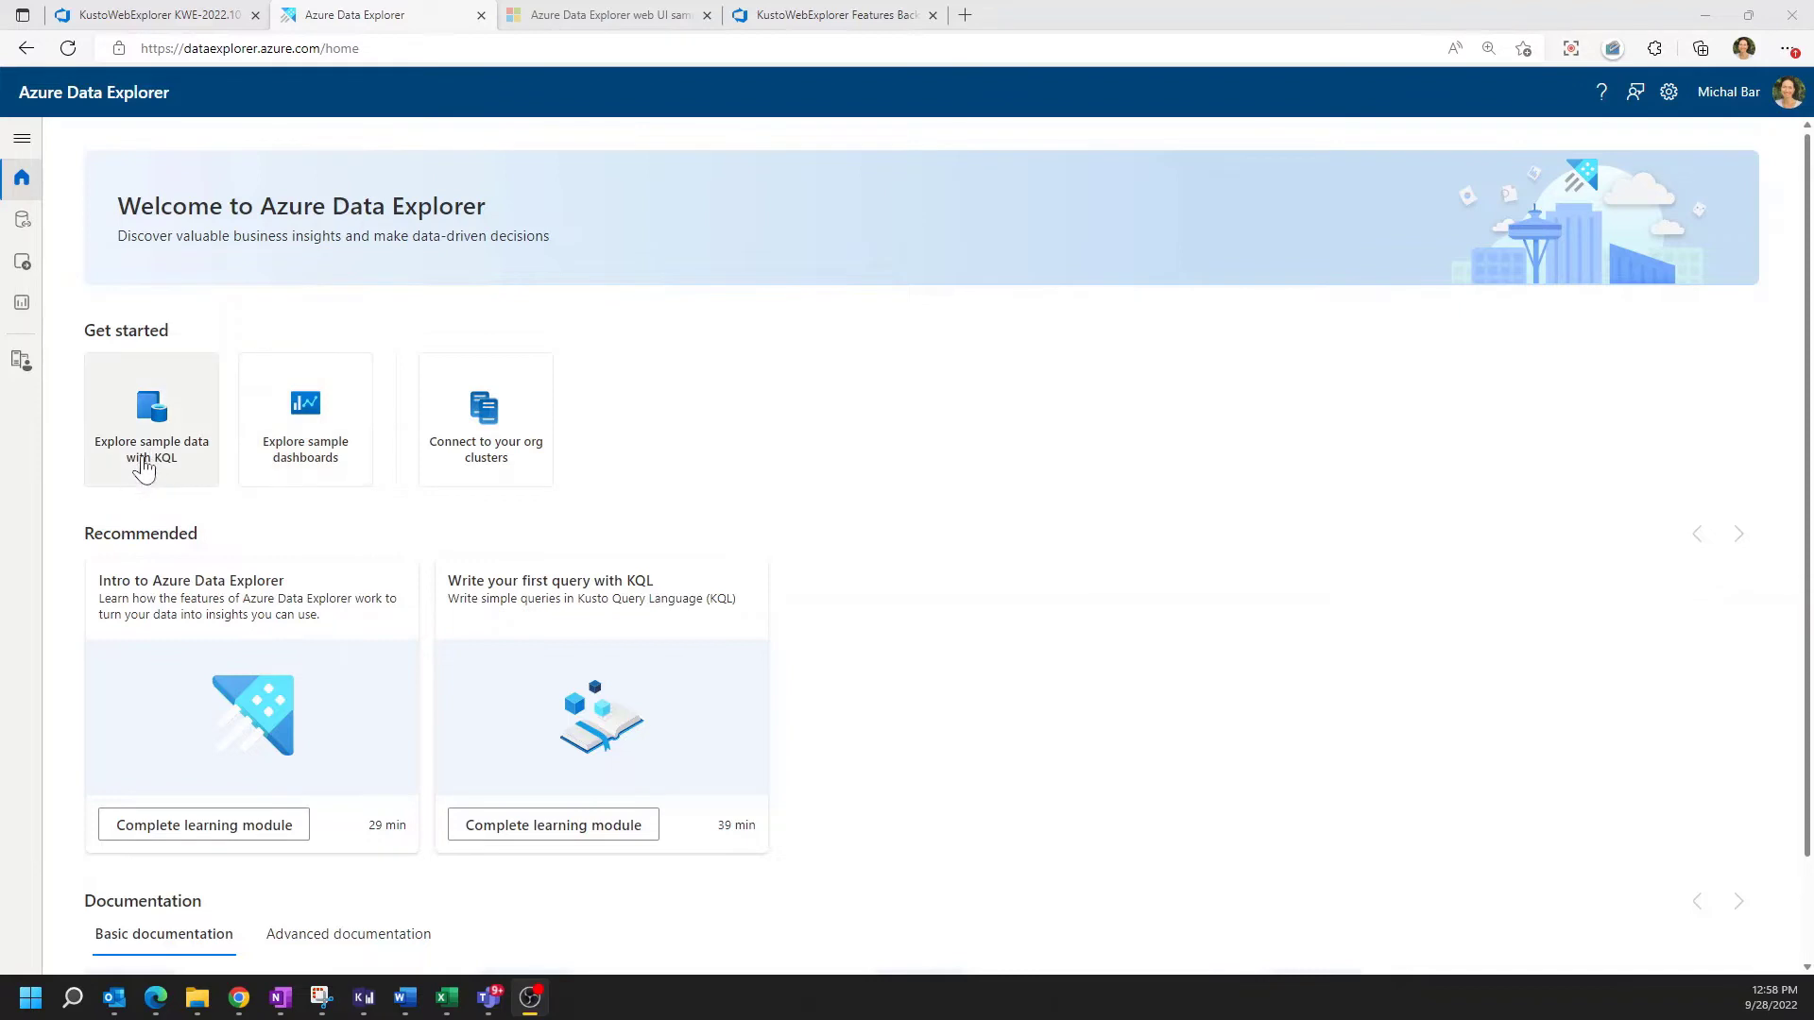
Explore the sample datasets and launch the IoT sensor telemetry tutorial
left_click(151, 419)
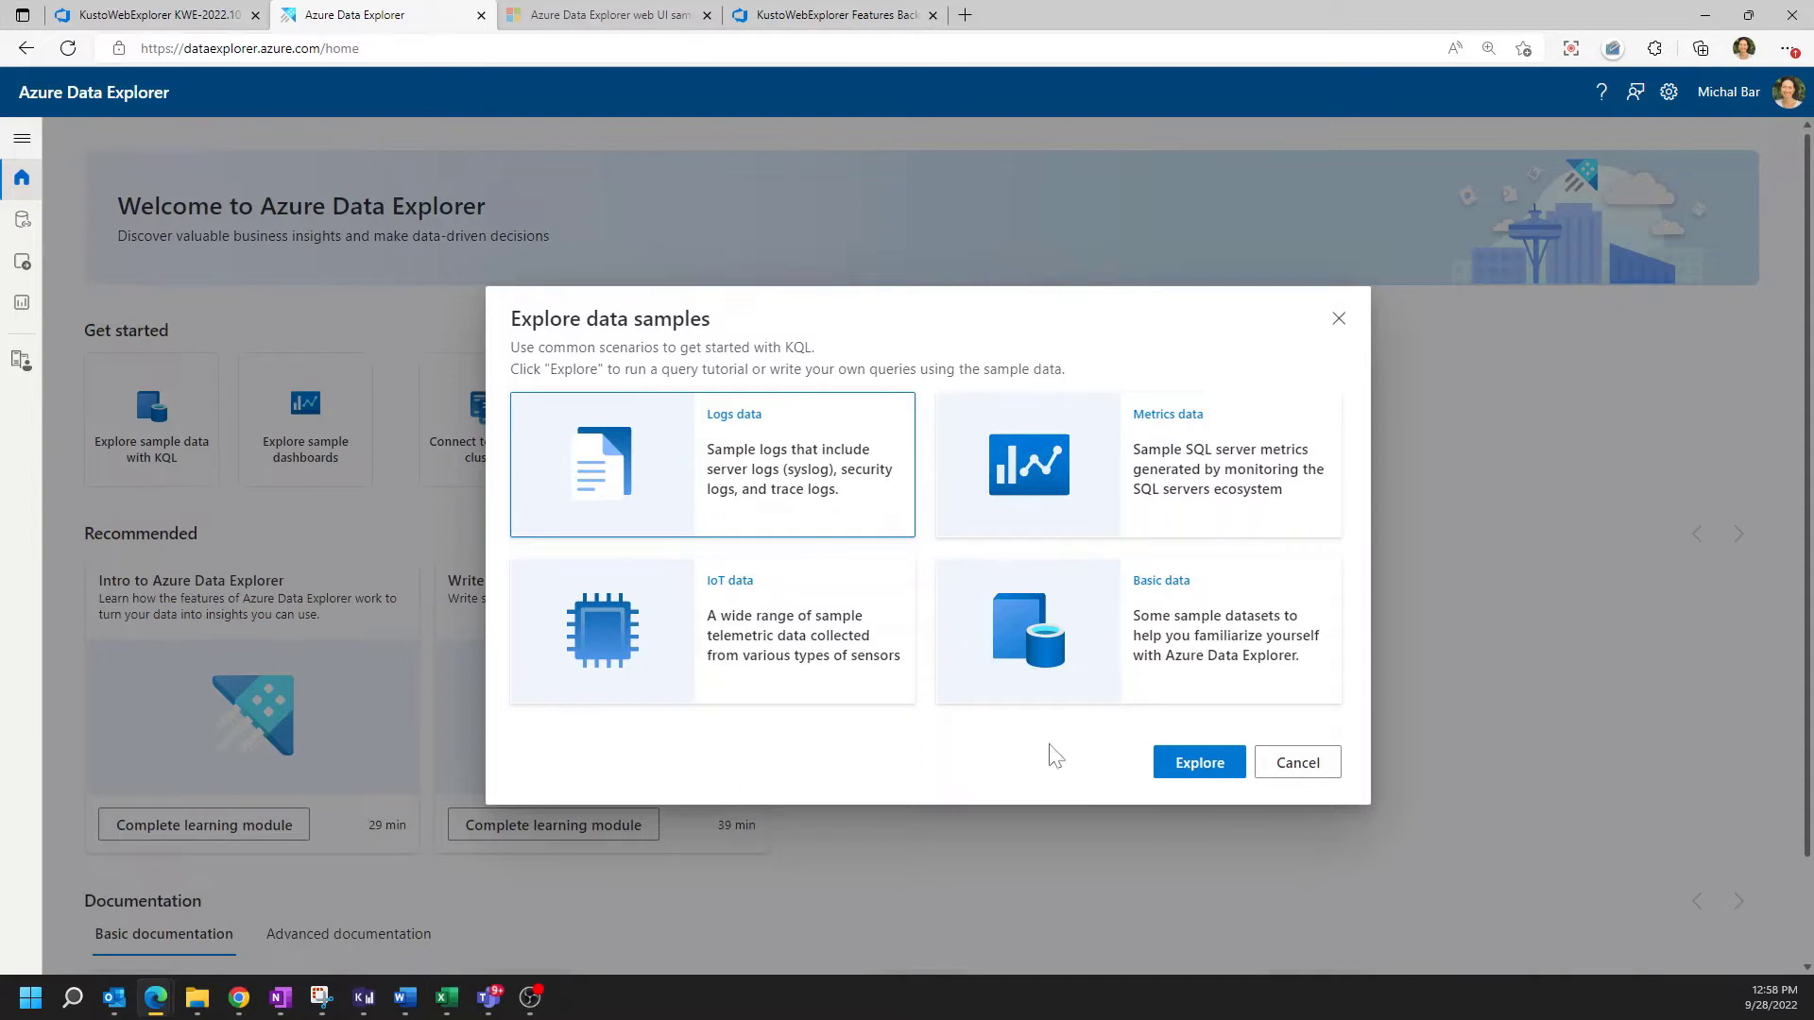
mouse_move(726, 738)
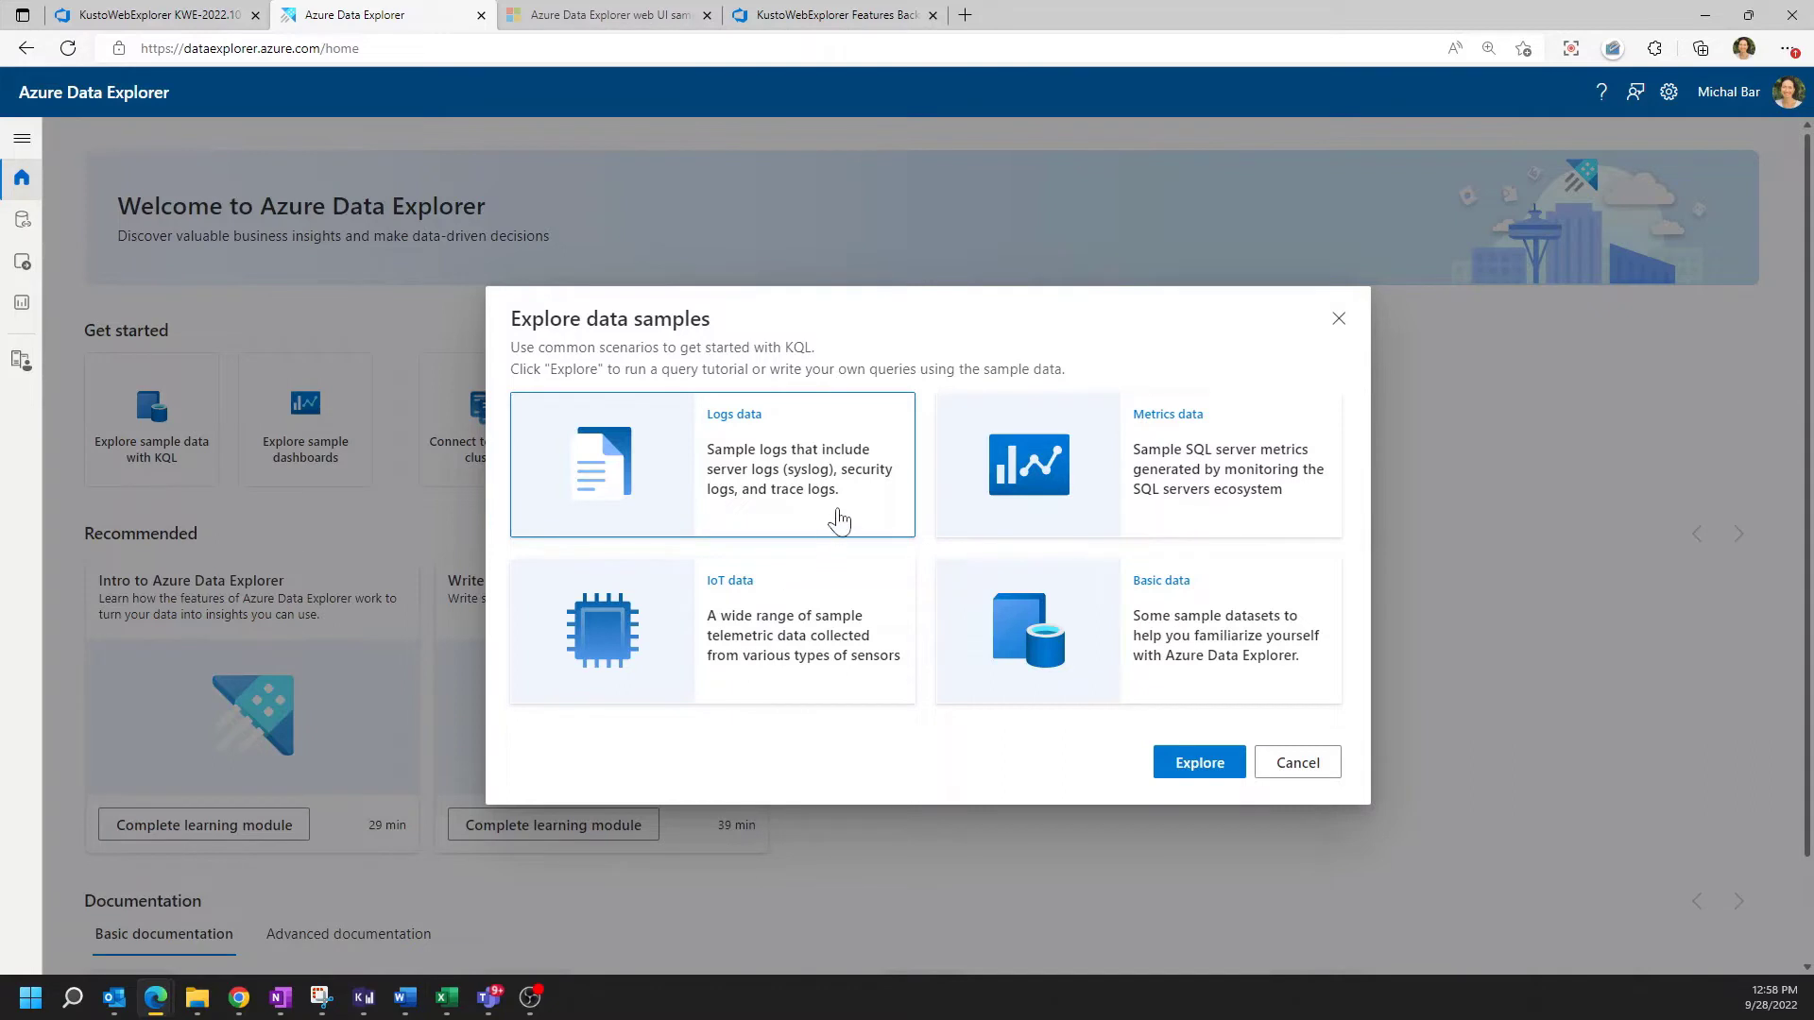
mouse_move(844, 675)
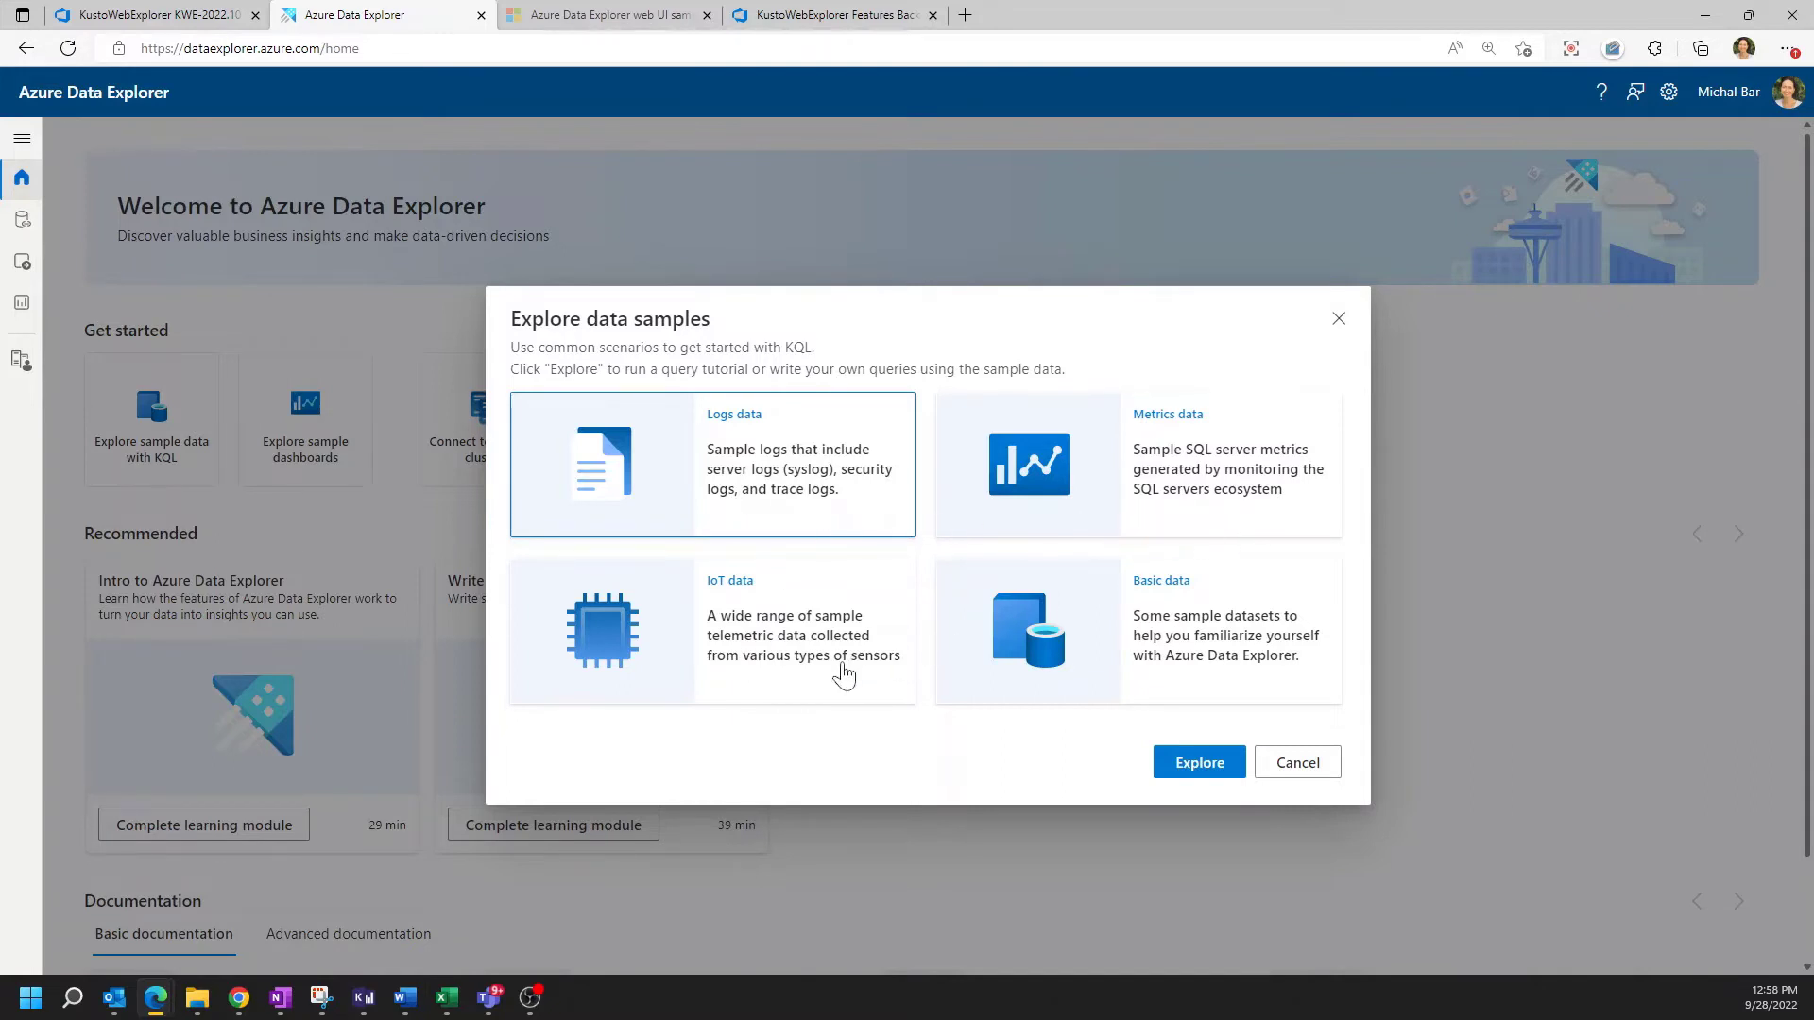
mouse_move(1265, 676)
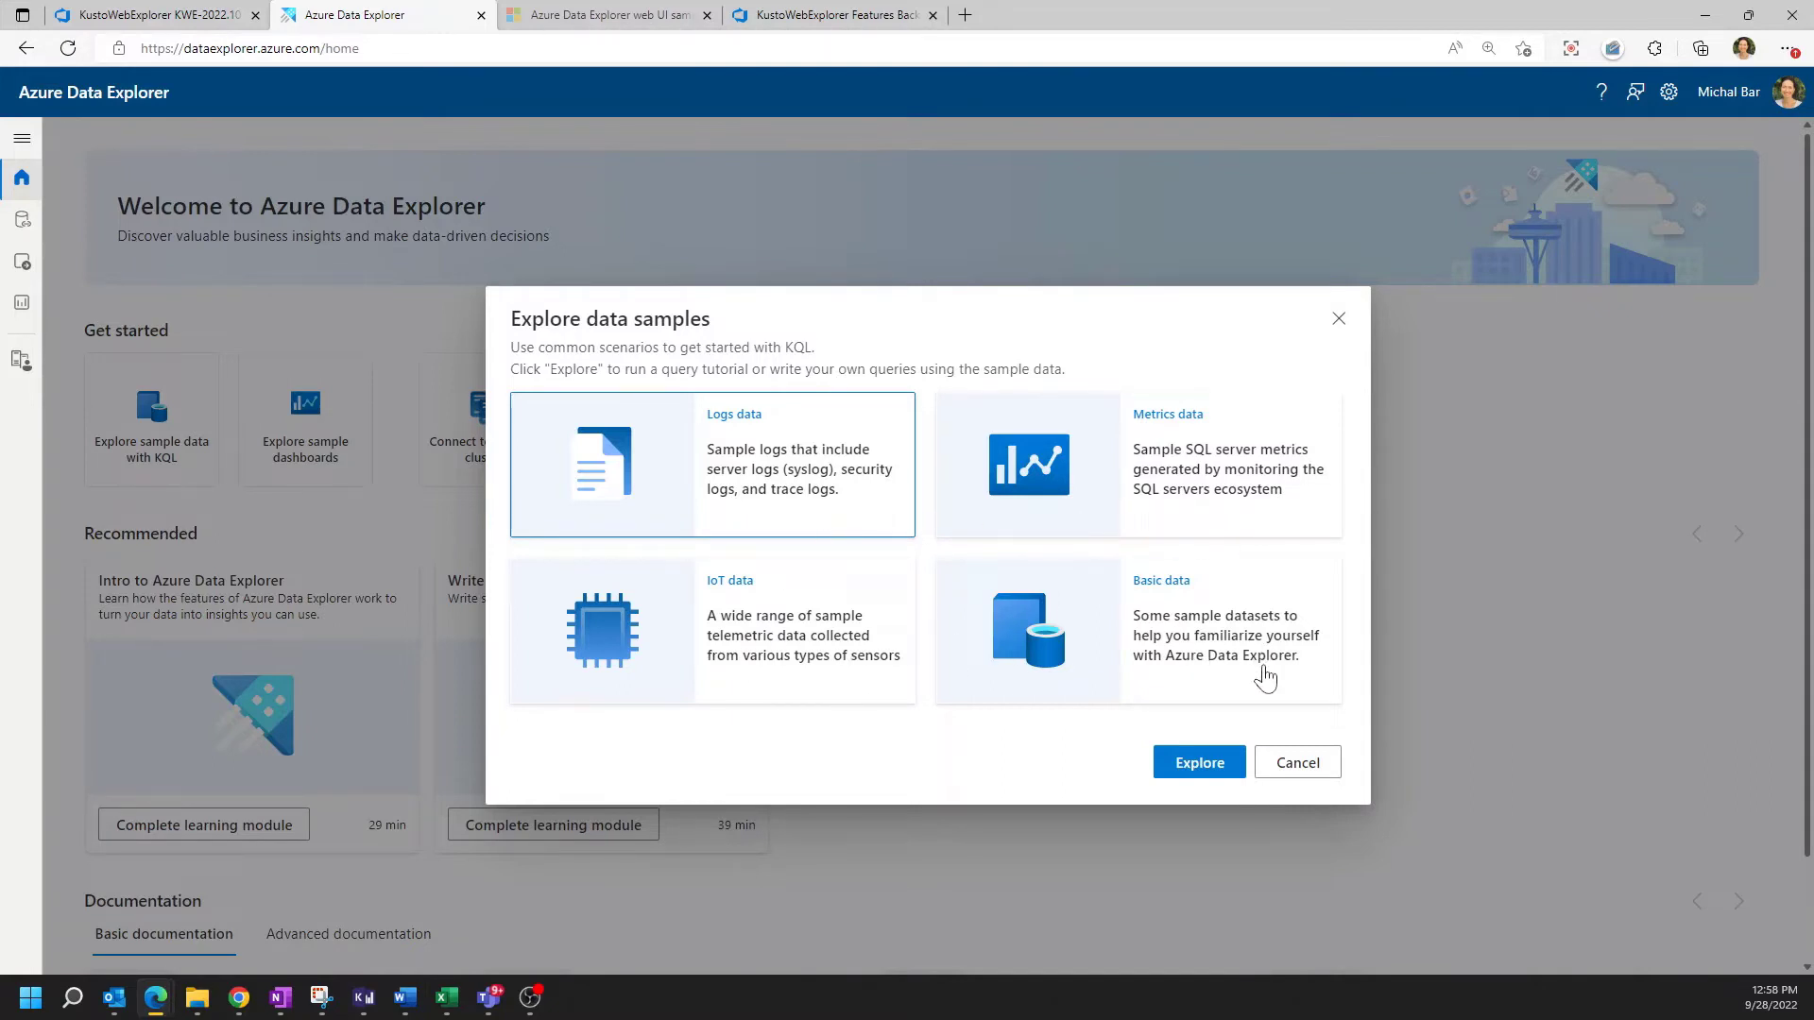
mouse_move(1305, 687)
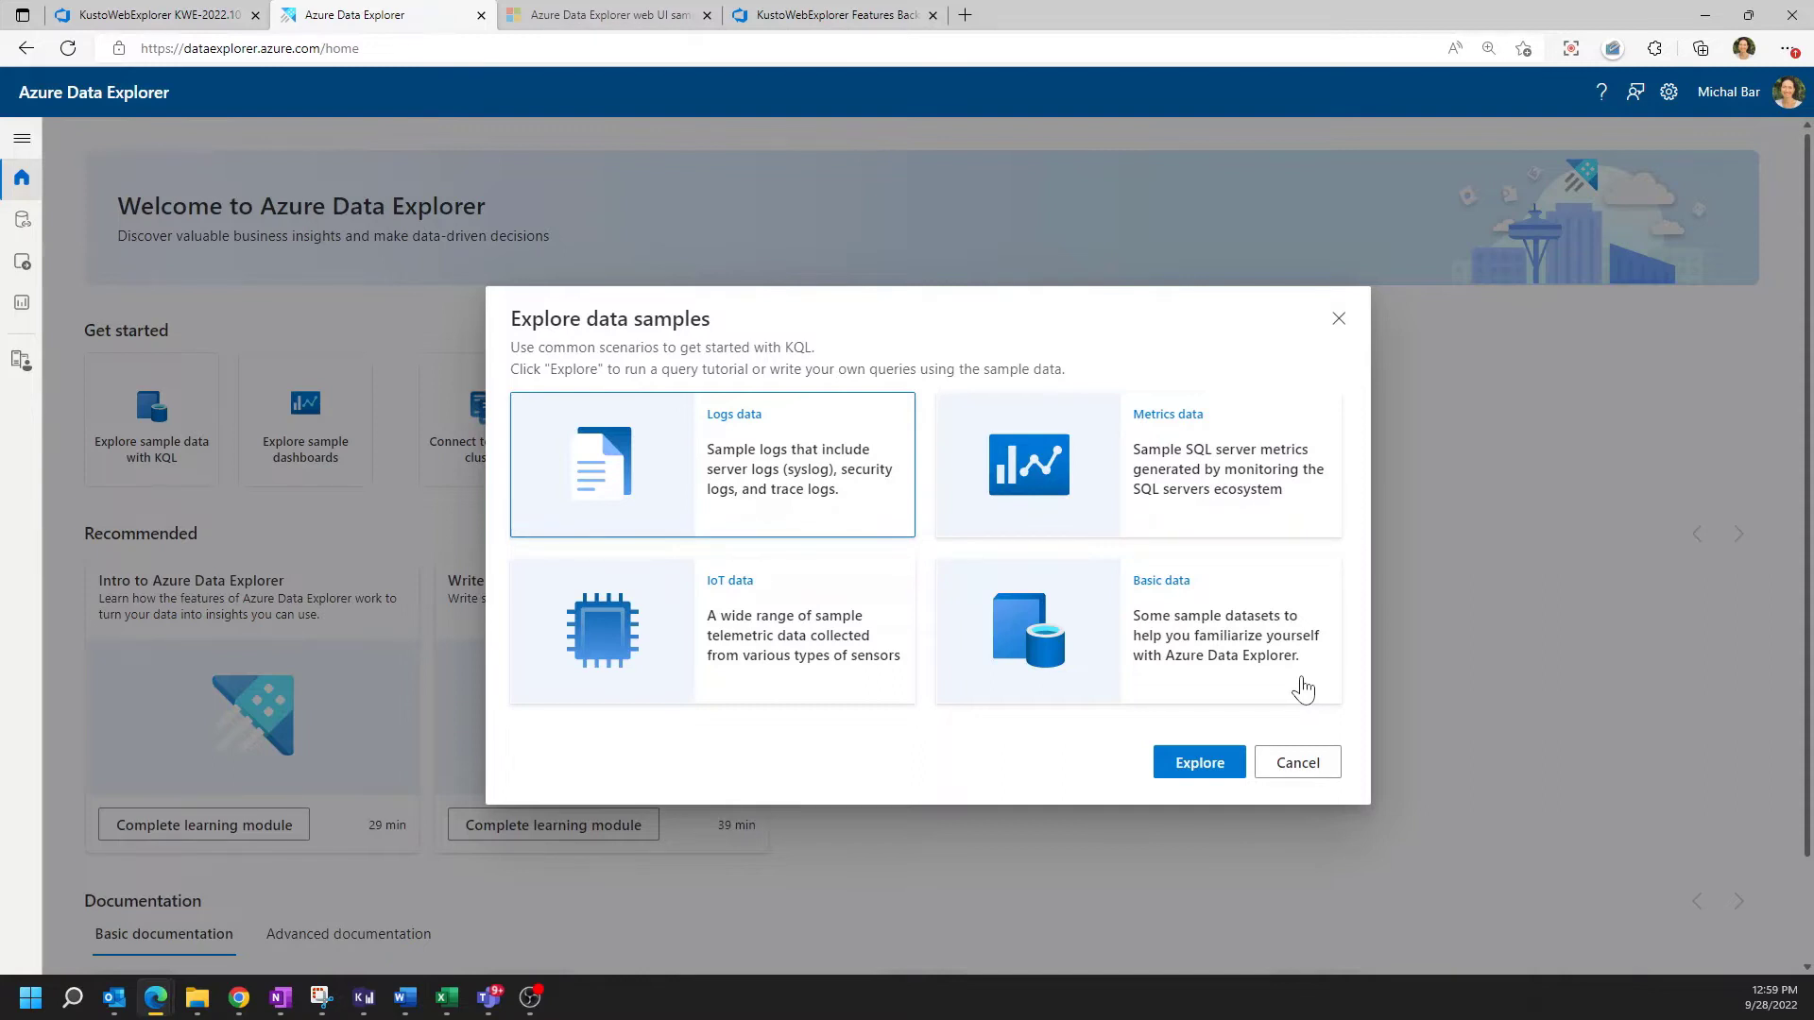
mouse_move(780, 680)
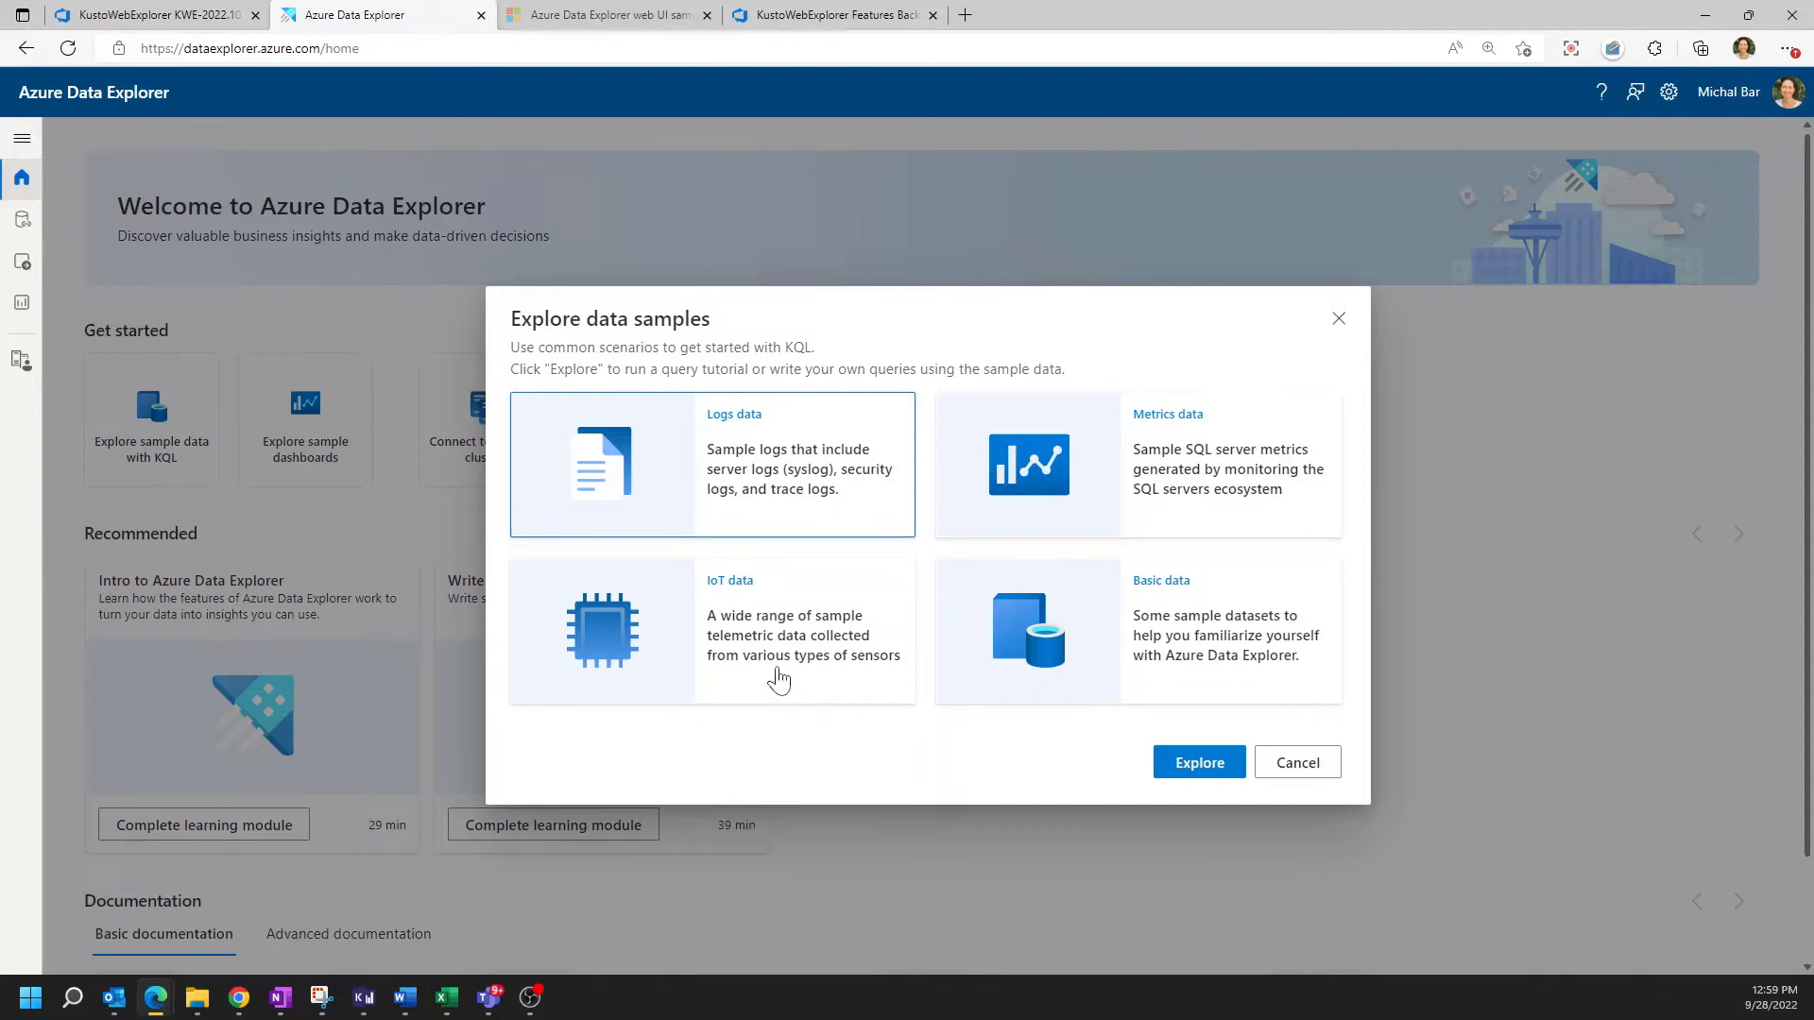
left_click(710, 631)
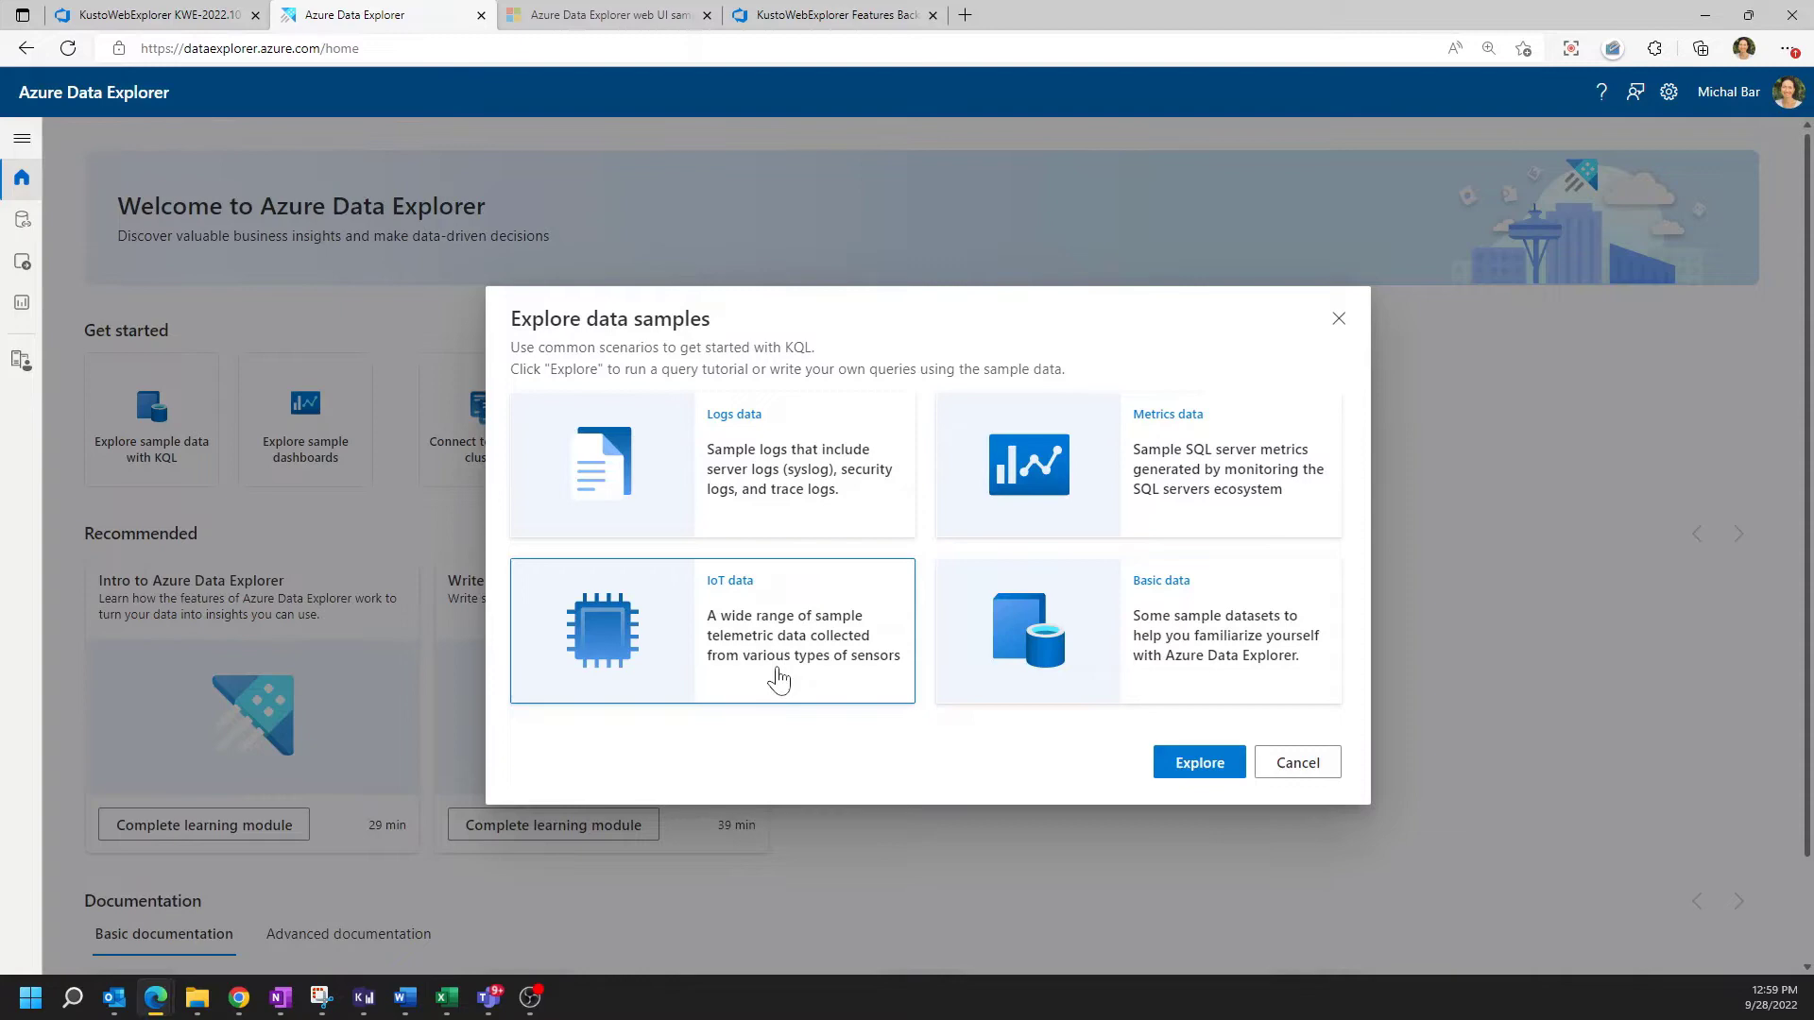
mouse_move(1198, 761)
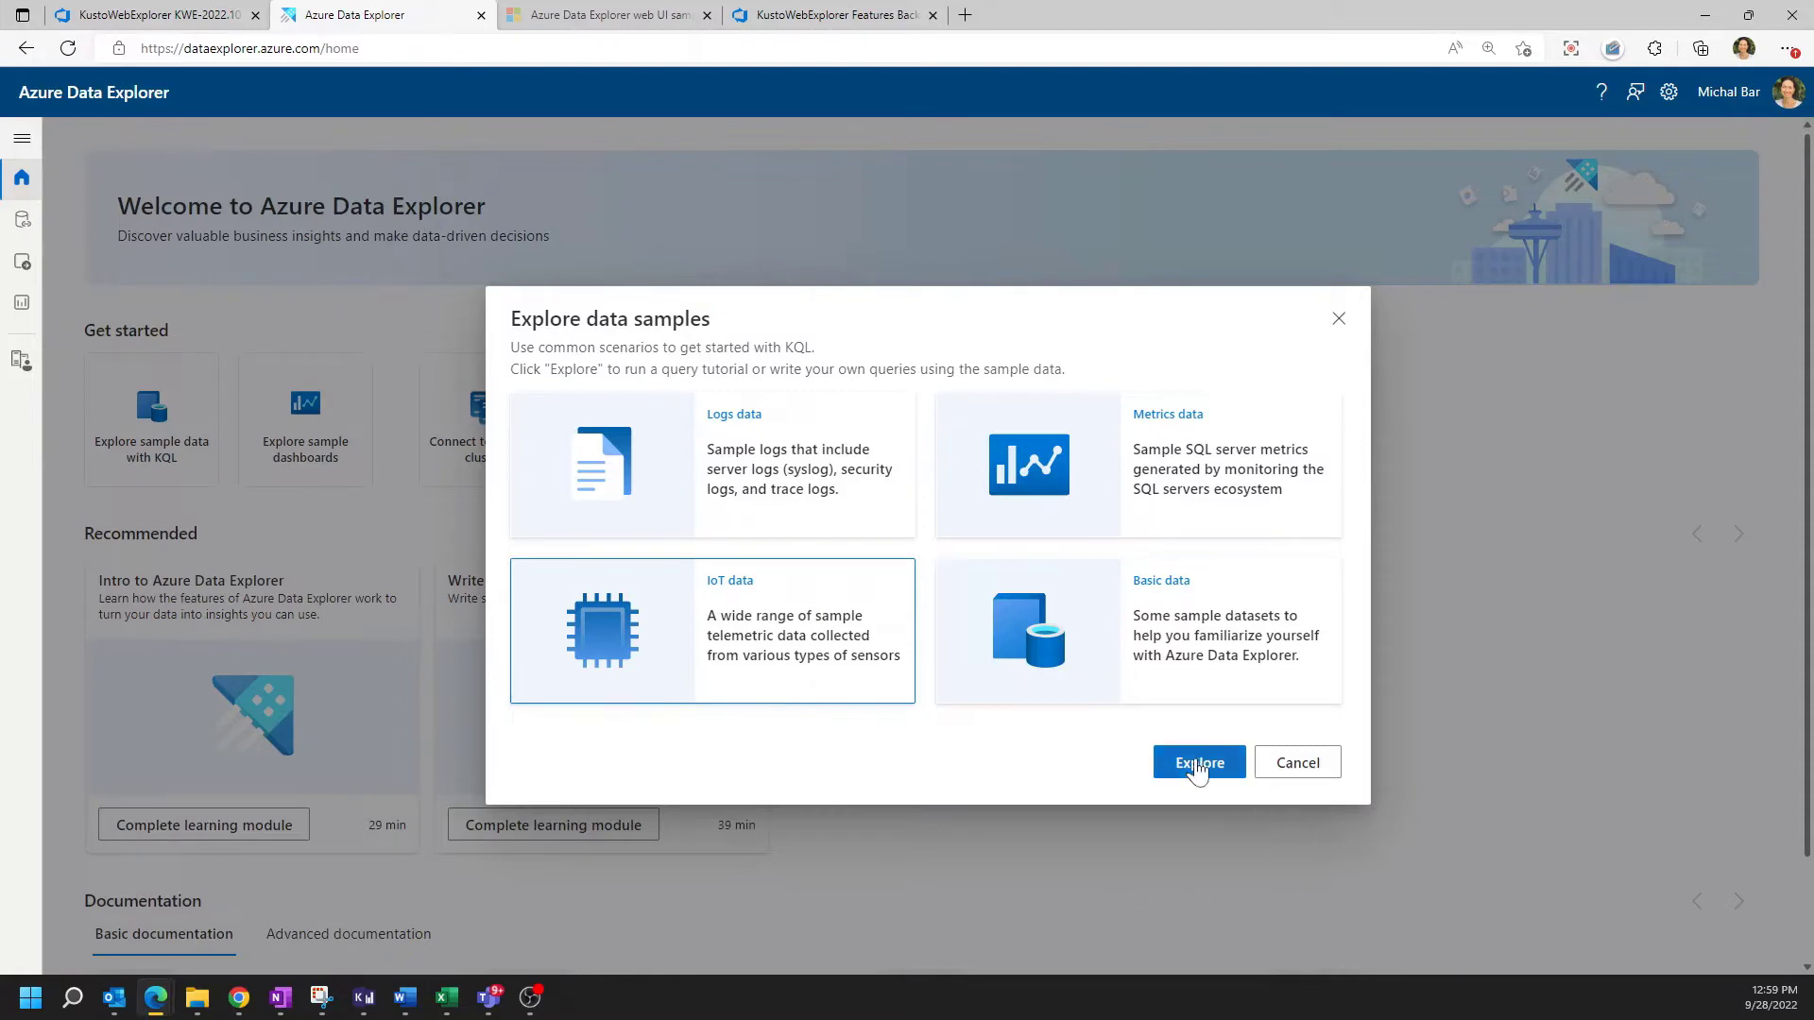
left_click(1198, 761)
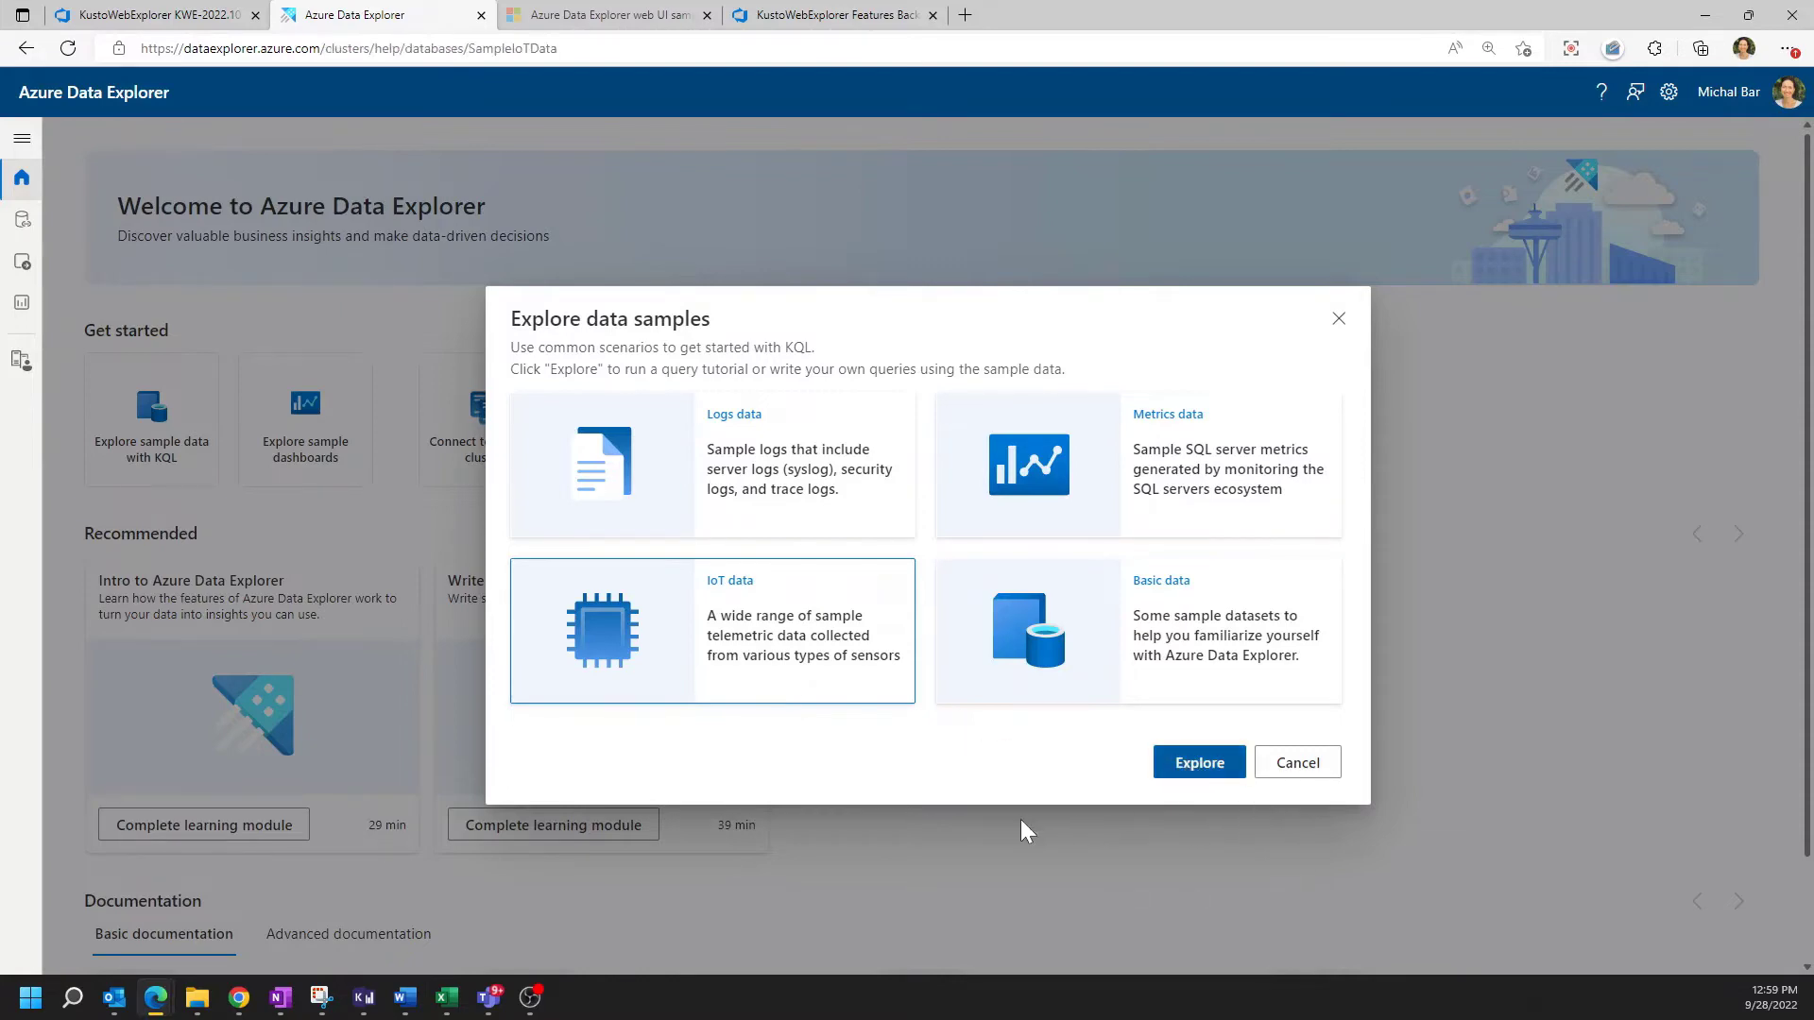
Expand the SampleIoTData database to reveal its functions, materialized views and sensor tables
left_click(1197, 761)
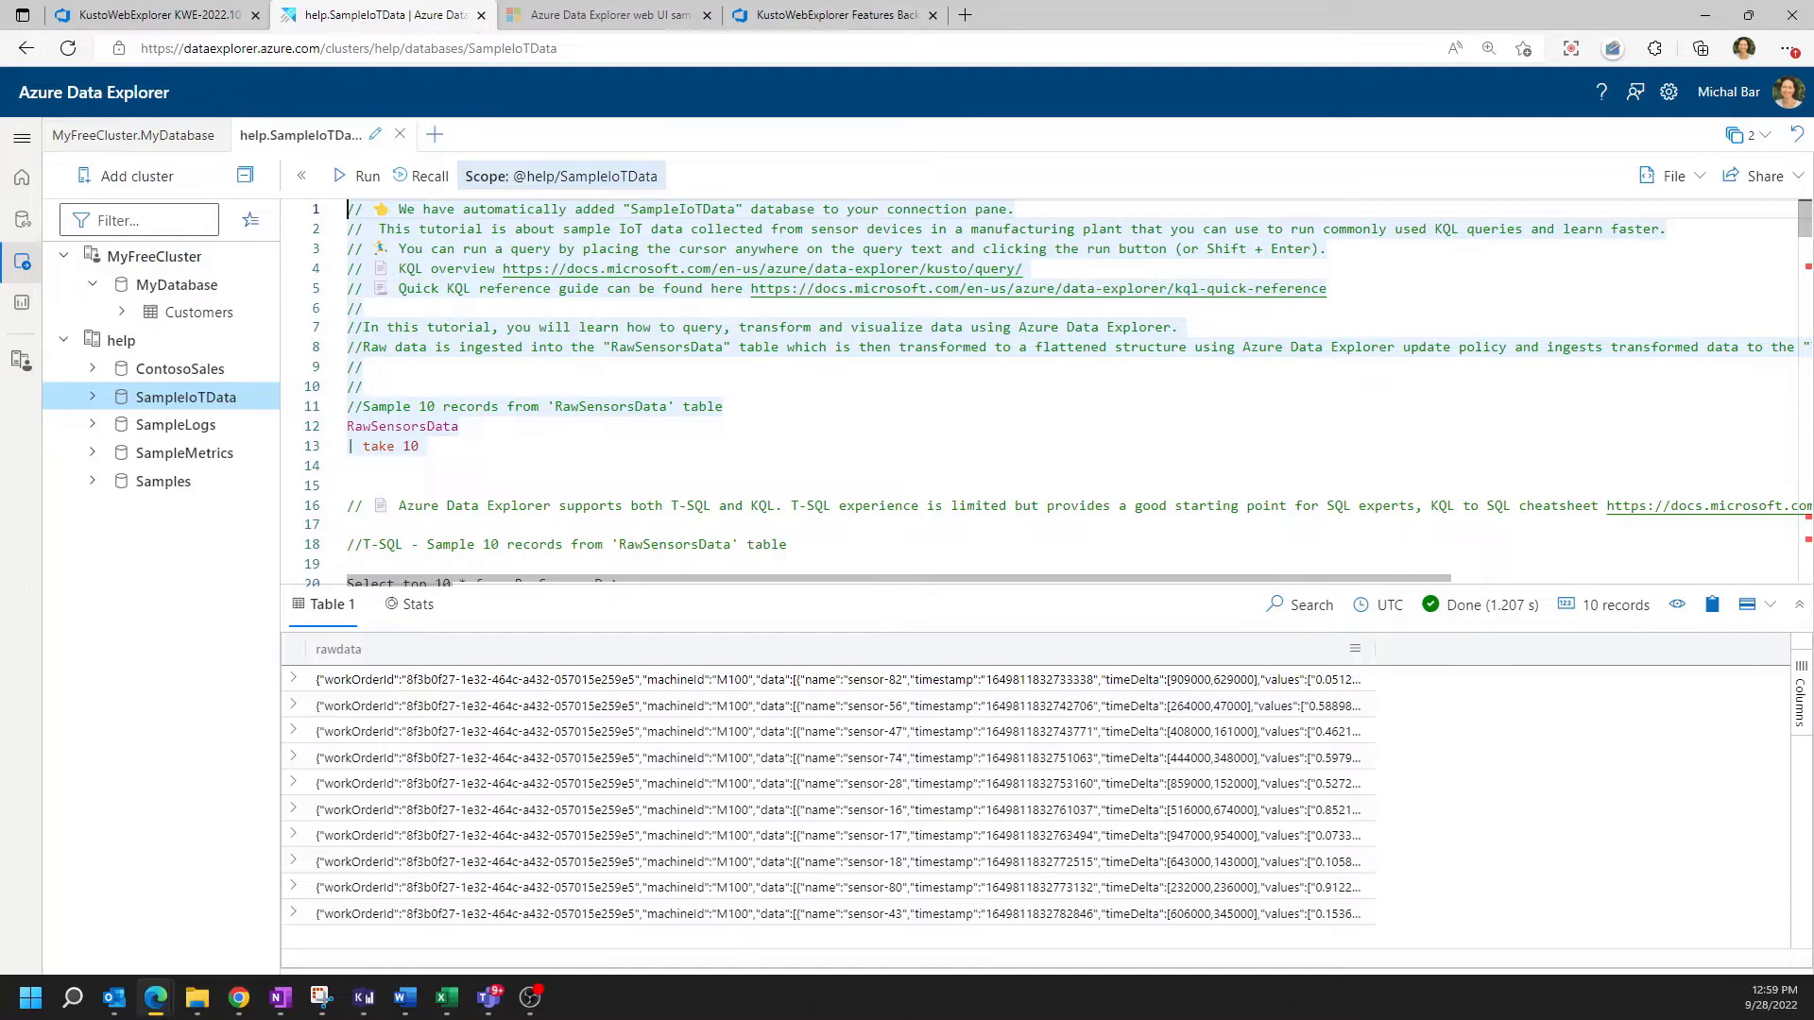
mouse_move(121, 340)
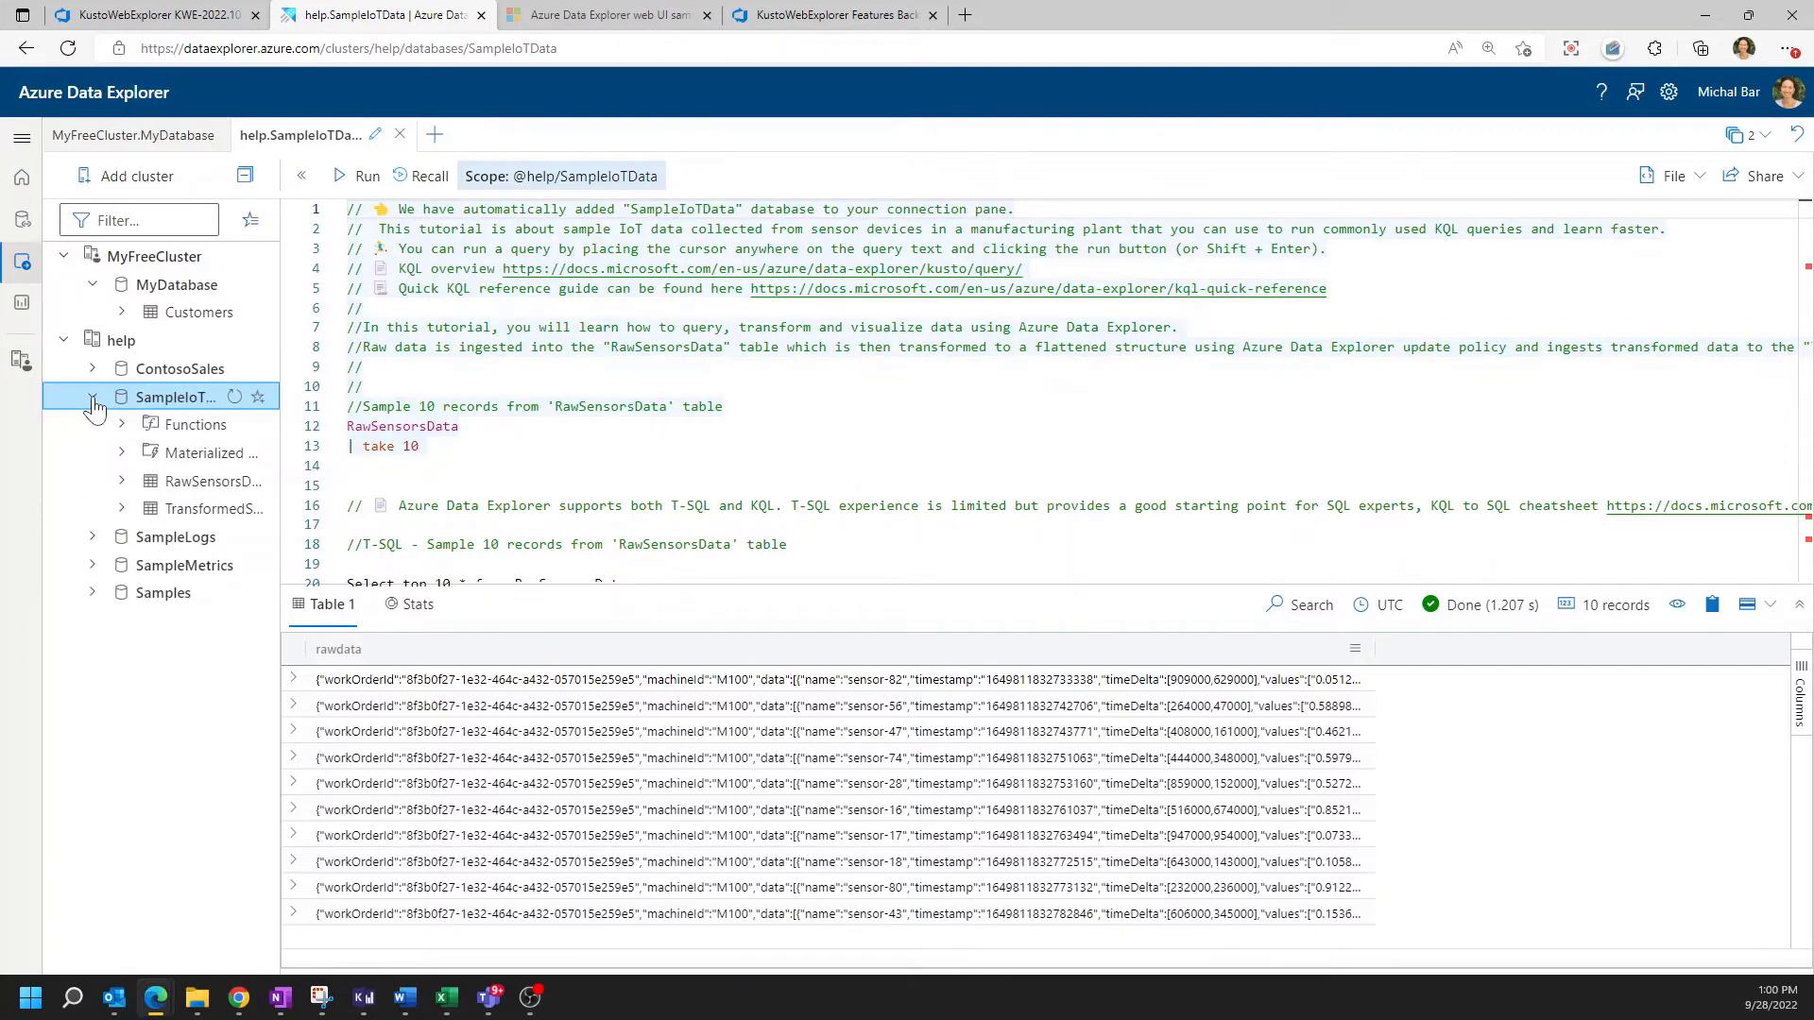
left_click(92, 404)
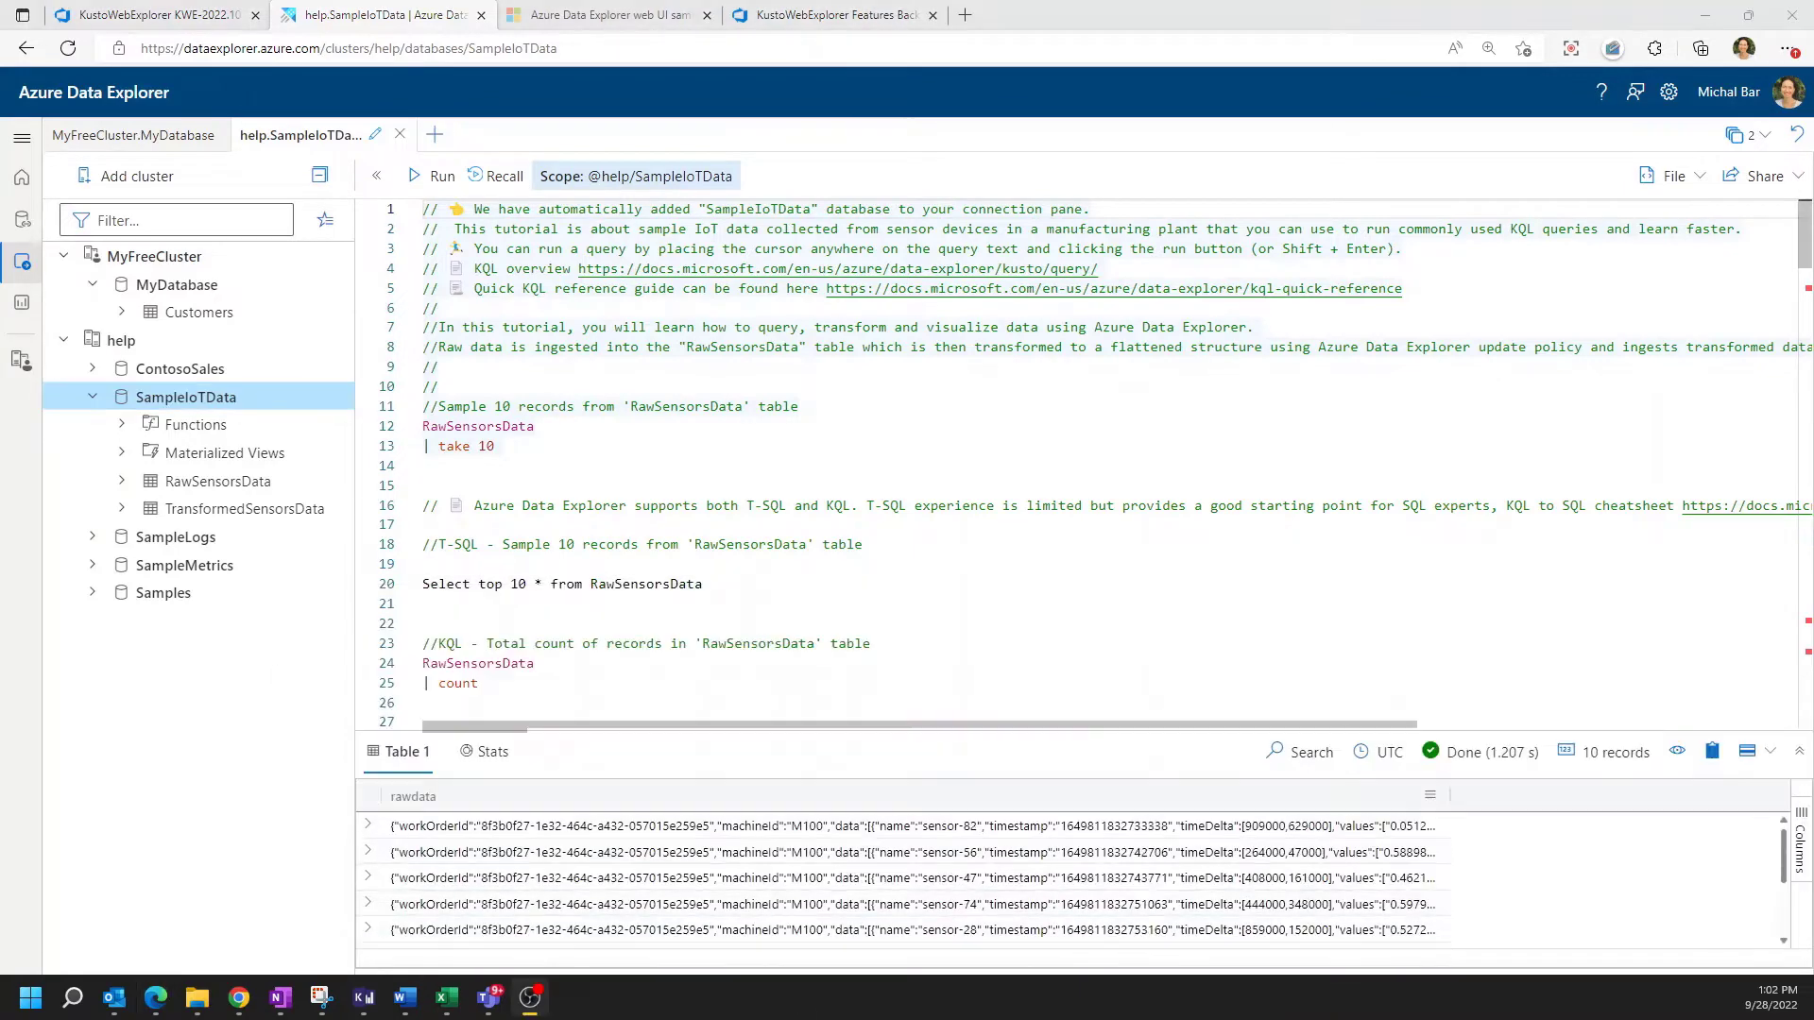
scroll("down", 3)
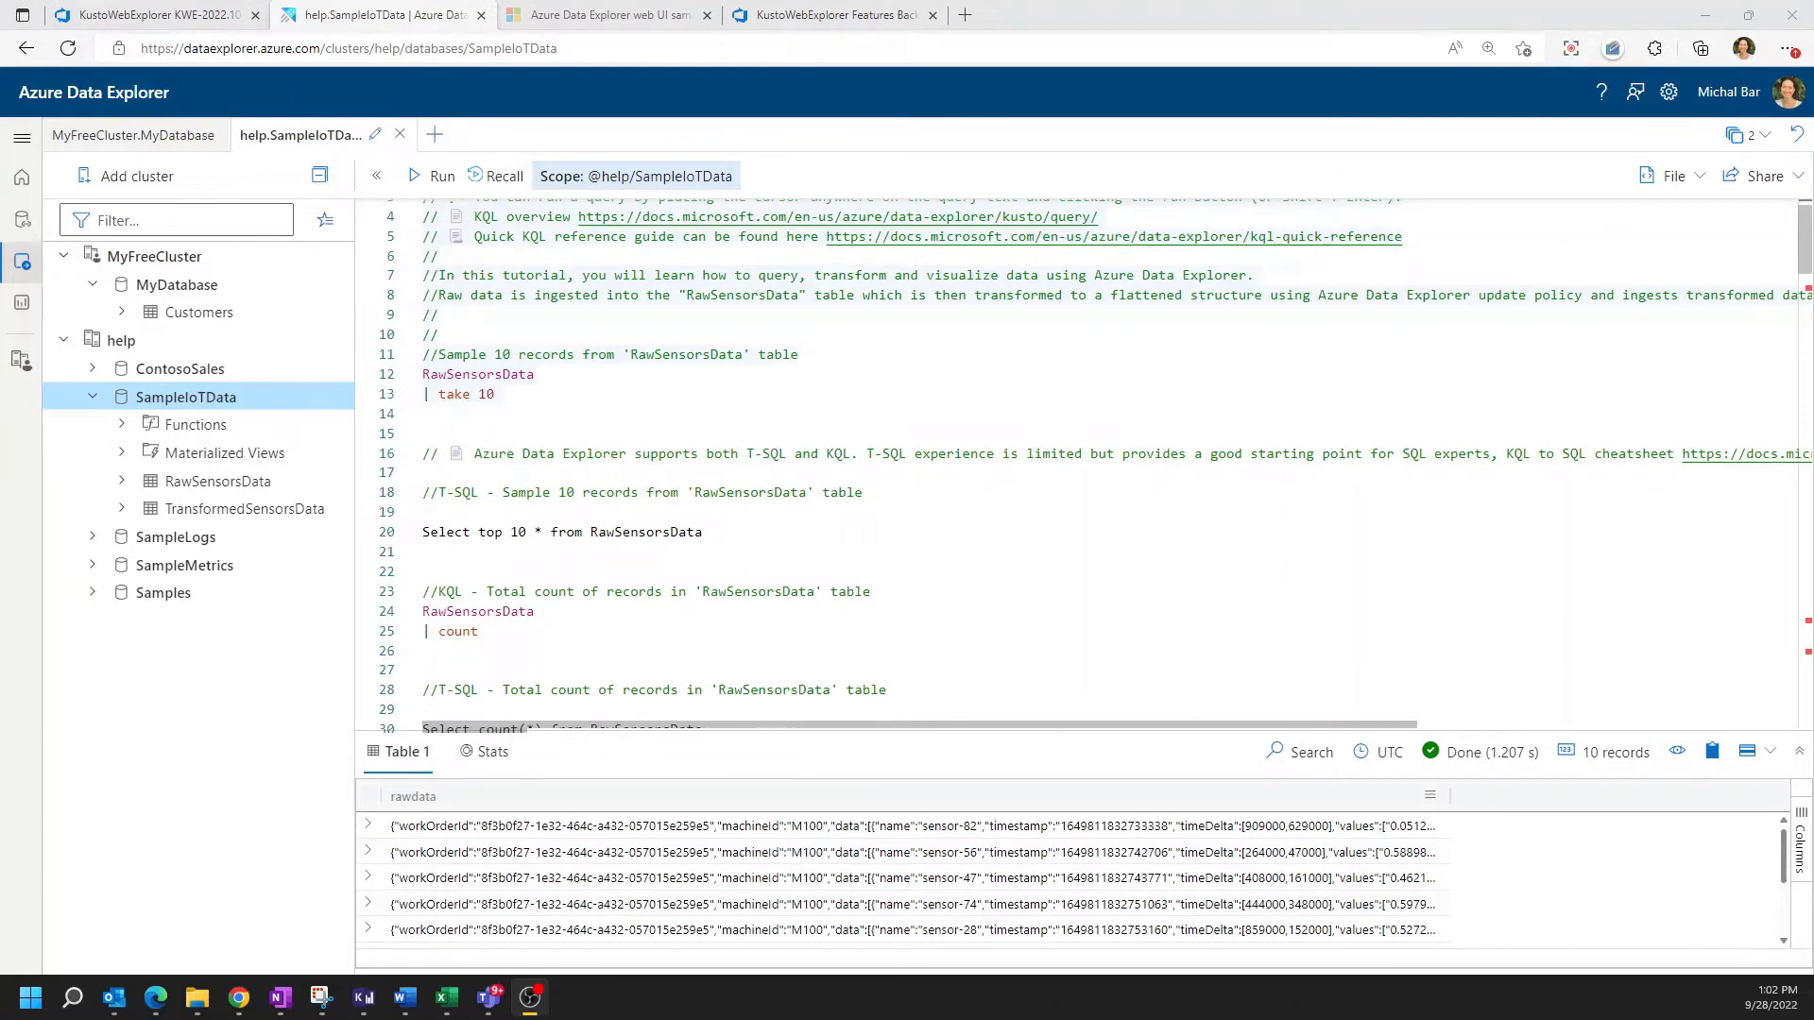
scroll("down", 3)
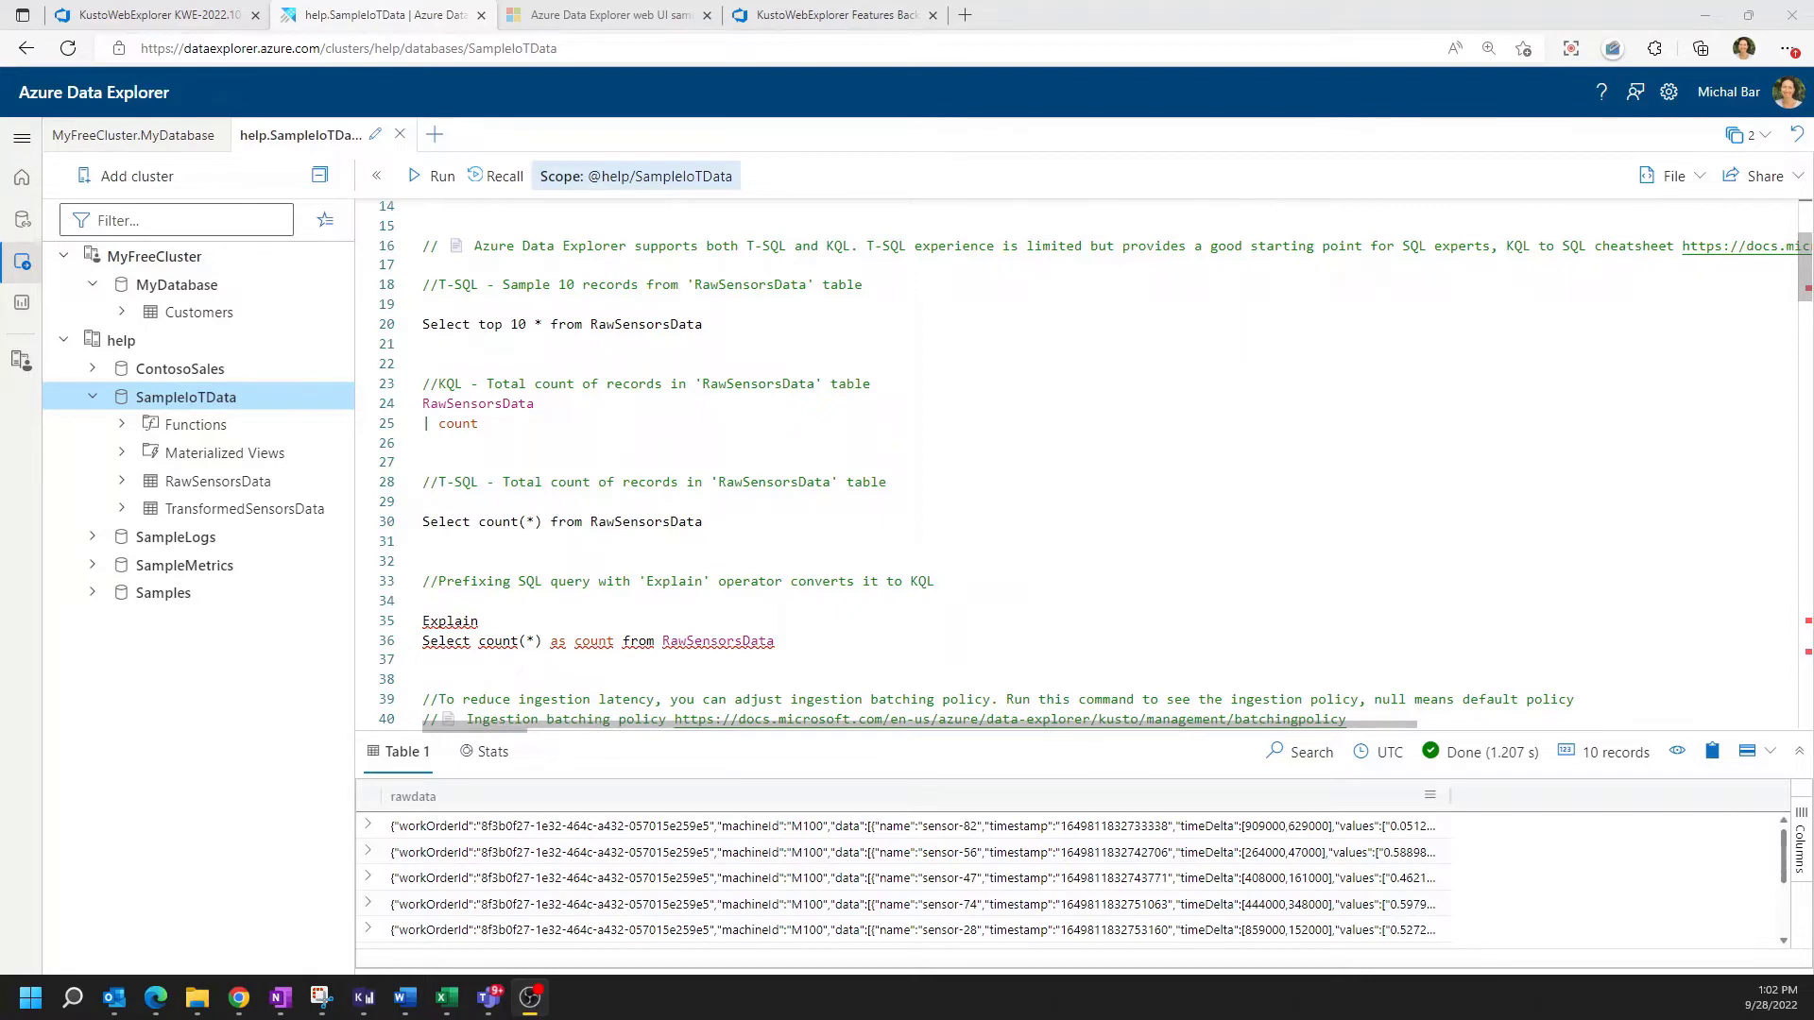
scroll("down", 3)
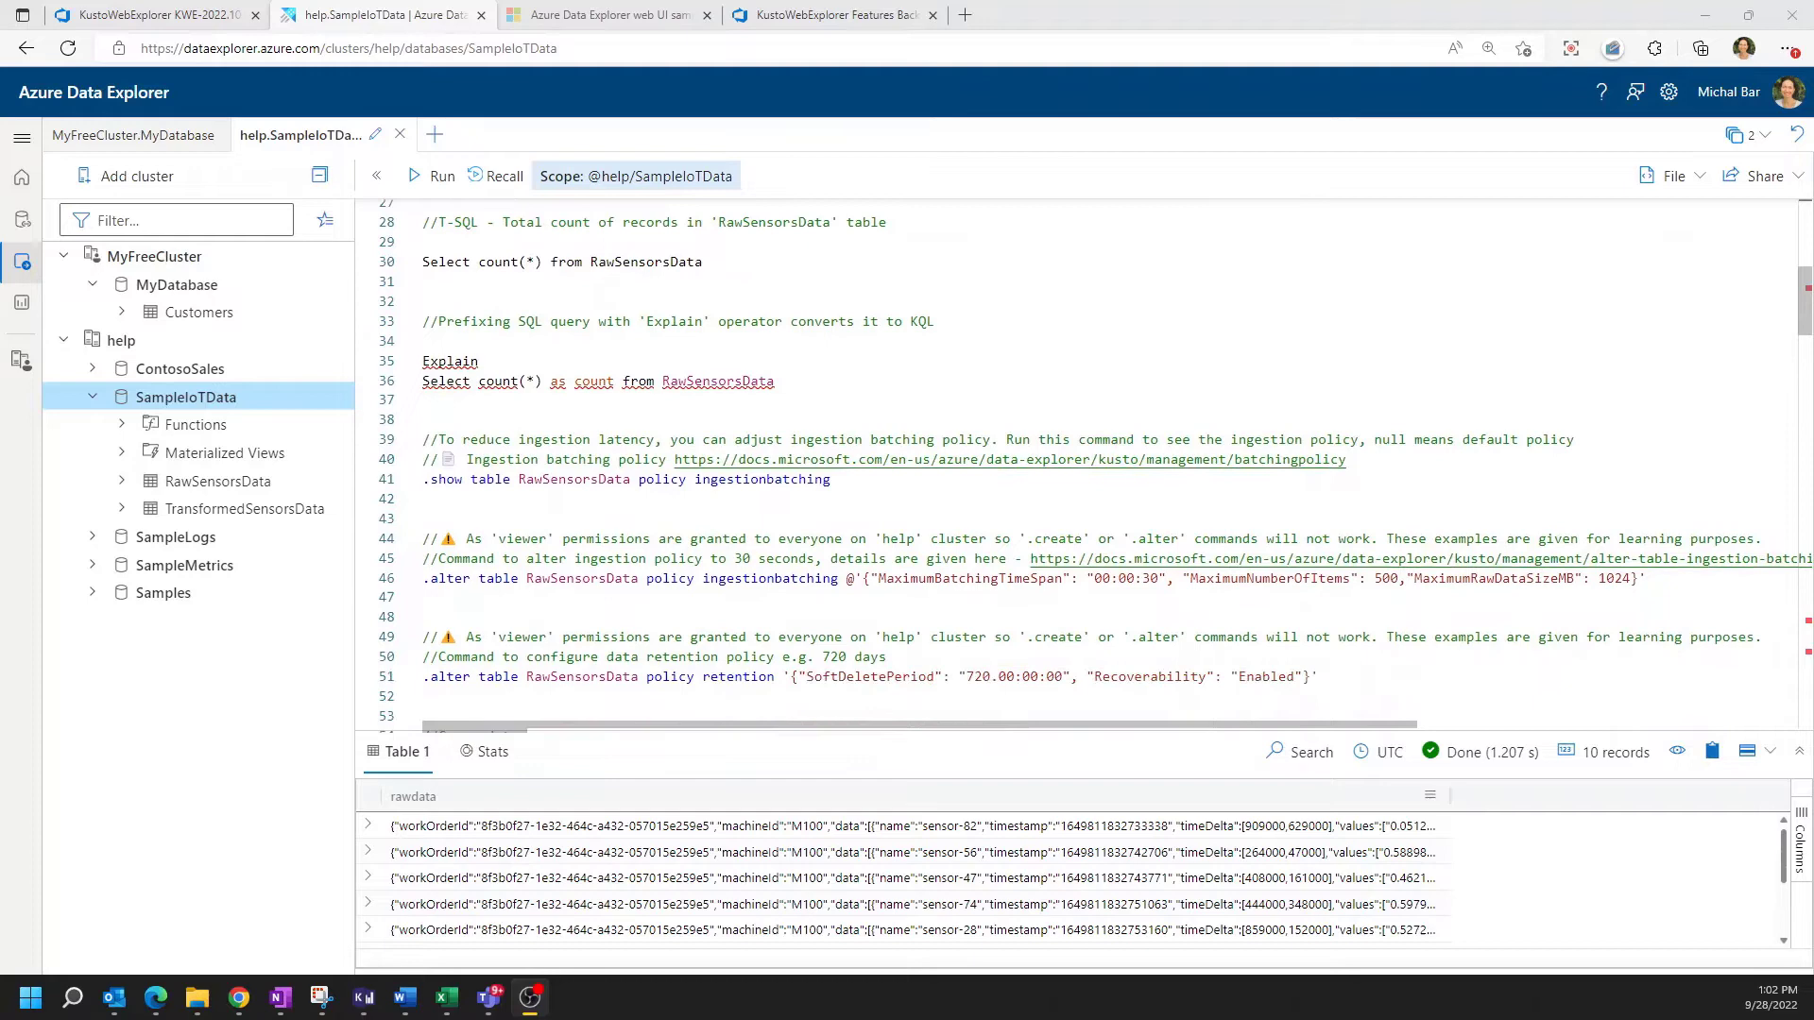
scroll("down", 3)
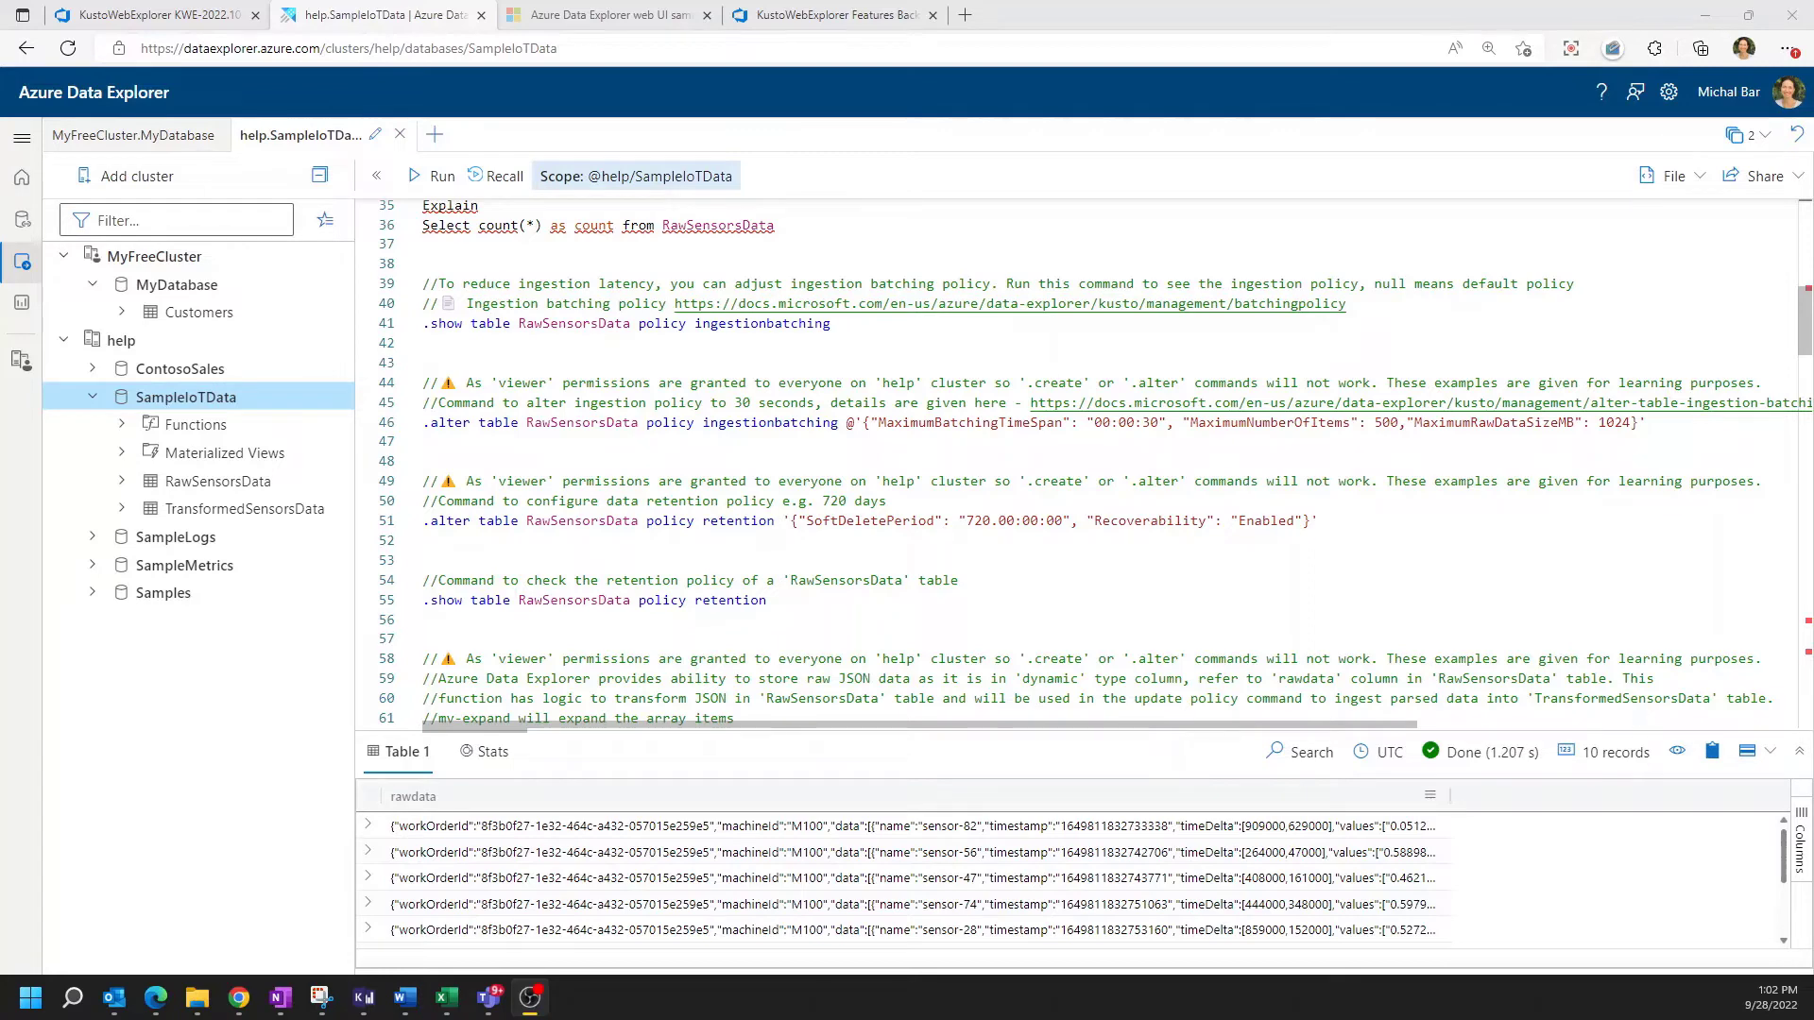
scroll("down", 3)
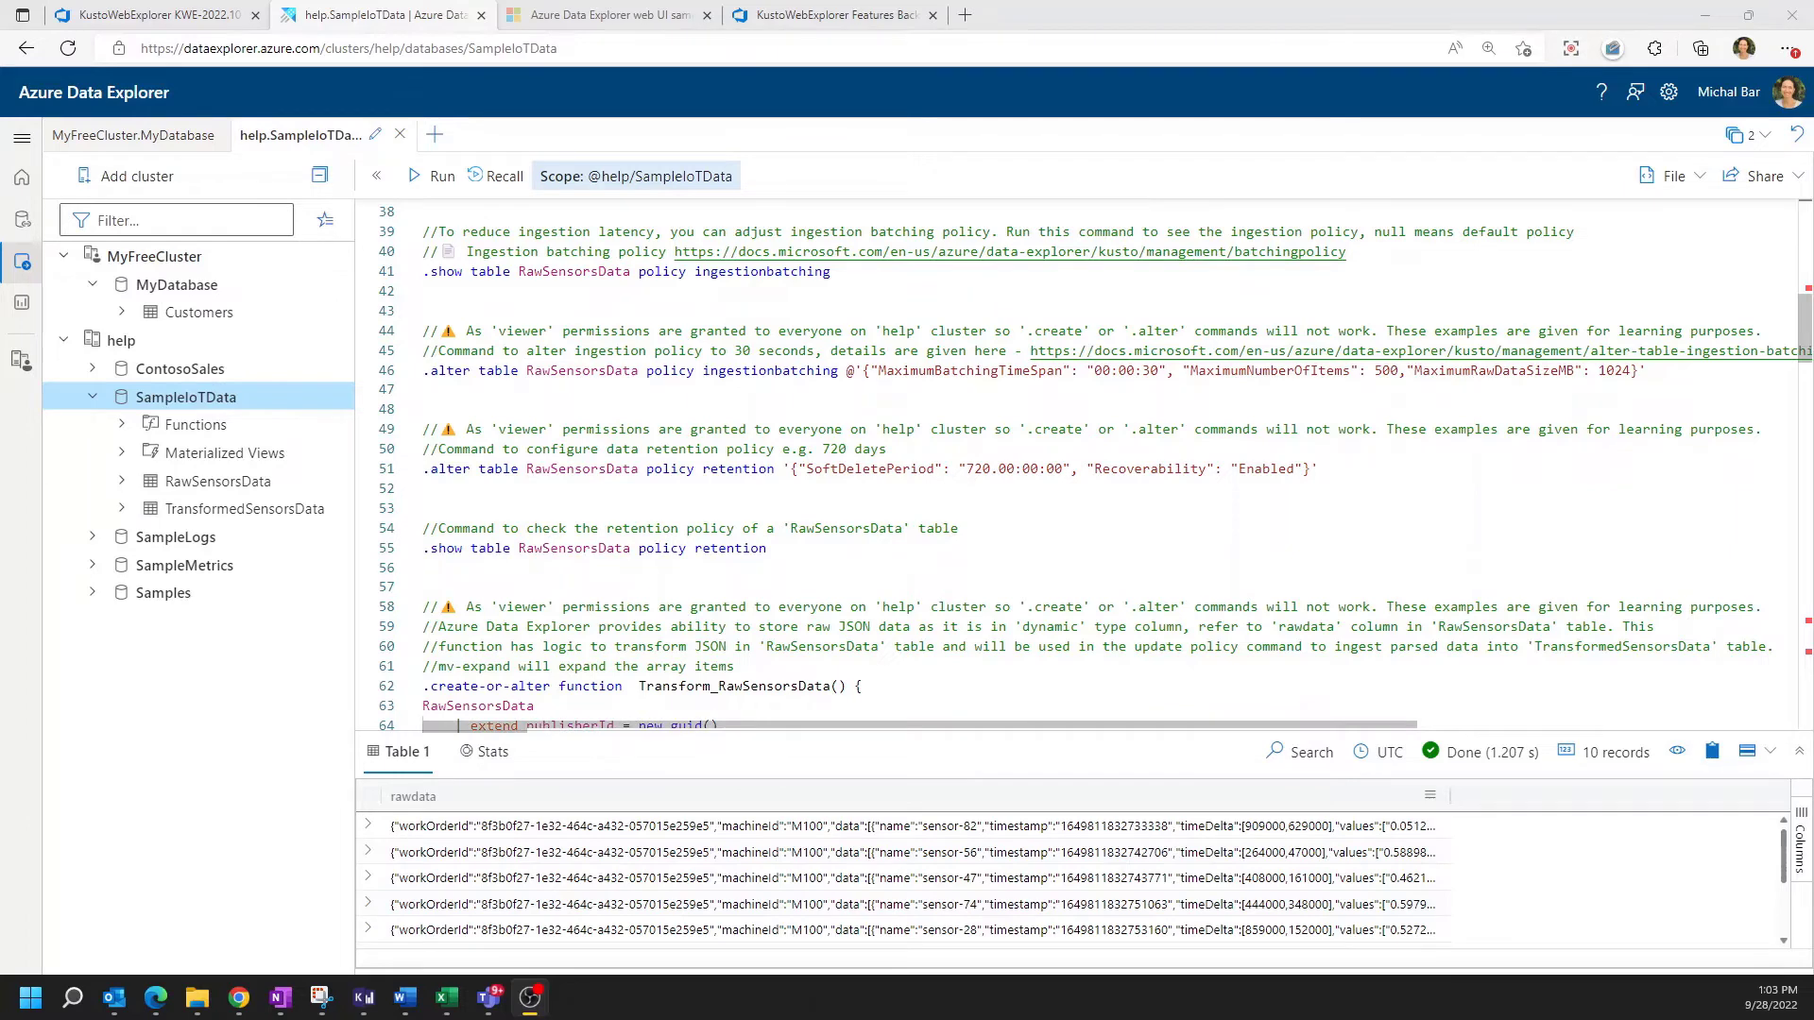
scroll("down", 3)
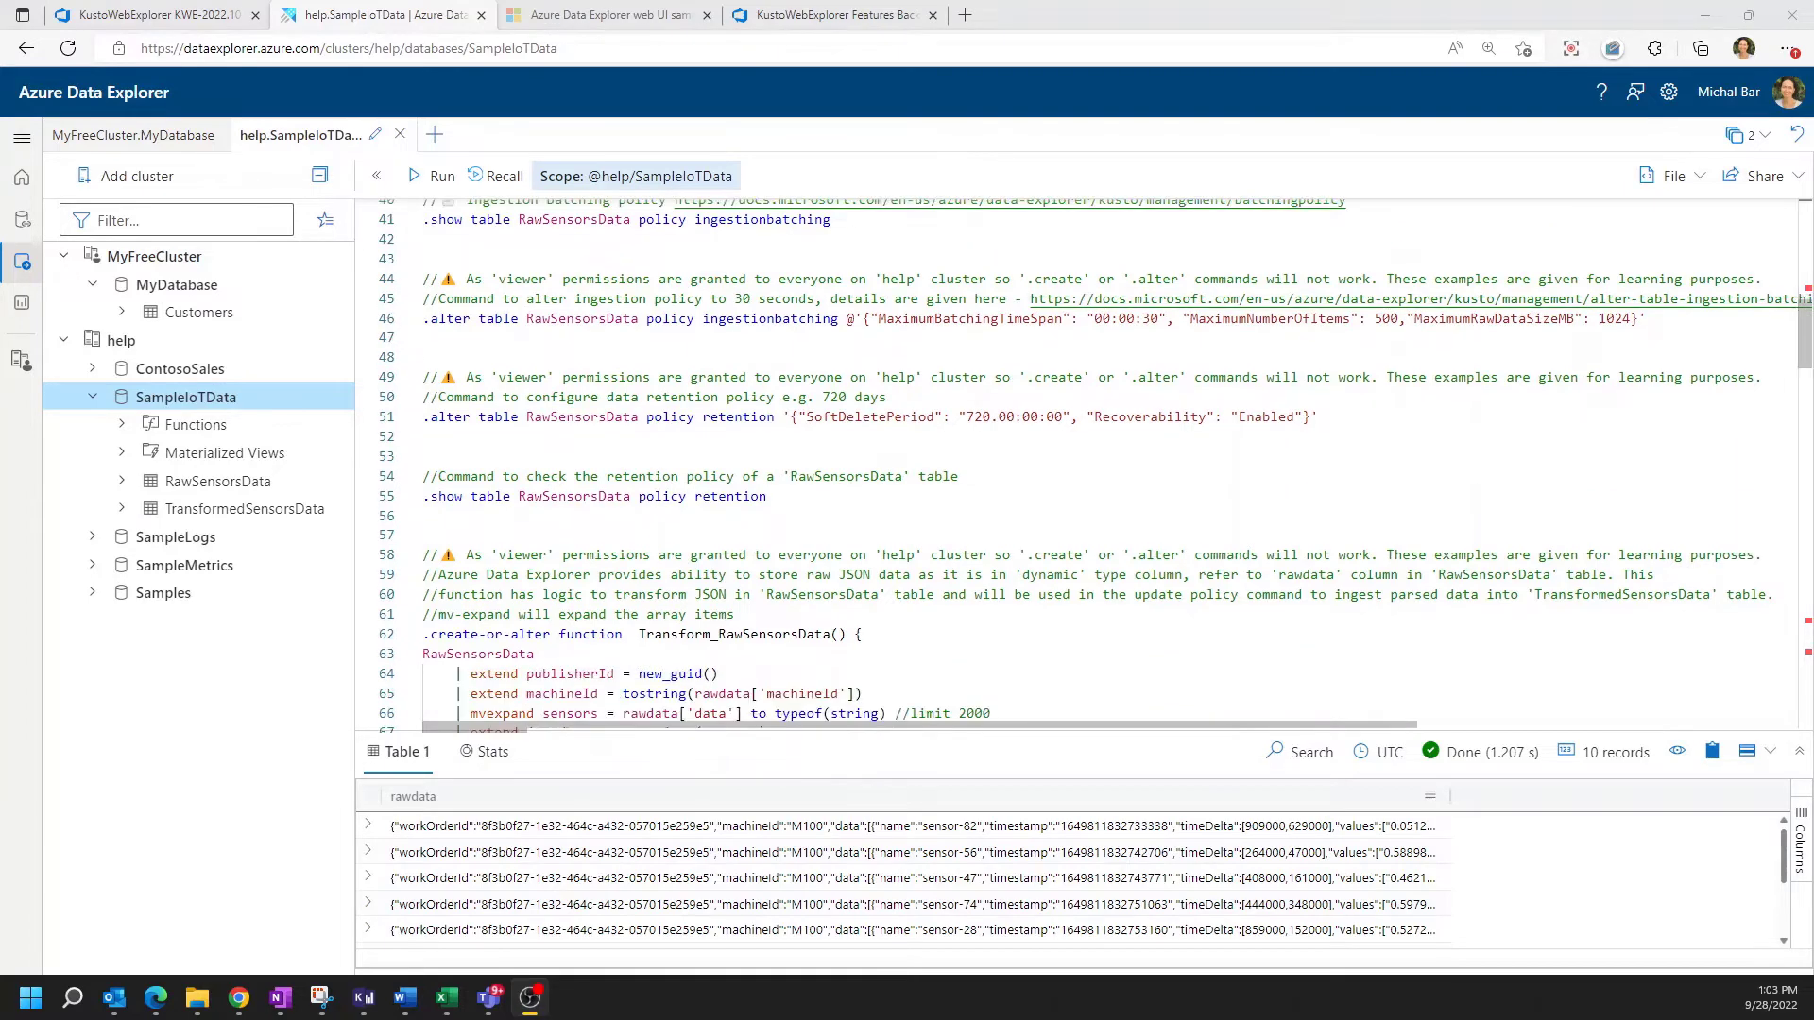
scroll("down", 3)
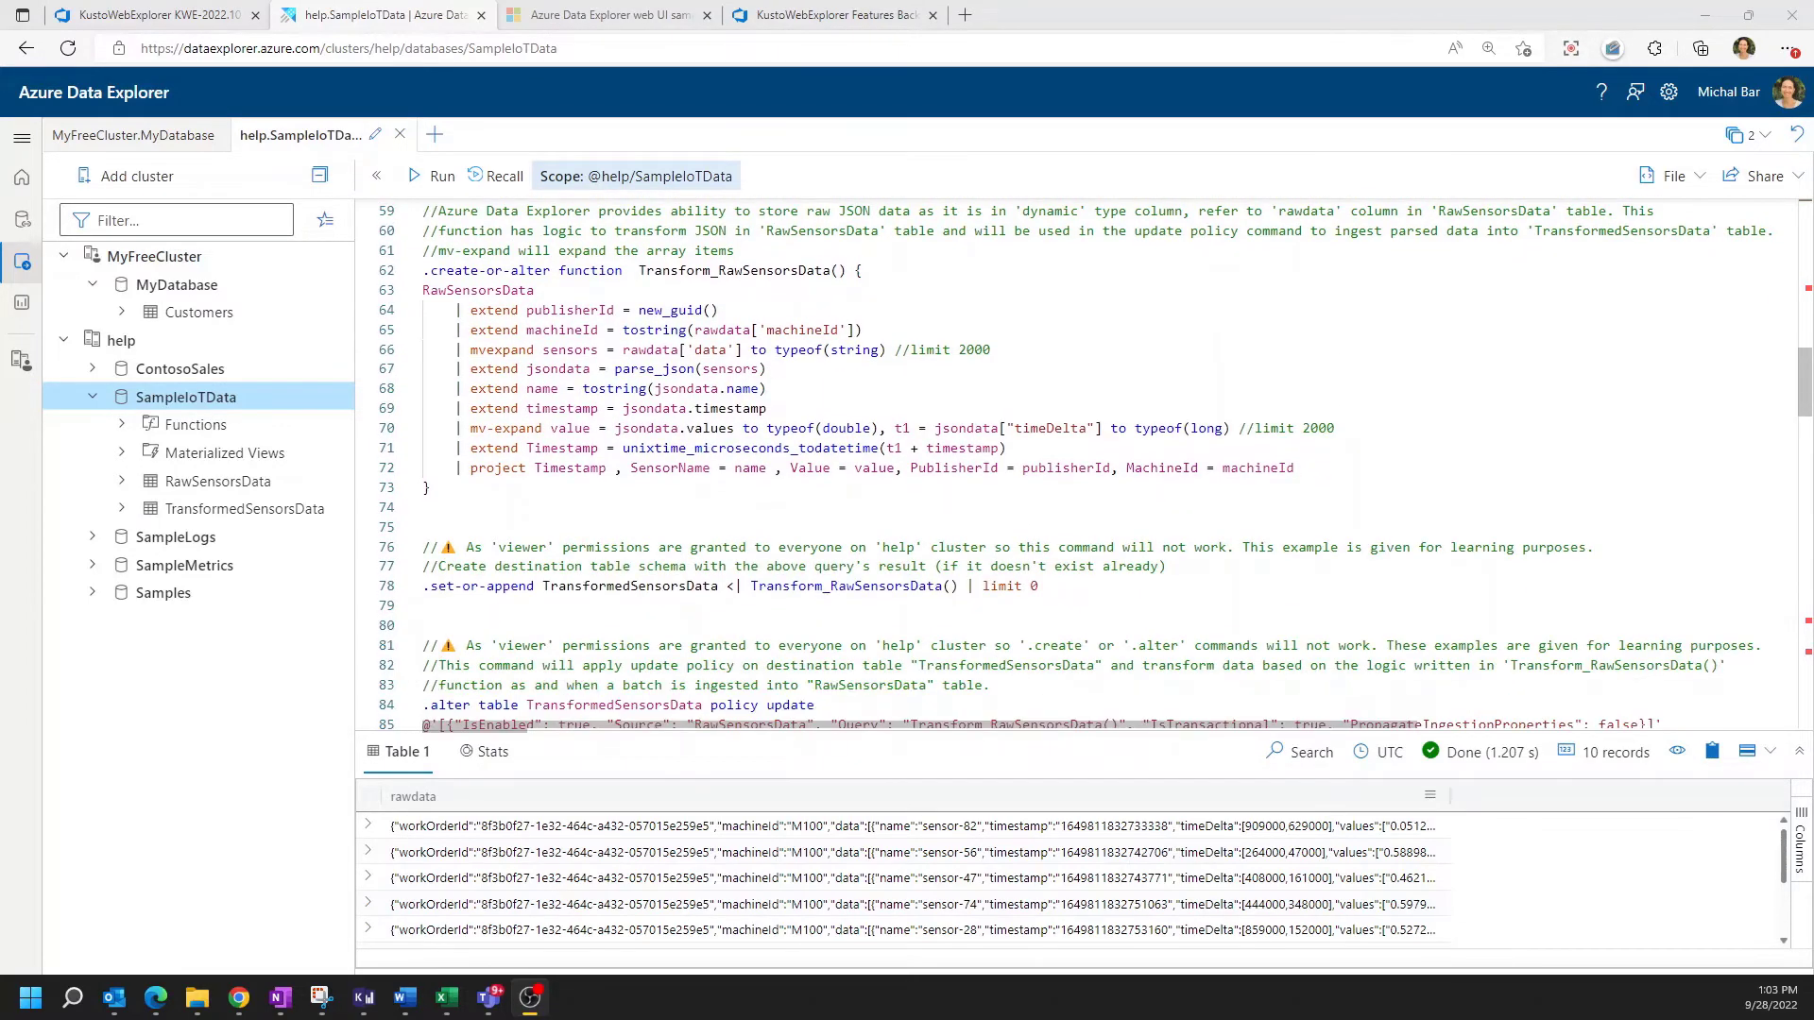
scroll("down", 3)
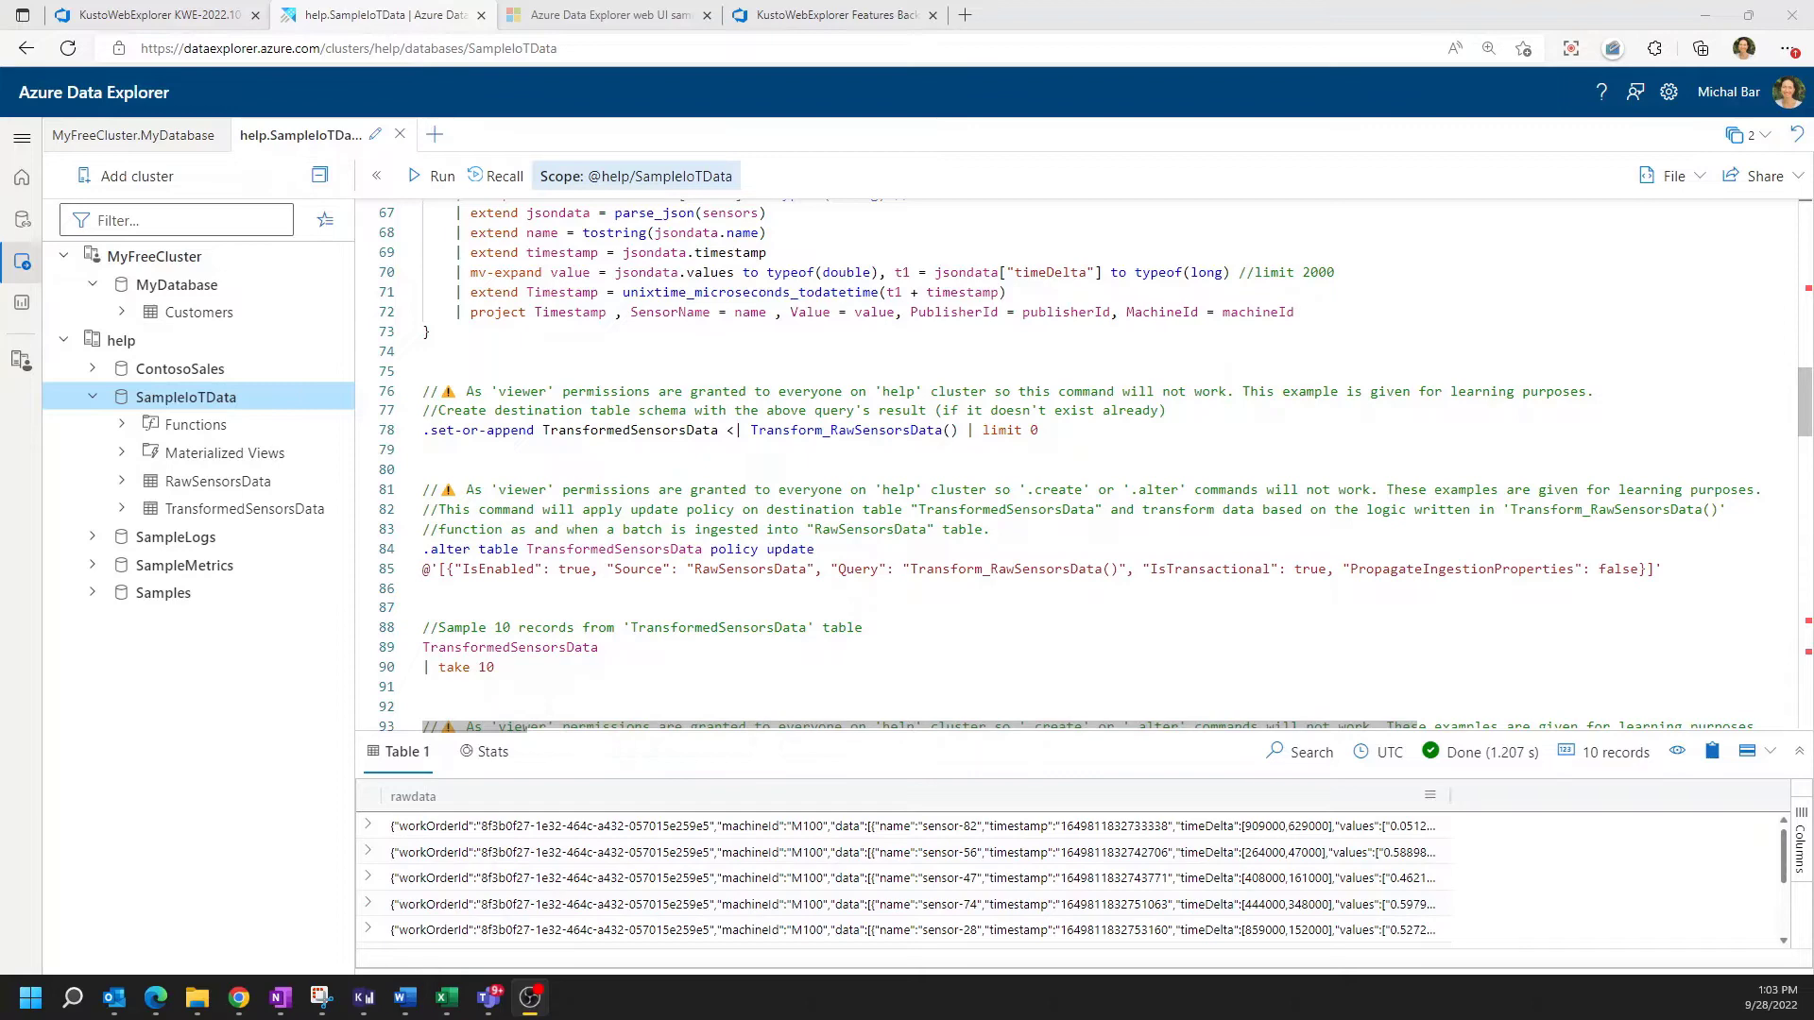
scroll("down", 3)
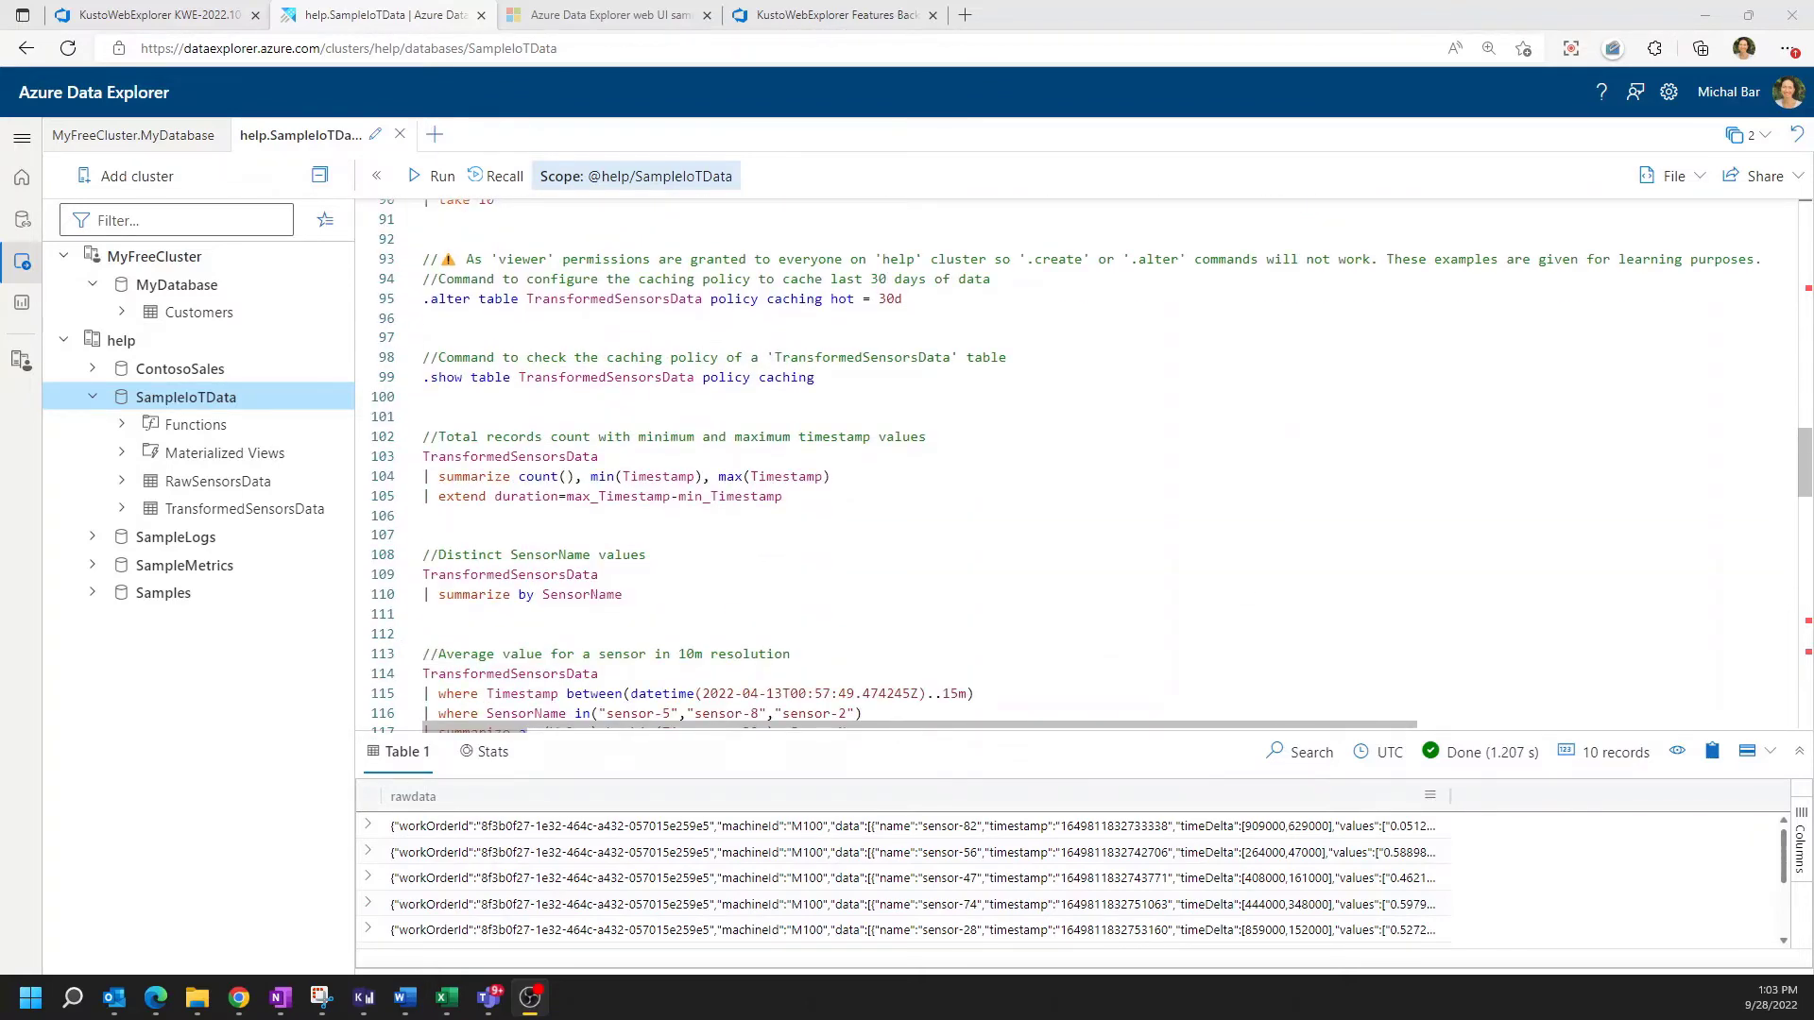
scroll("down", 3)
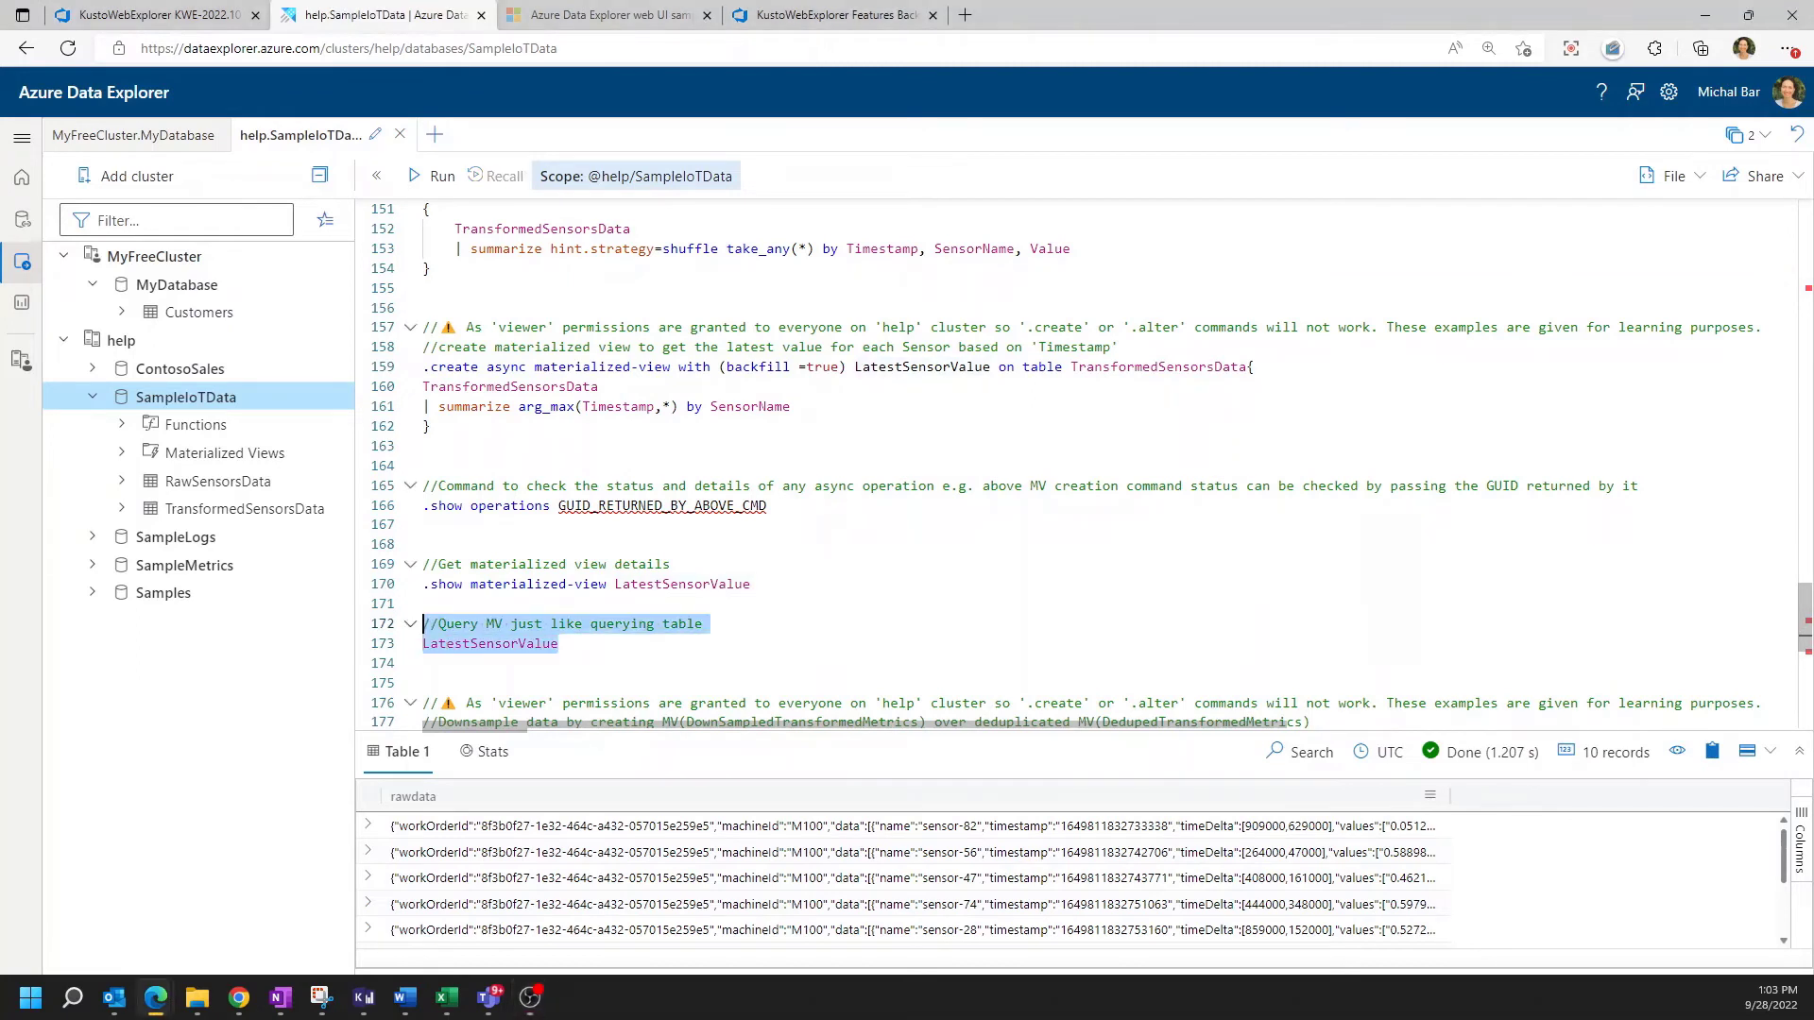
mouse_move(665, 288)
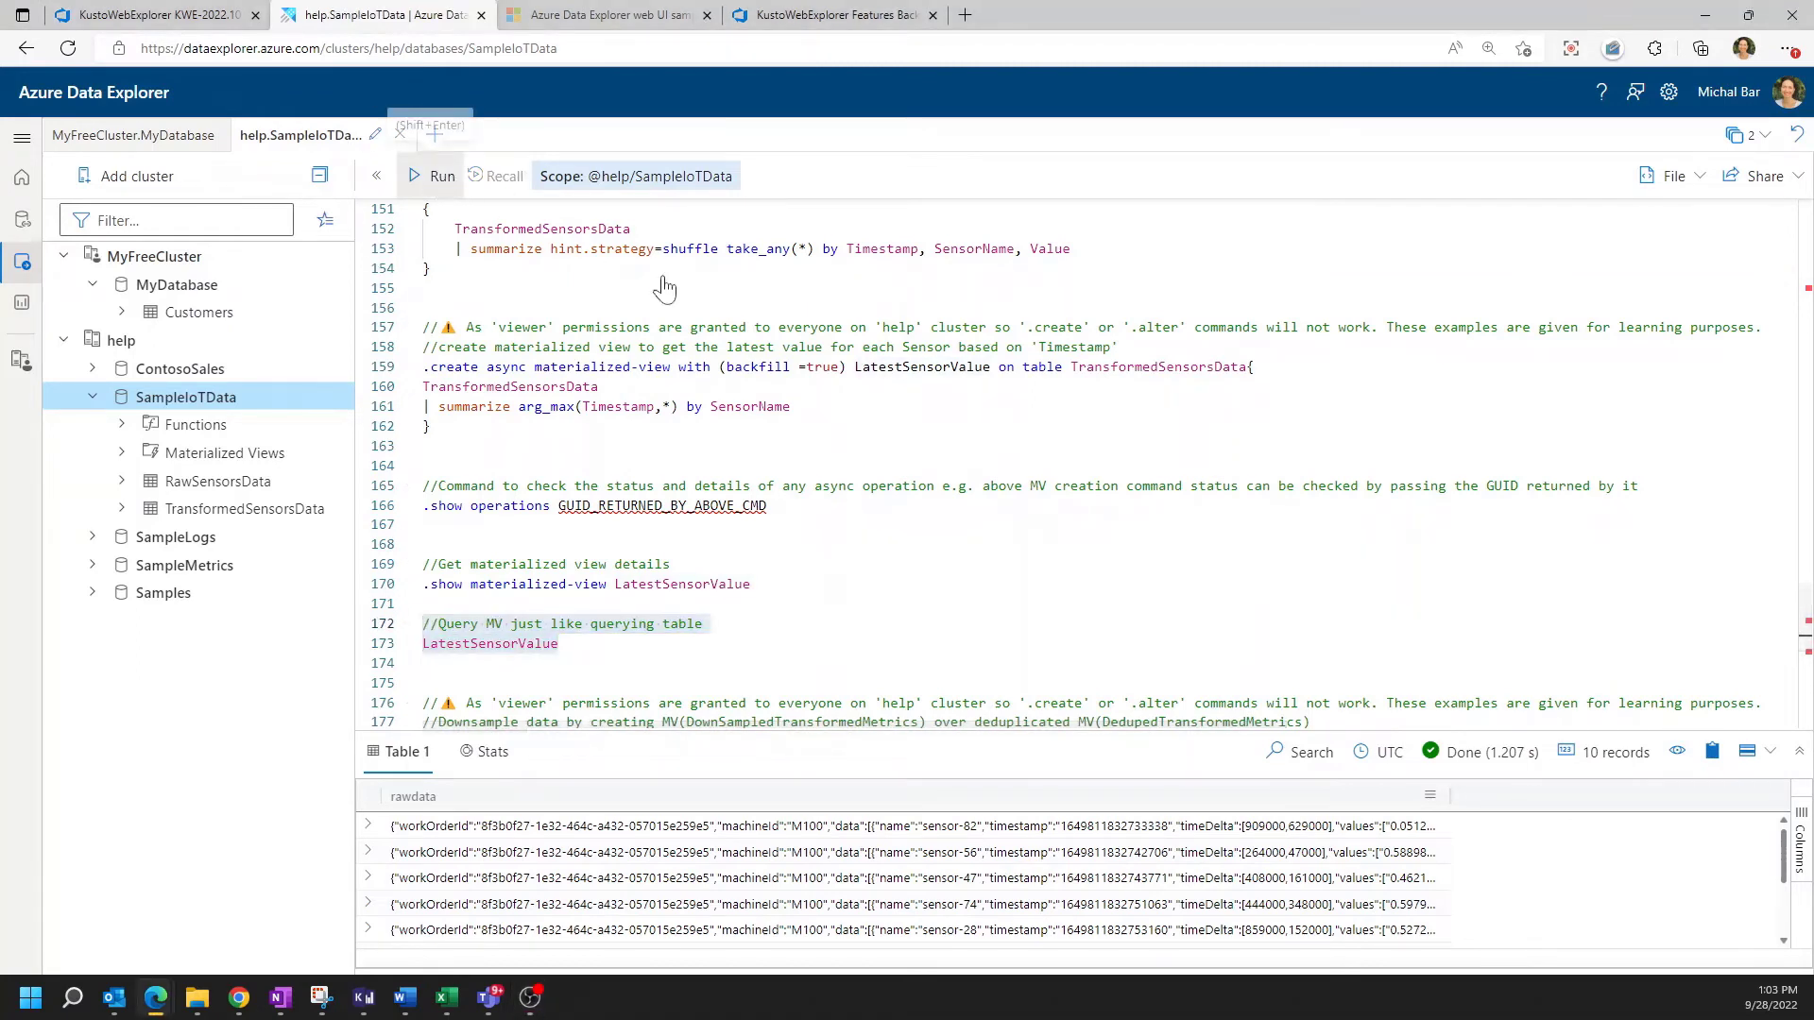
Run the LatestSensorValue materialized view query and review its 200 latest-reading records
left_click(440, 175)
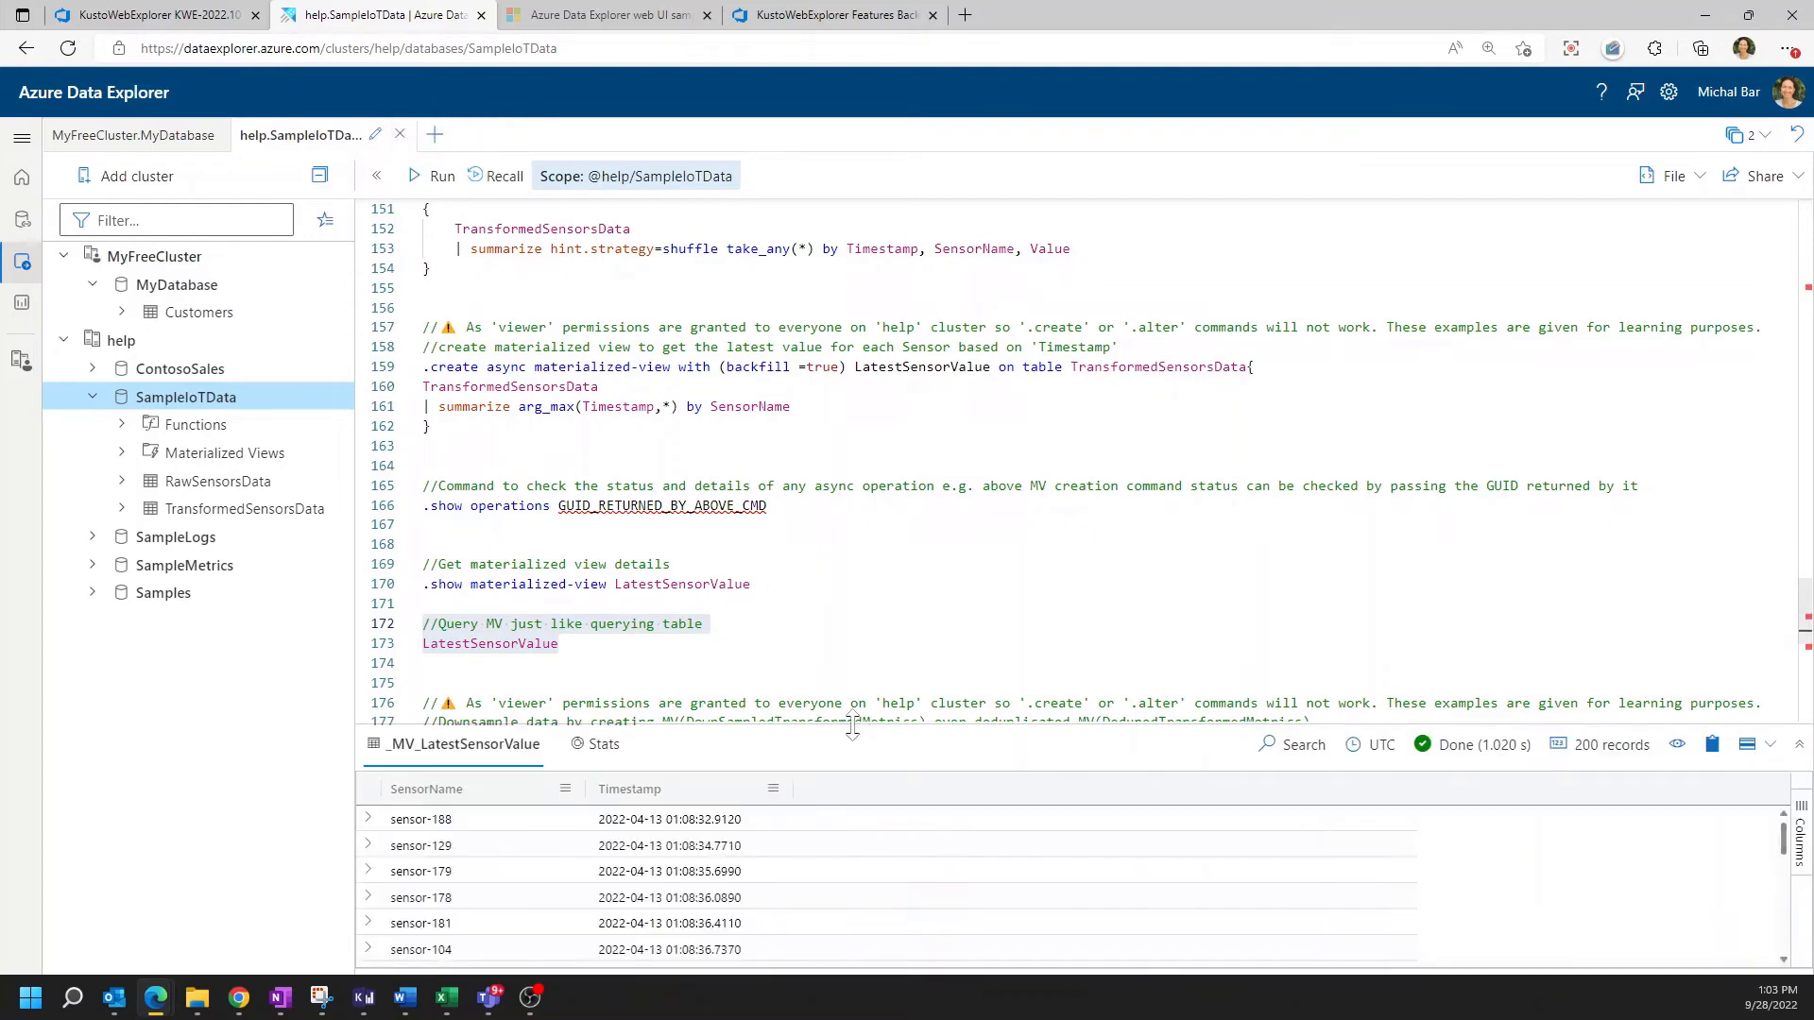
scroll("down", 3)
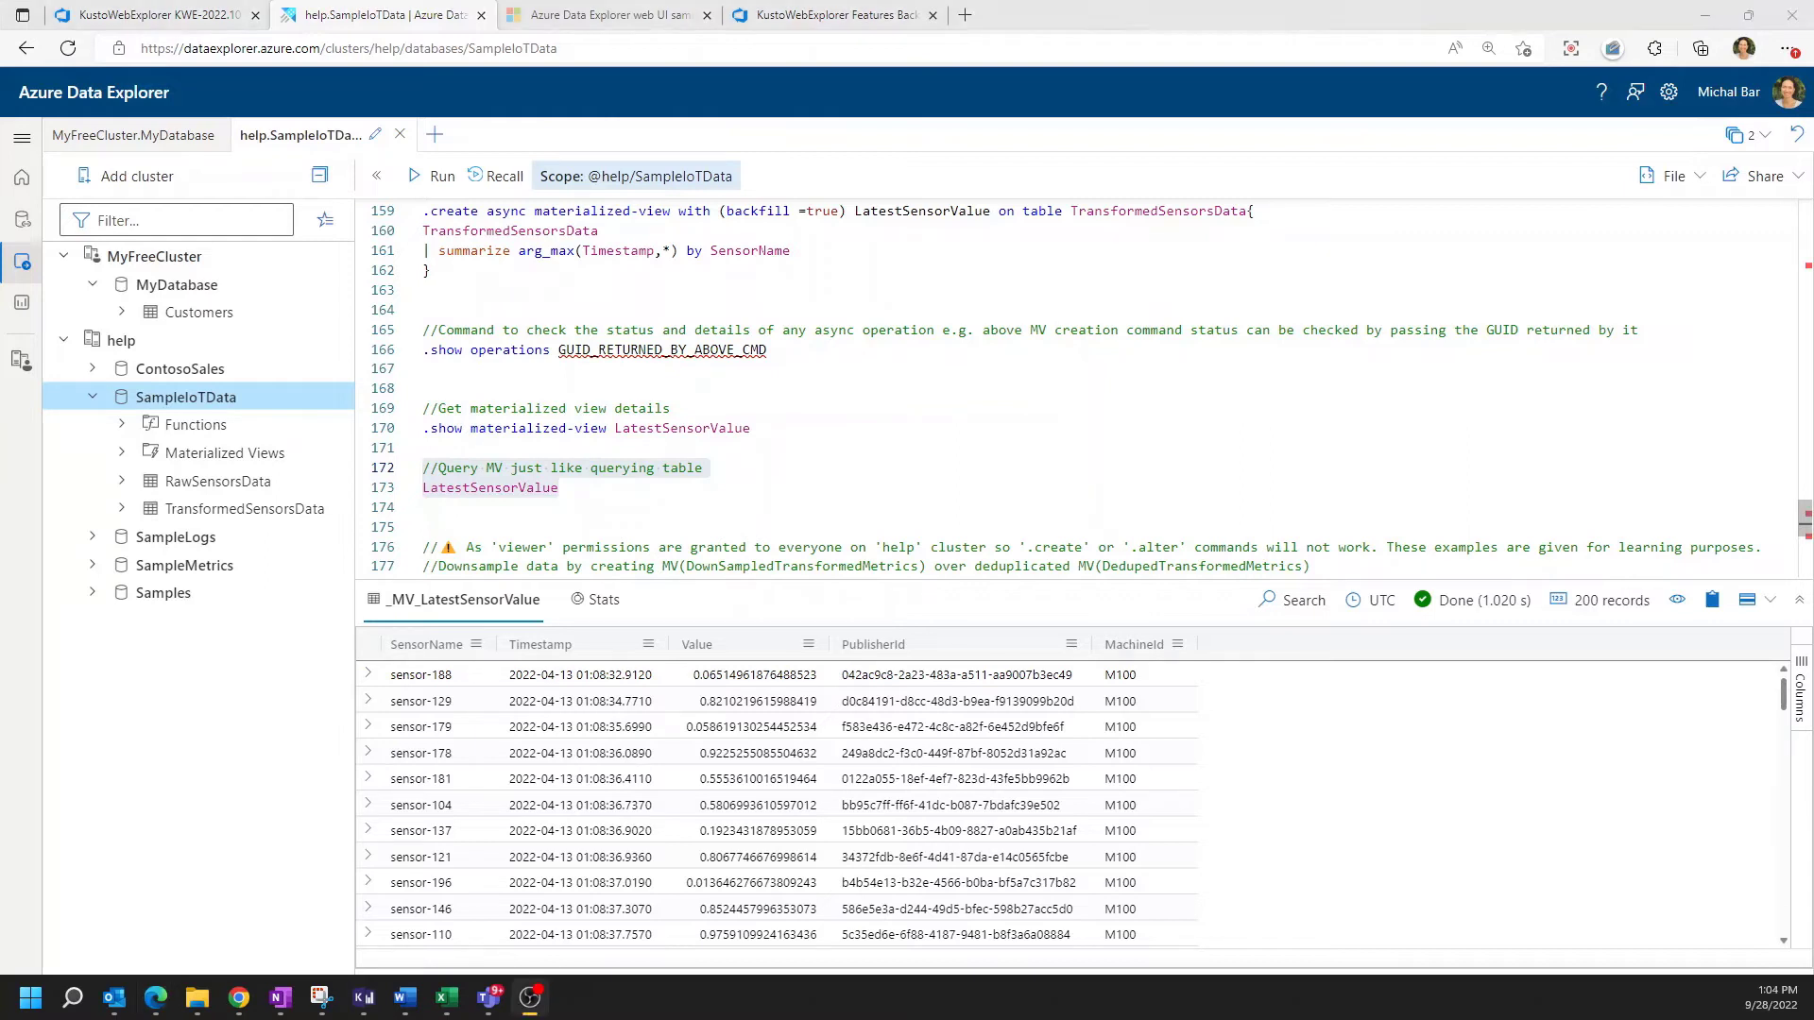
From the home page, launch the SQL server metrics sample into a SampleMetrics tutorial tab
left_click(21, 180)
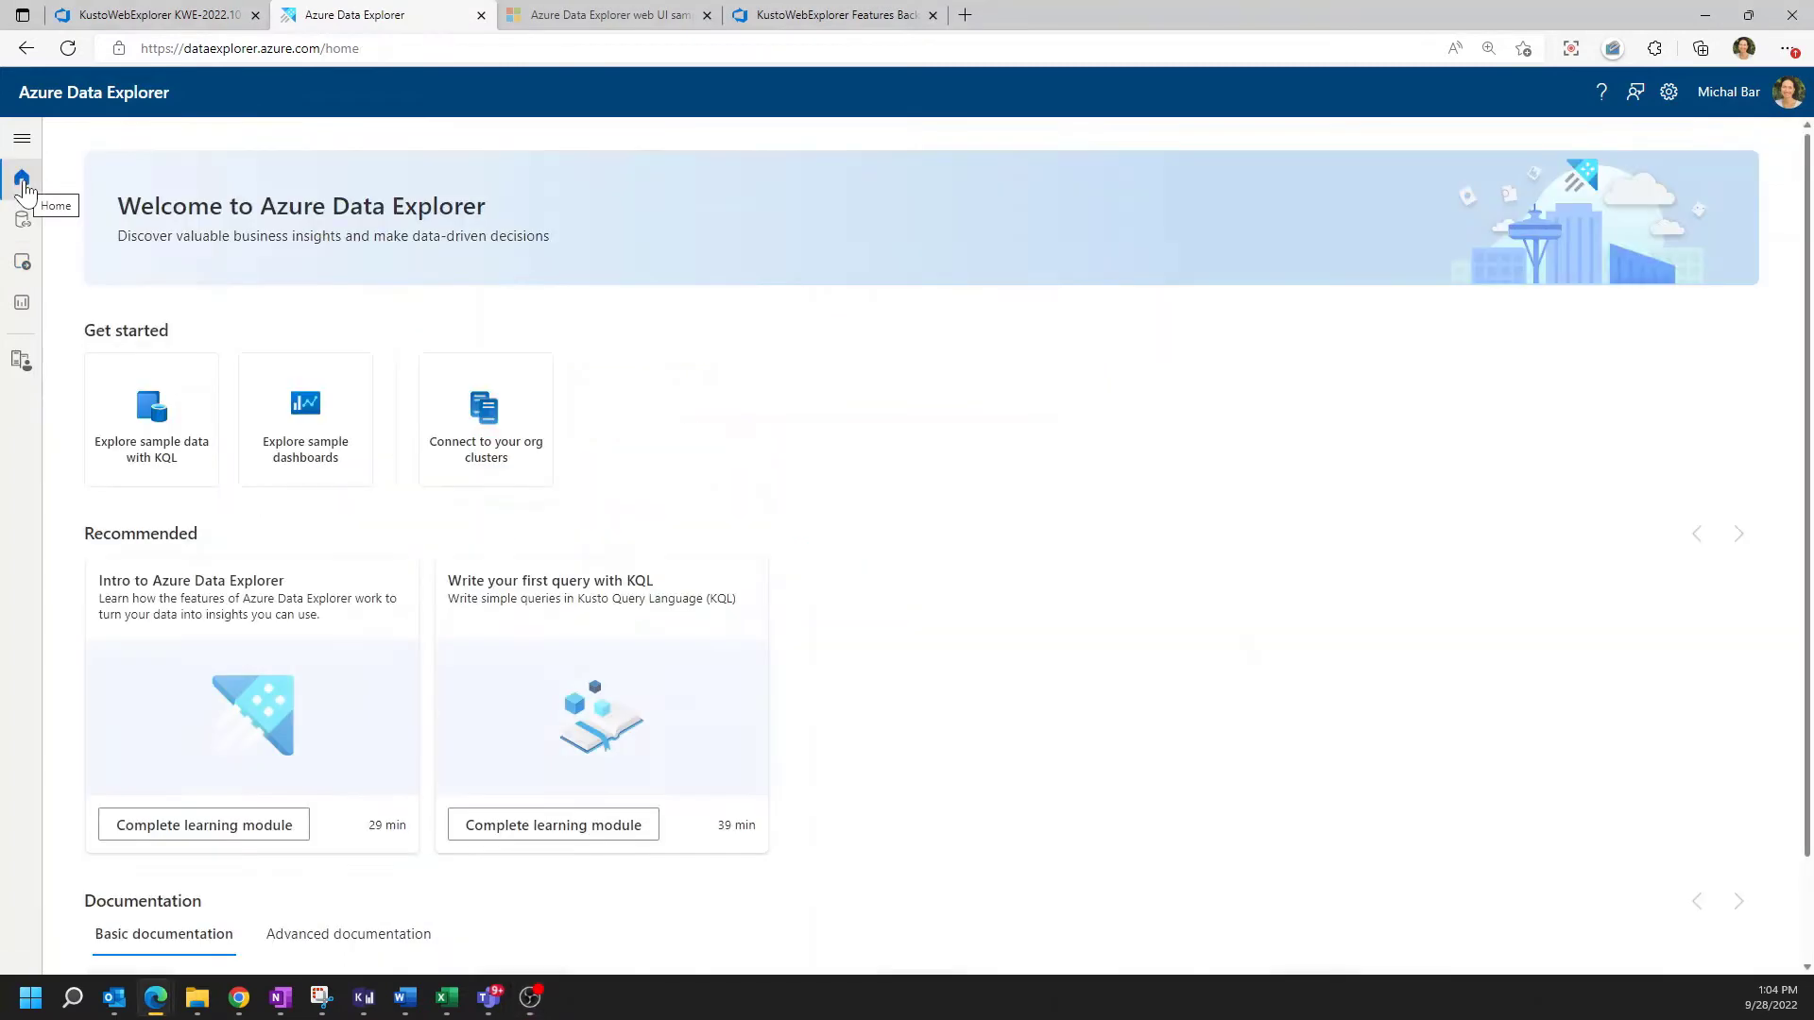
left_click(151, 419)
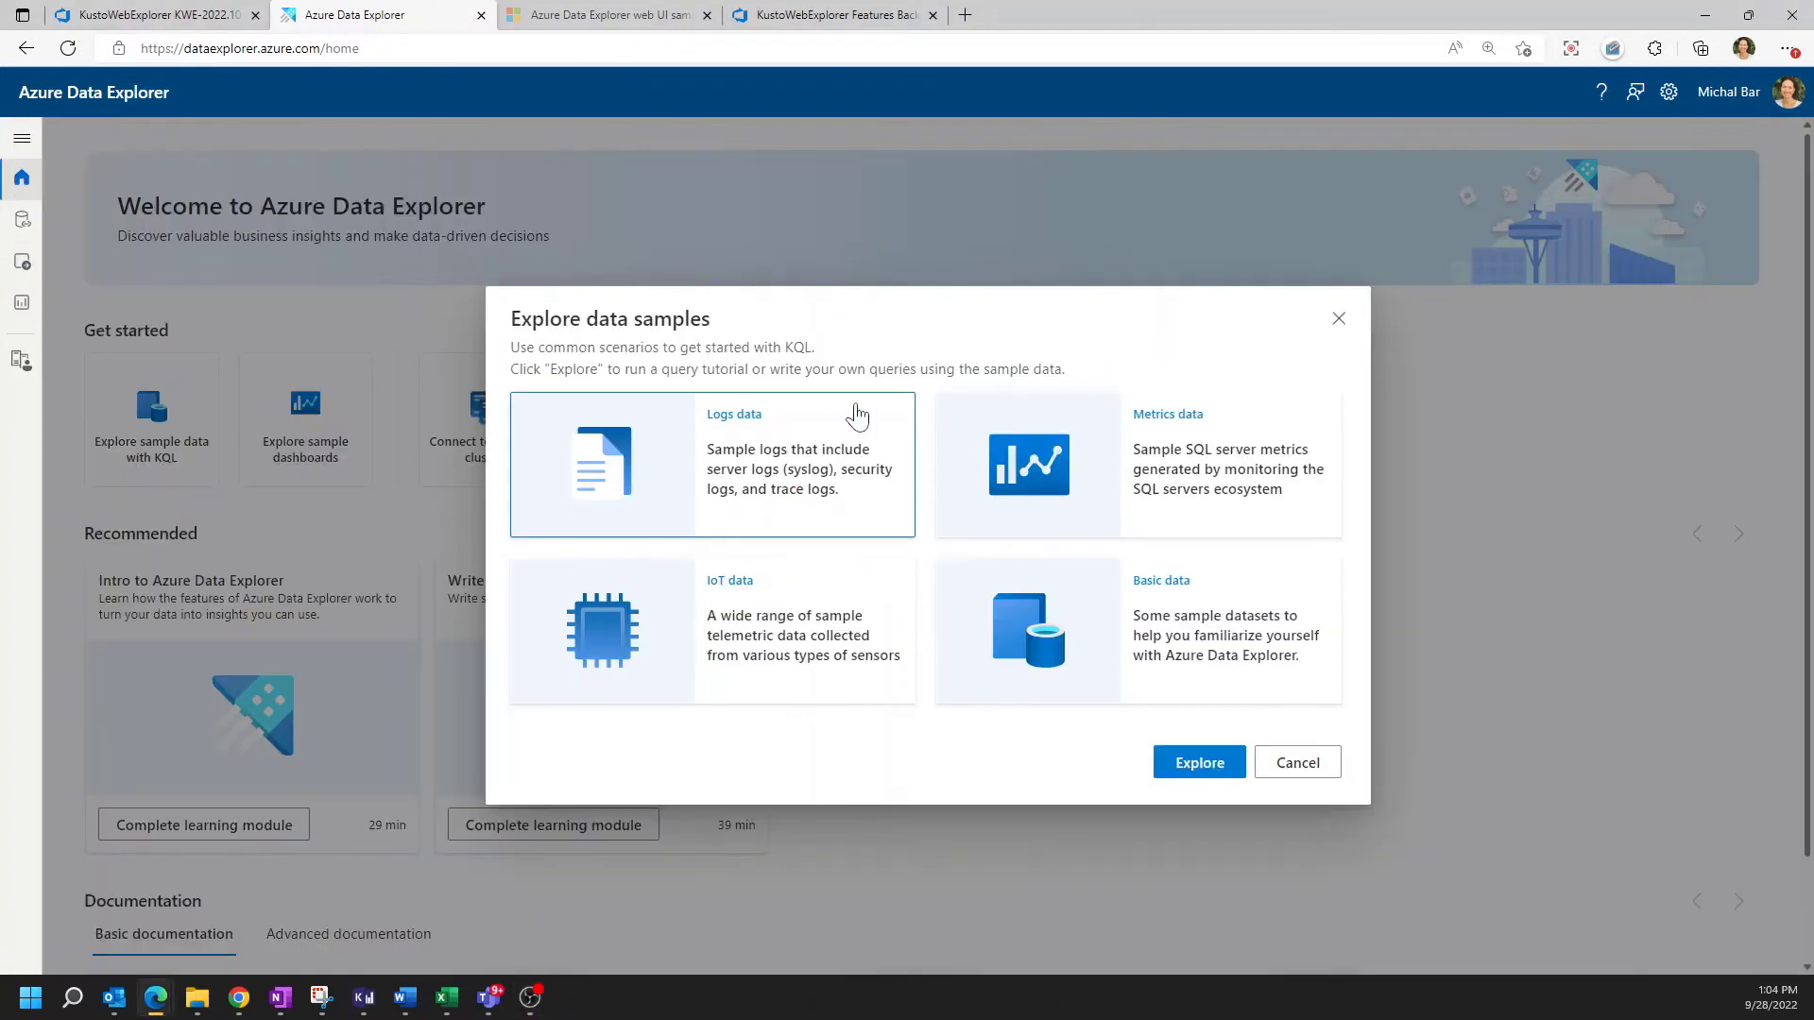
mouse_move(655, 603)
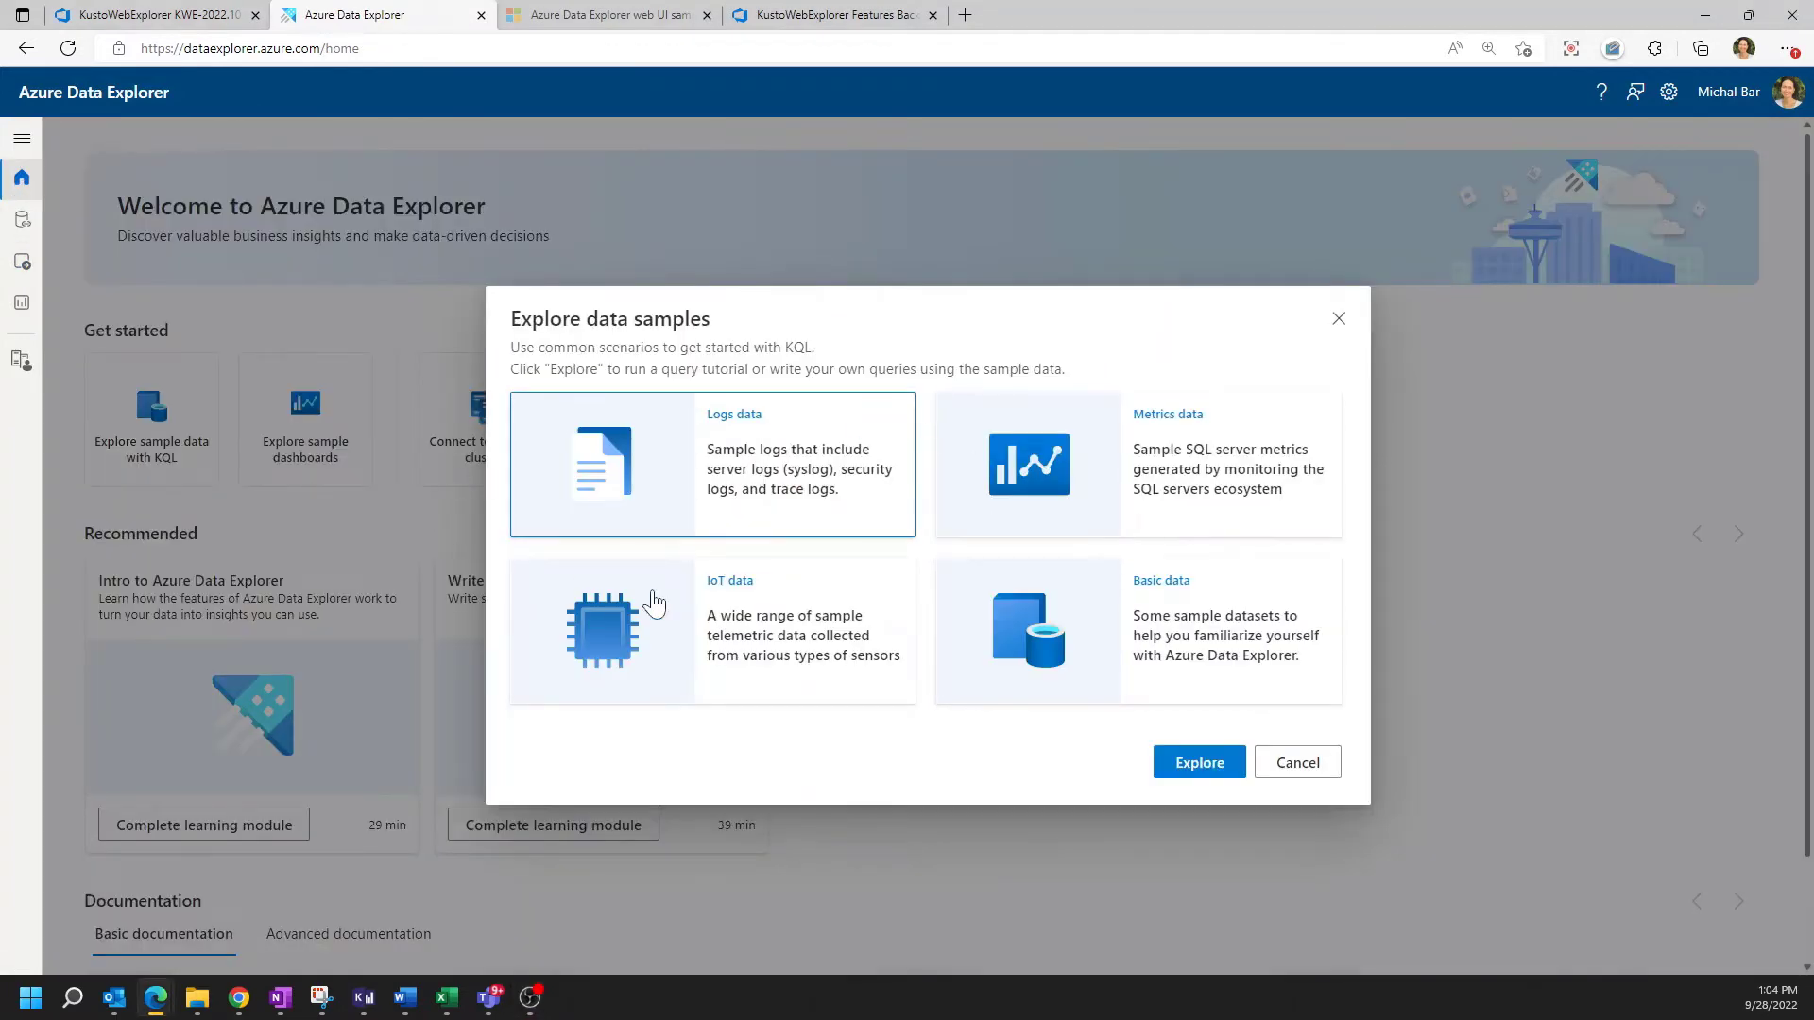
mouse_move(1225, 436)
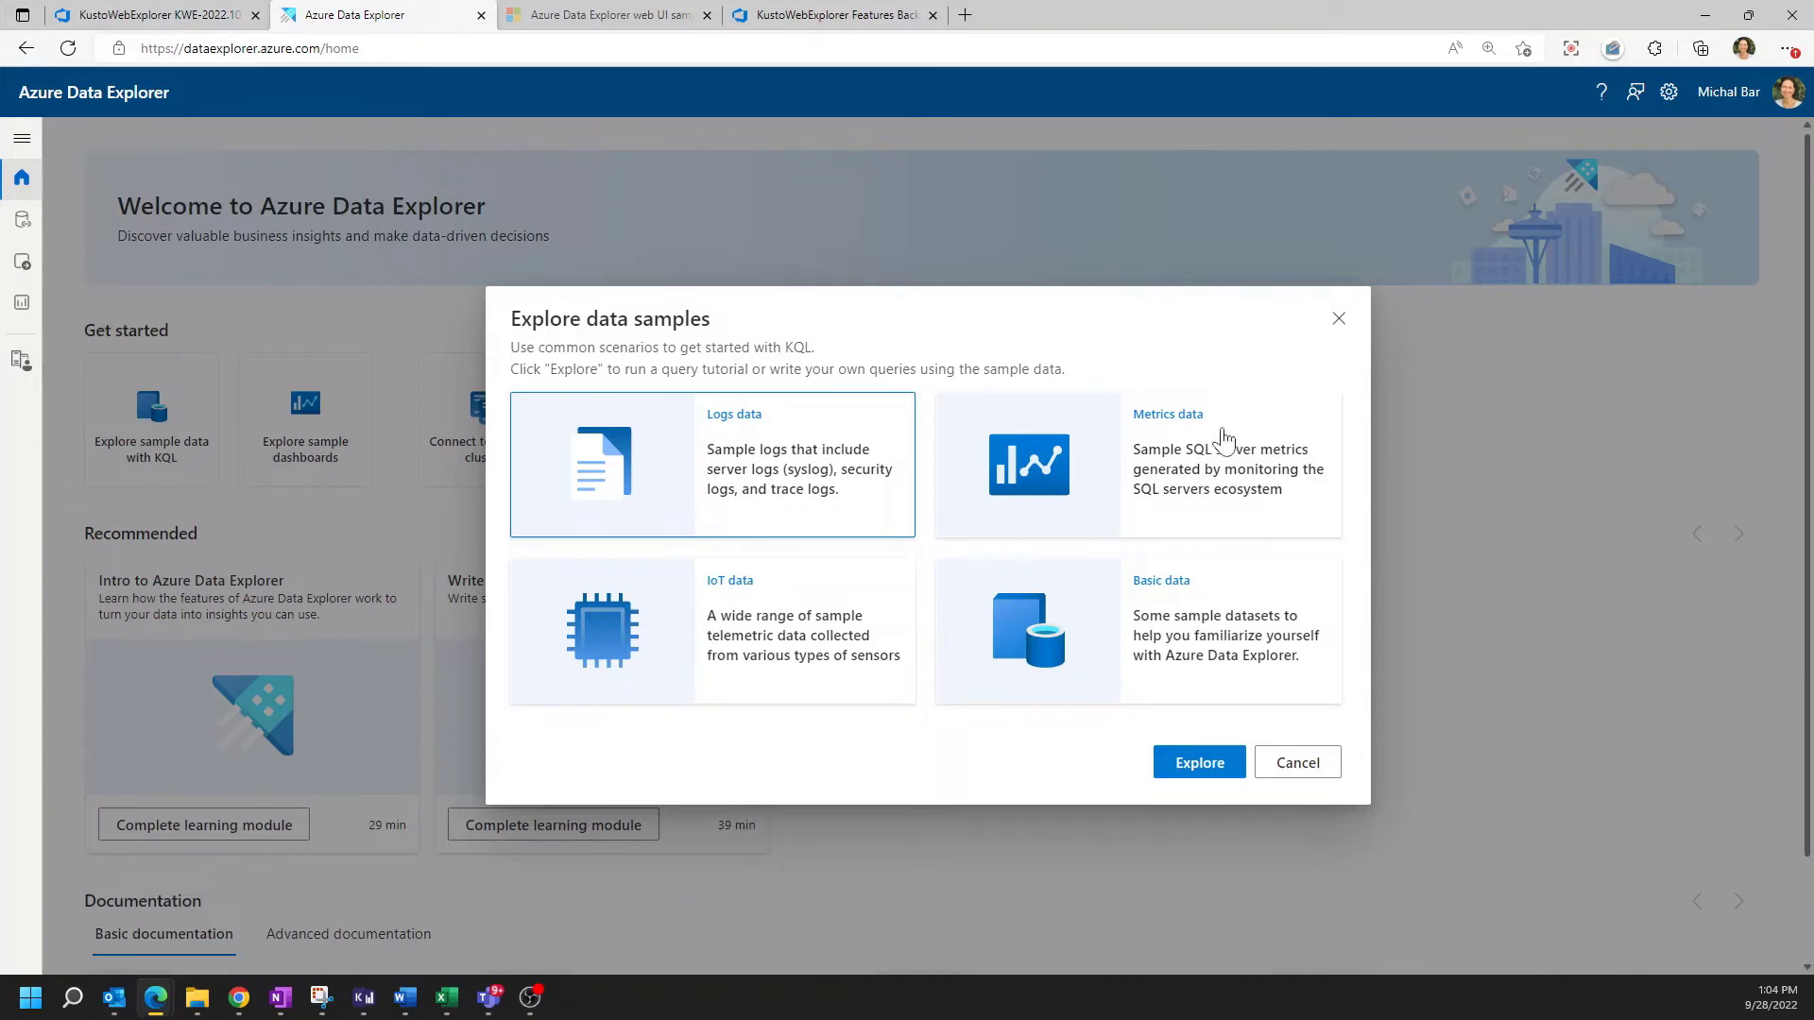
left_click(1198, 762)
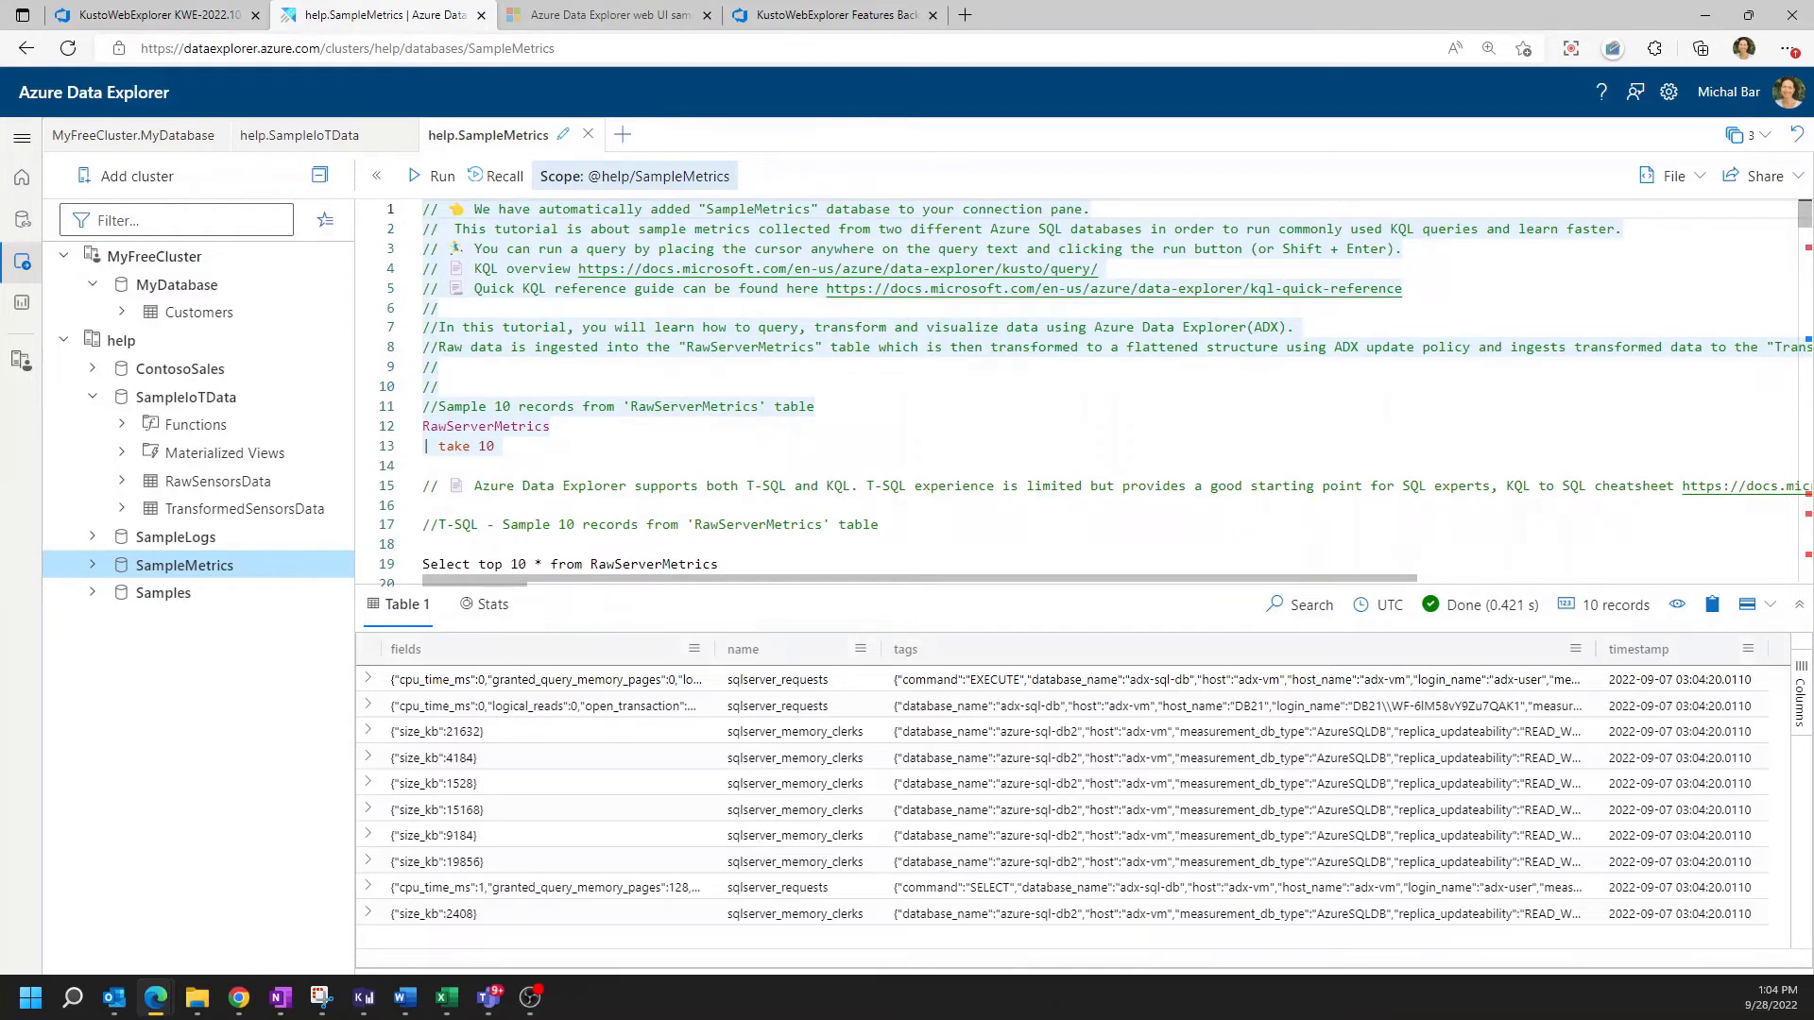
mouse_move(587, 137)
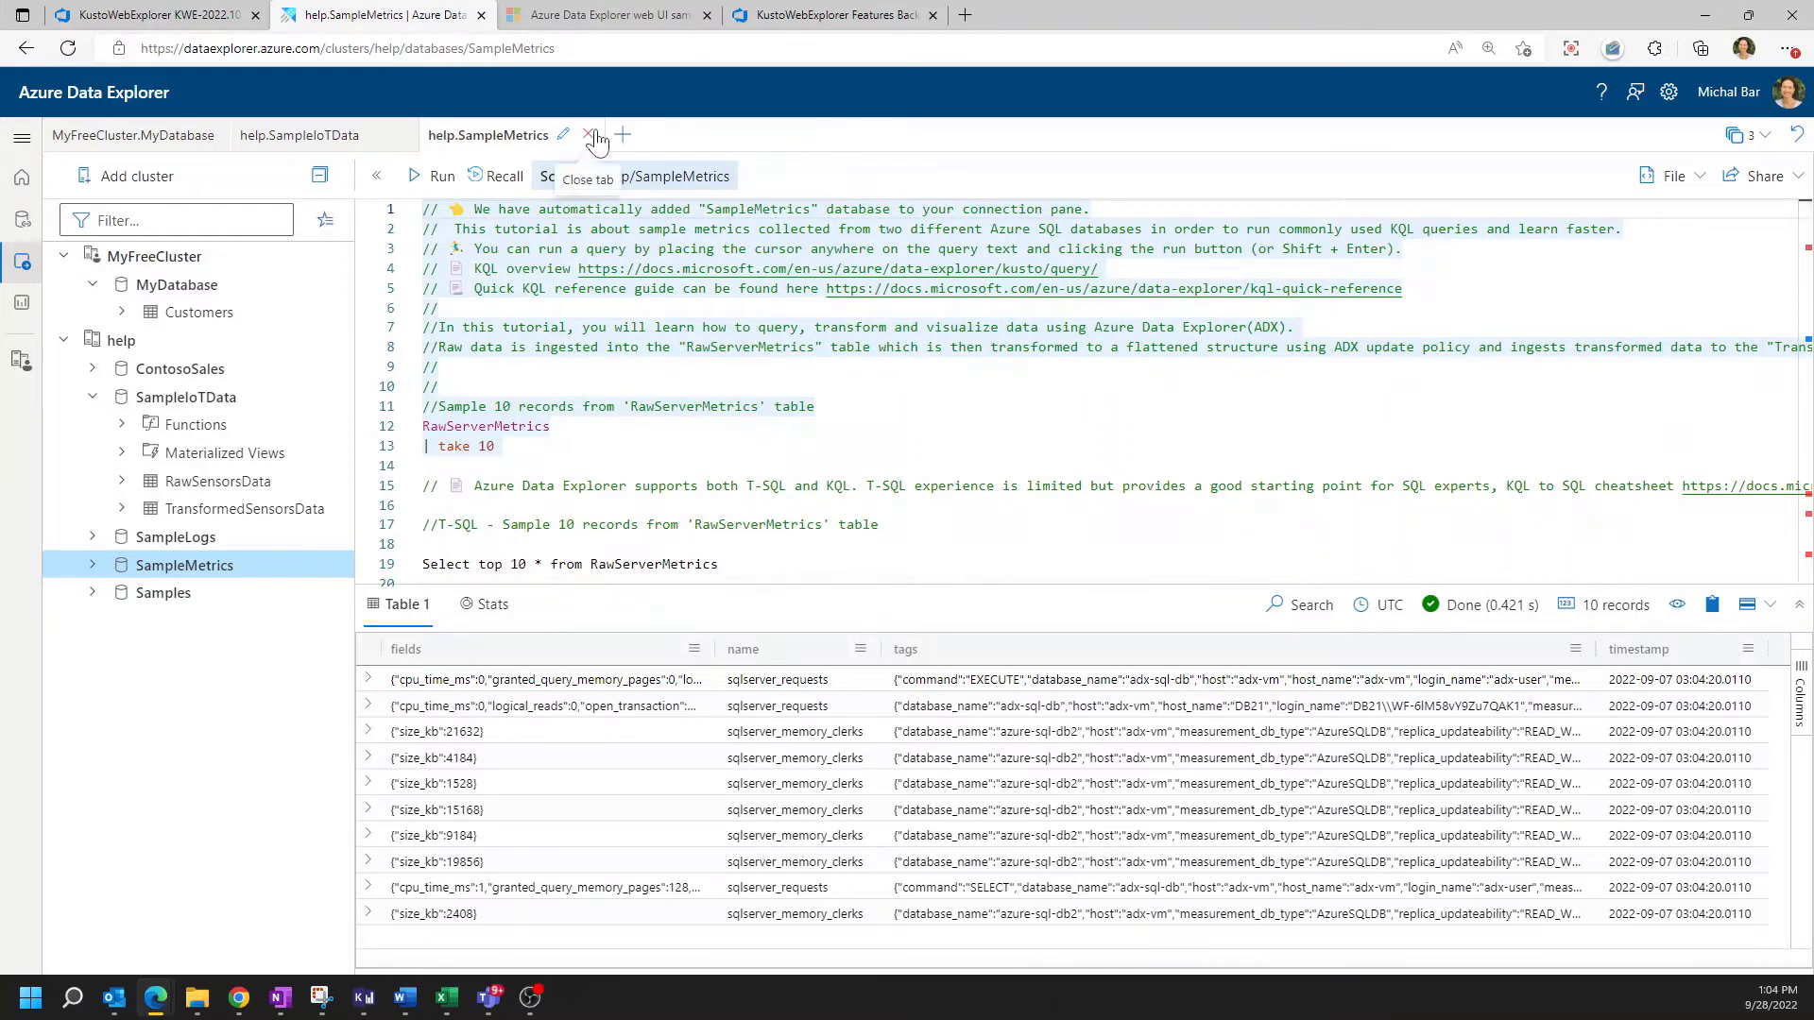
Close the SampleMetrics and SampleIoTData tabs, then reopen the IoT data tutorial from File > Open tutorials
left_click(587, 136)
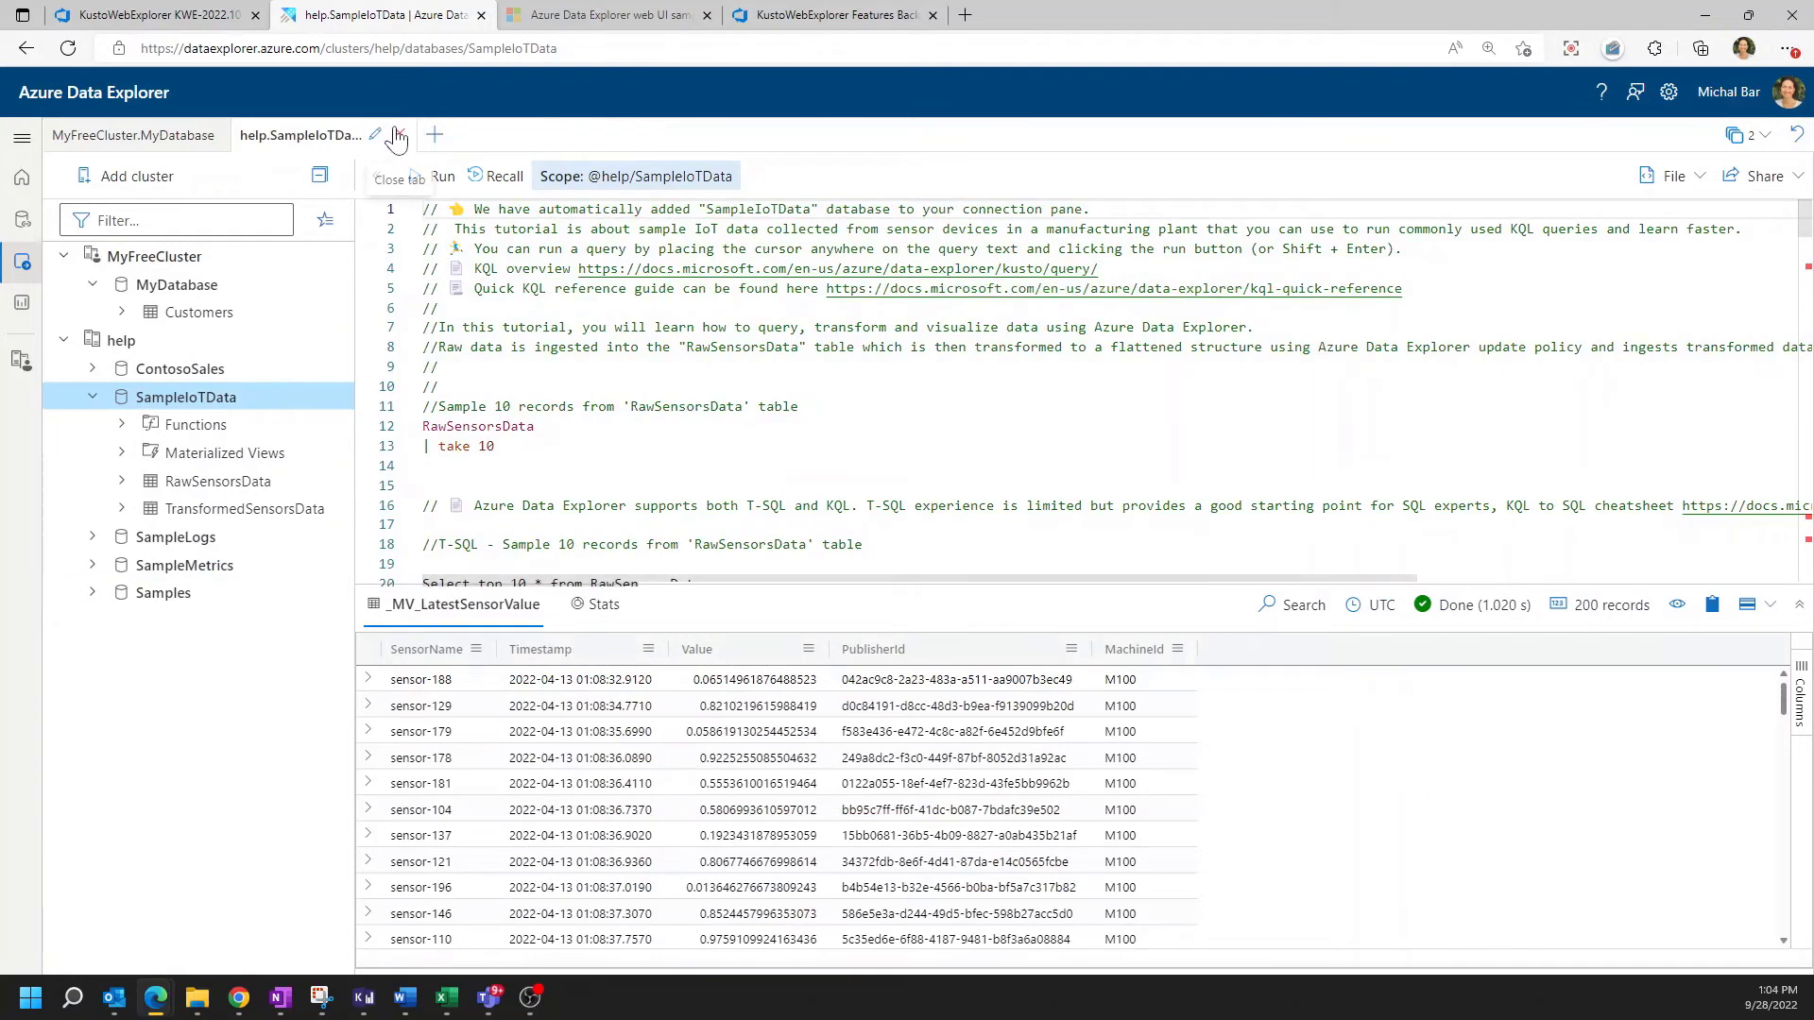
left_click(132, 136)
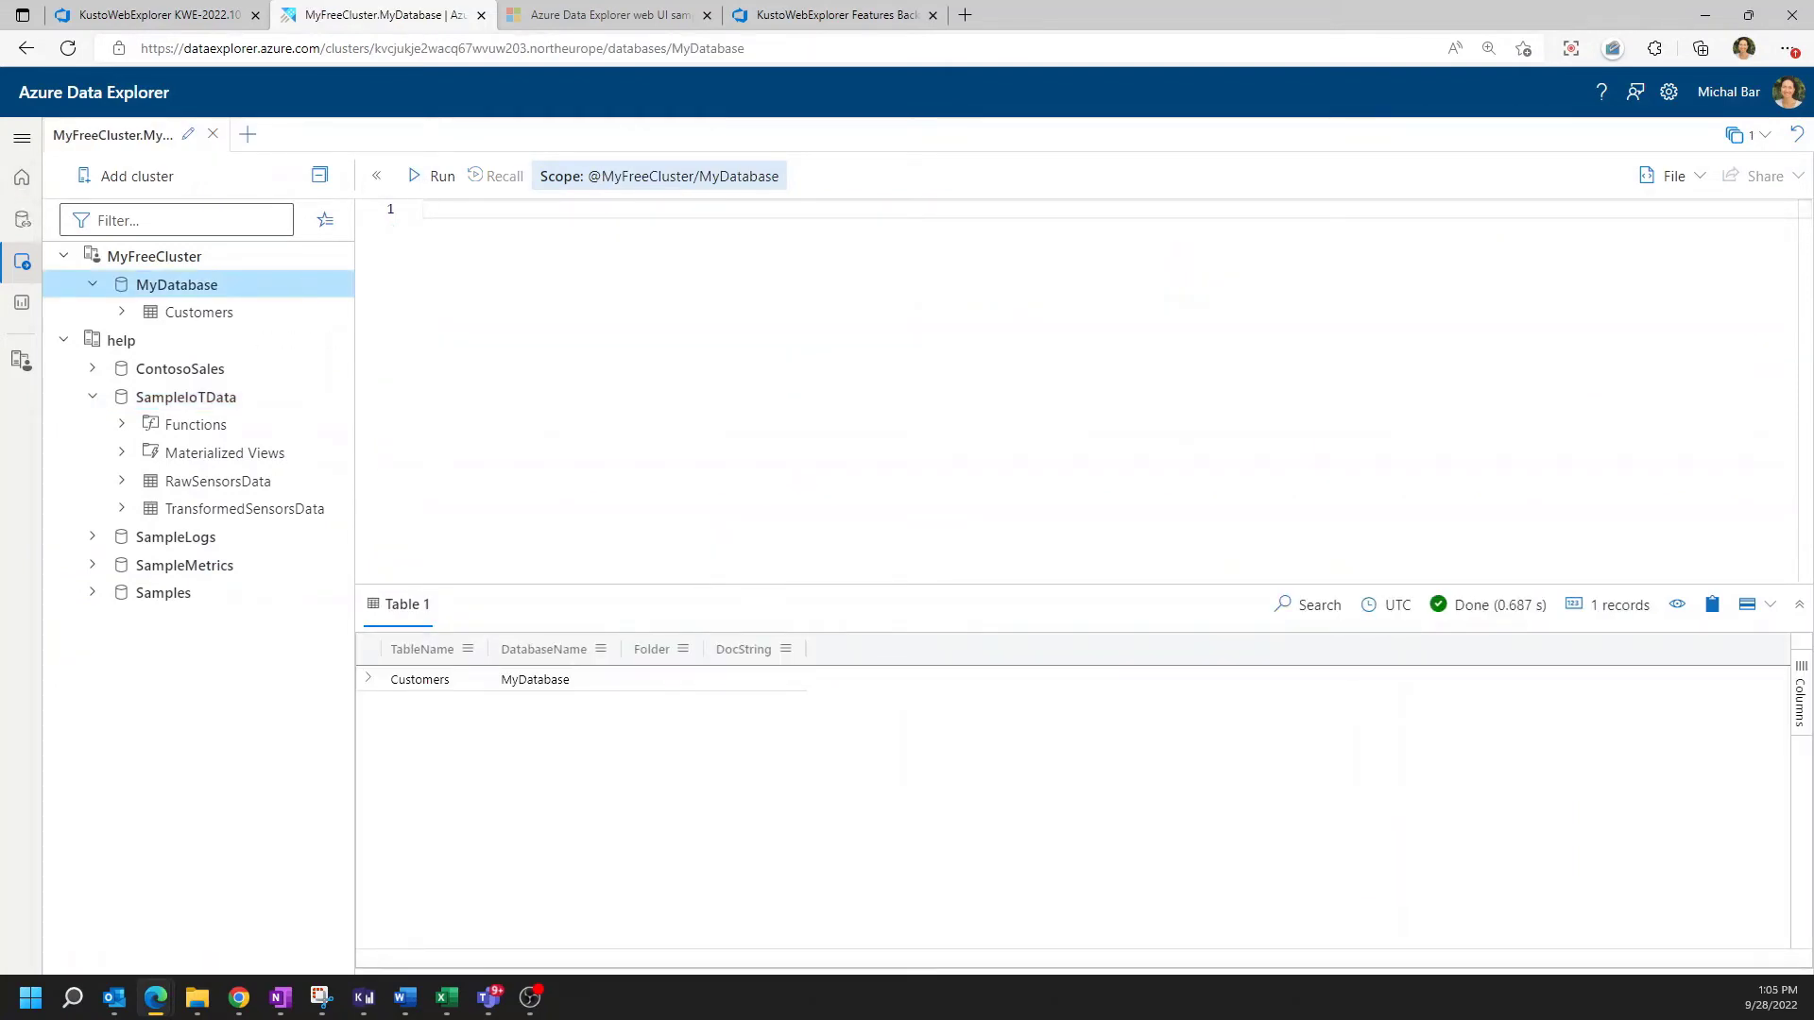
left_click(1672, 176)
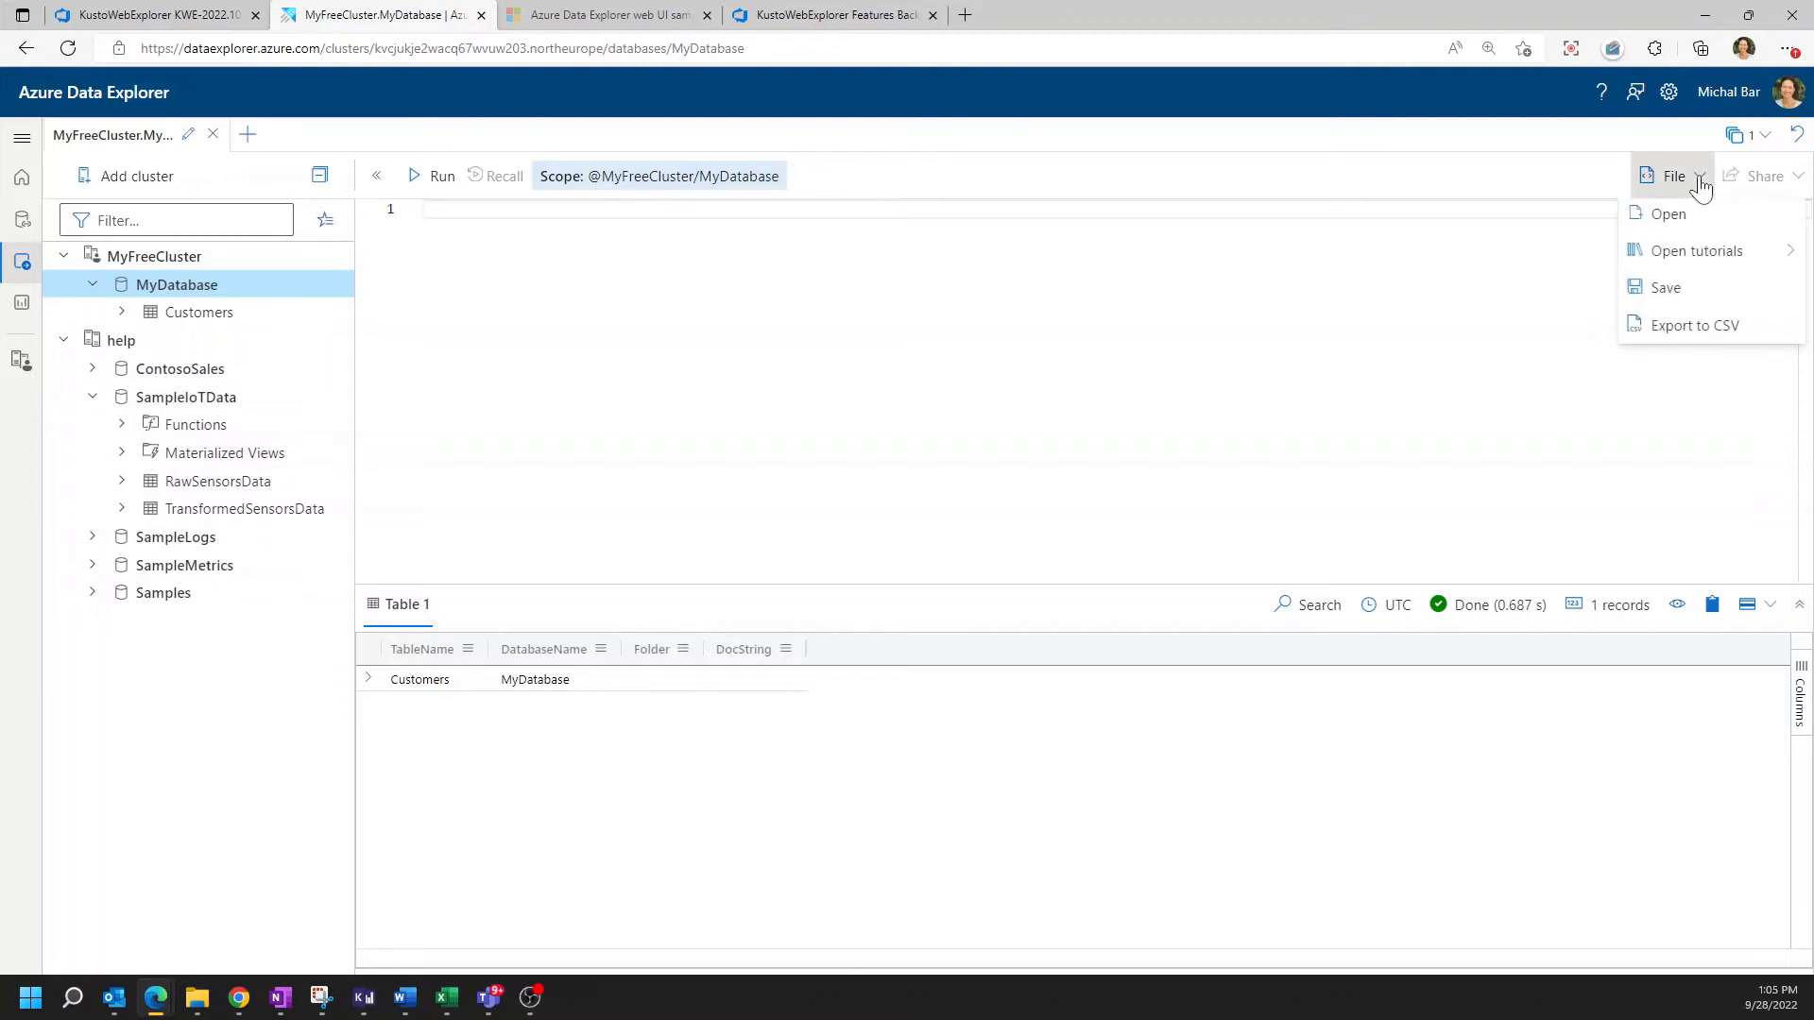
mouse_move(1694, 249)
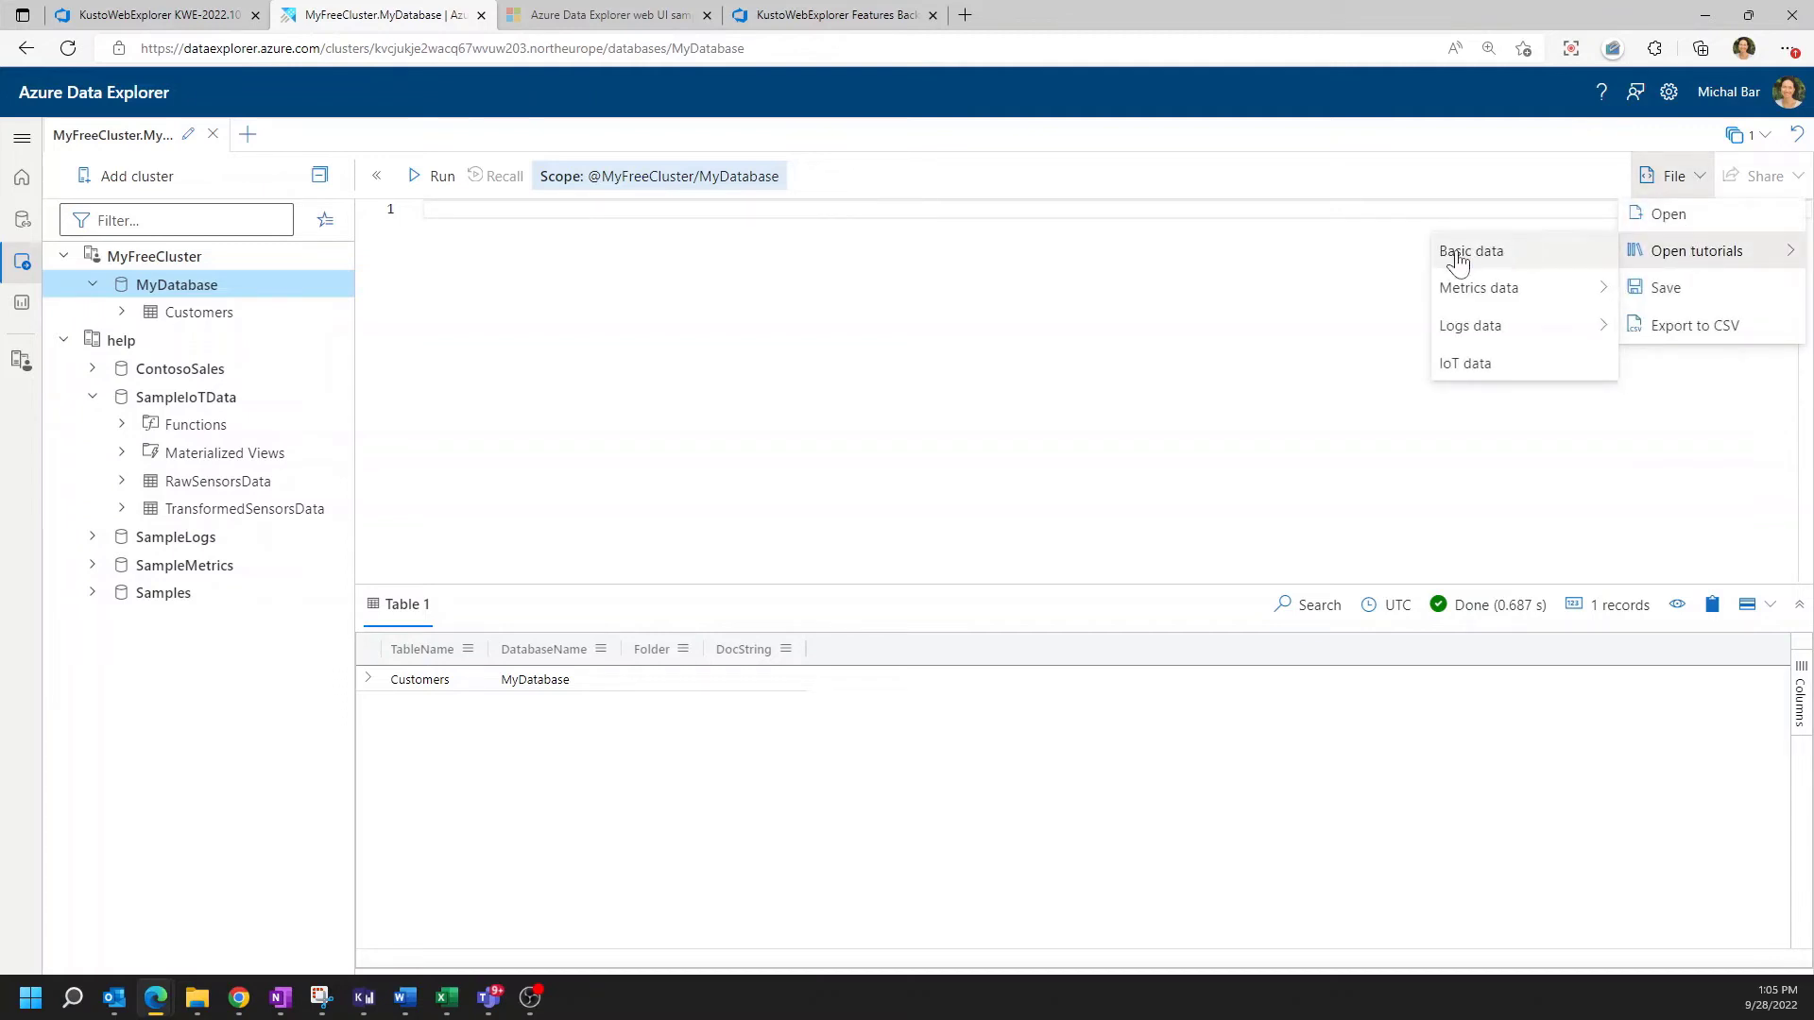
left_click(1464, 363)
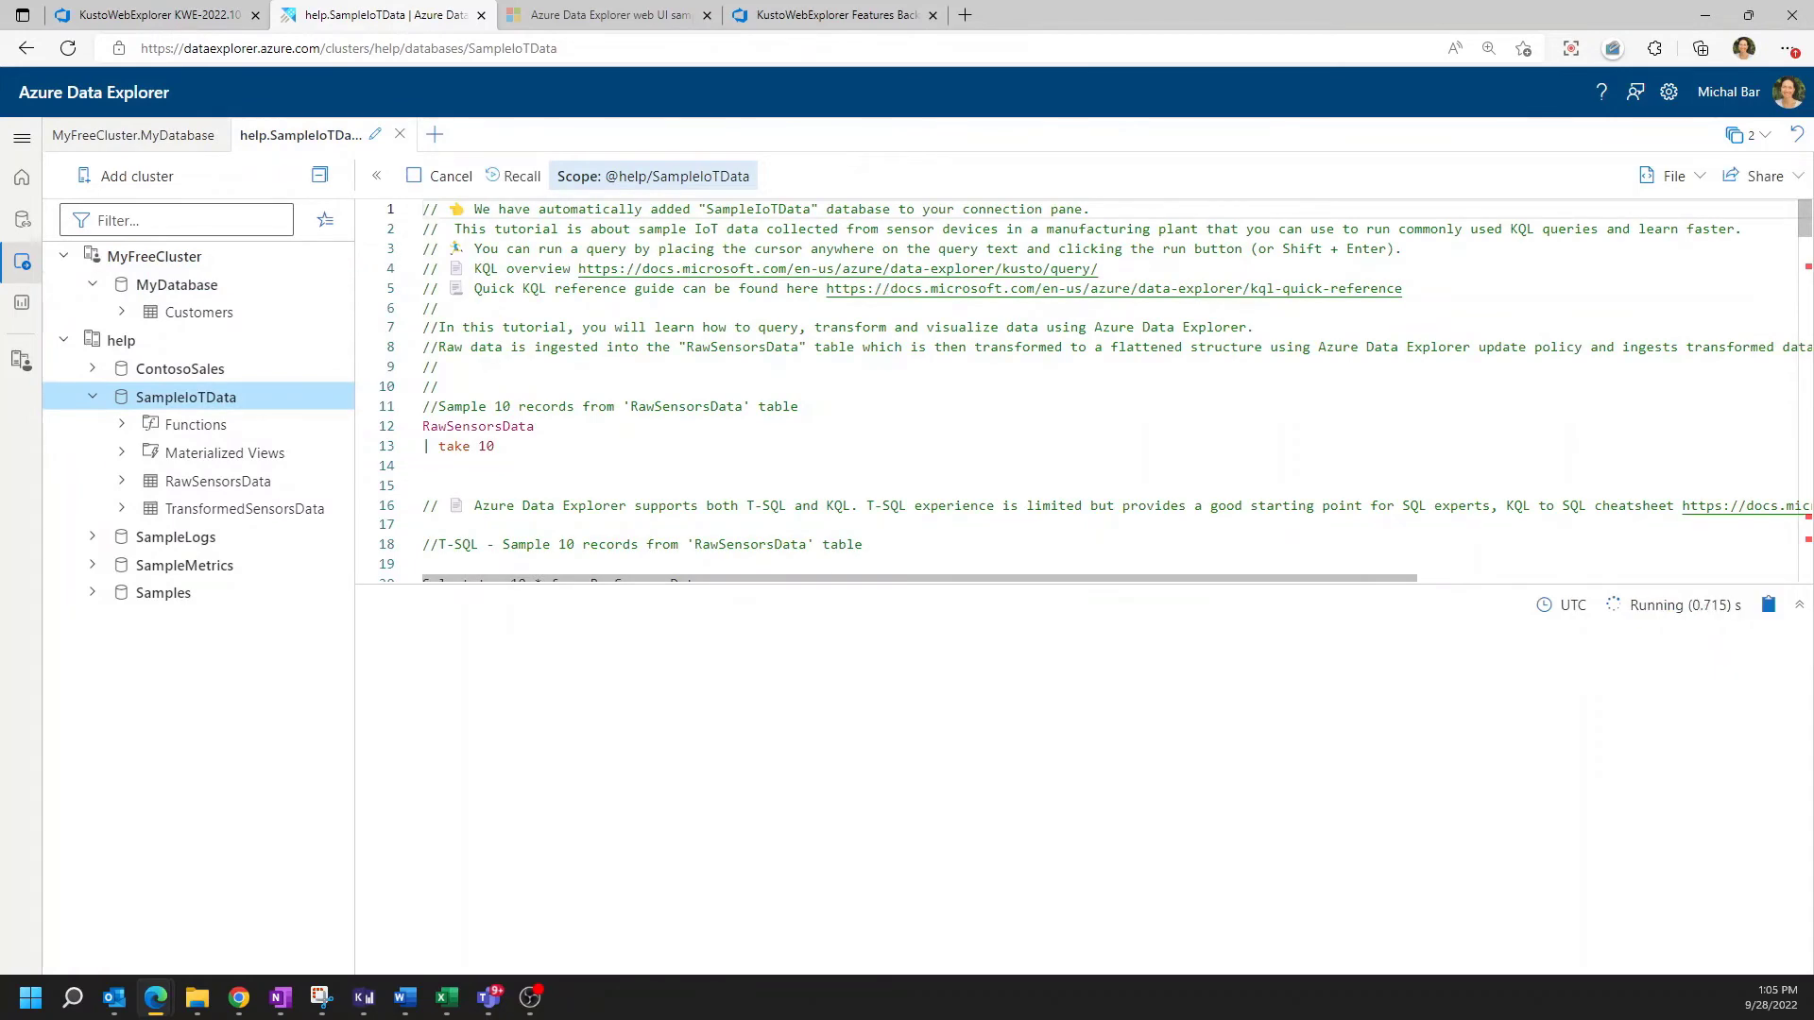
Return to the Azure Data Explorer welcome home page
left_click(442, 176)
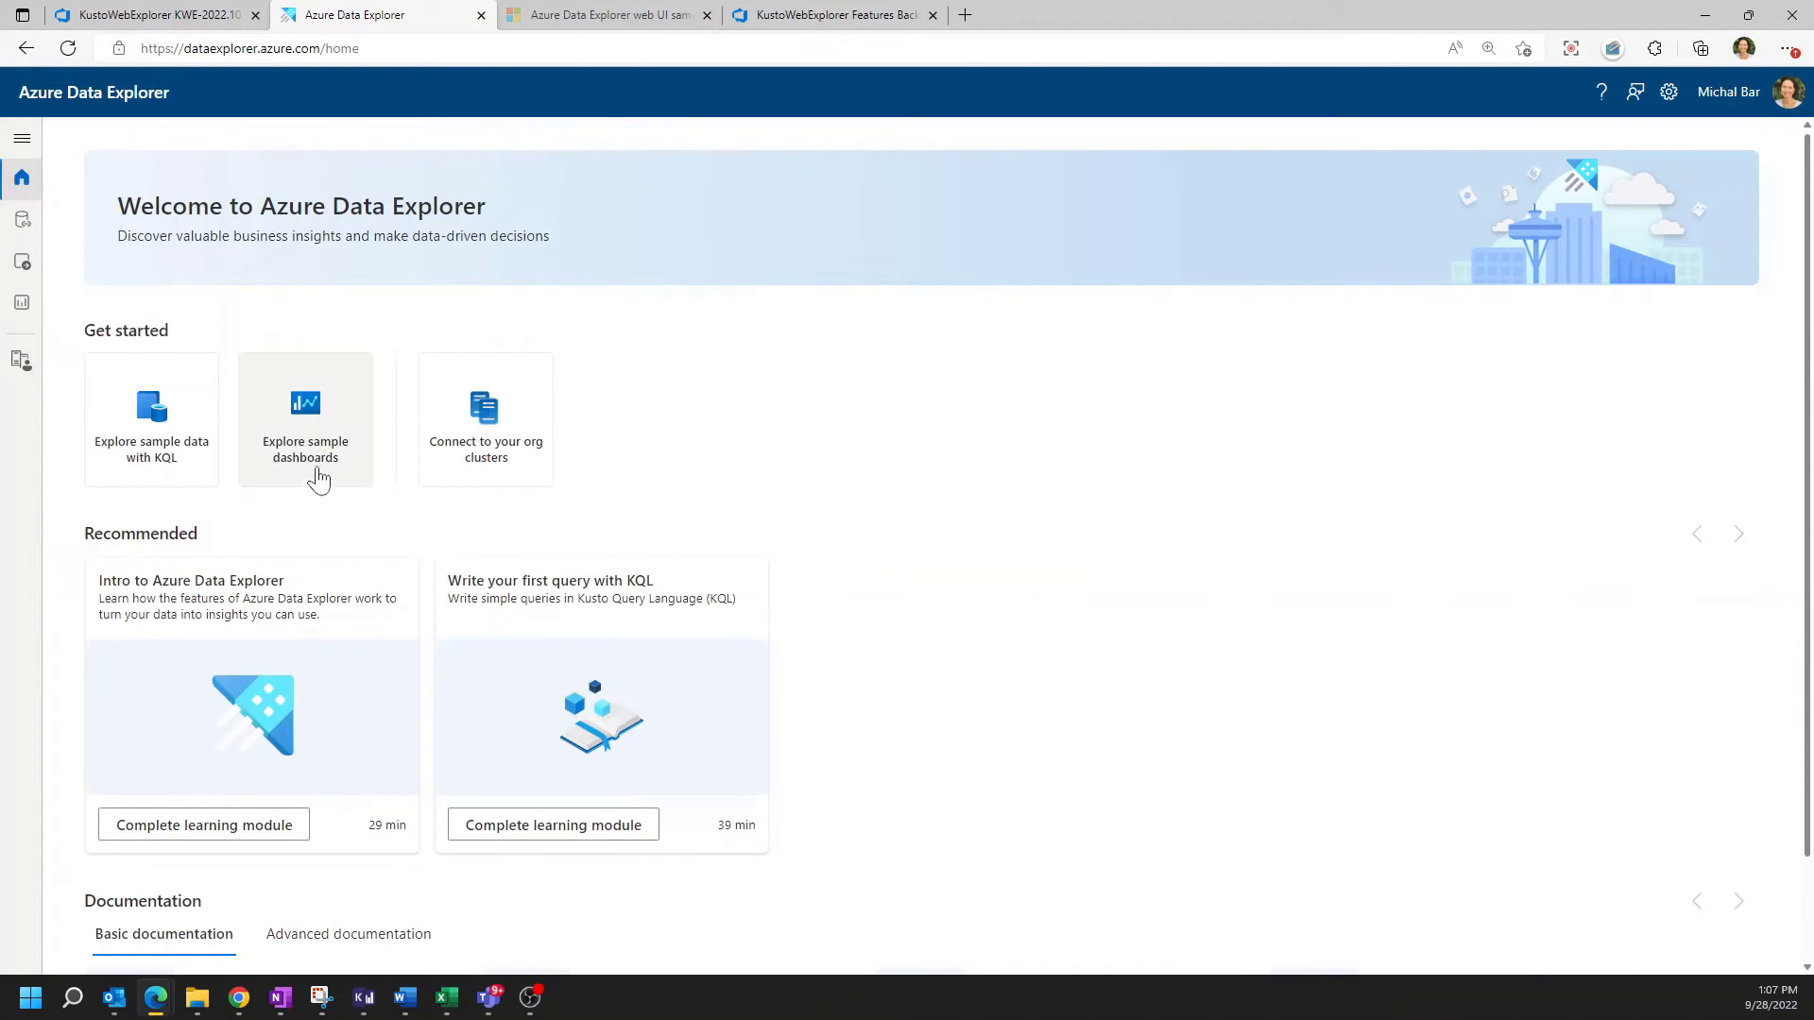
mouse_move(308, 472)
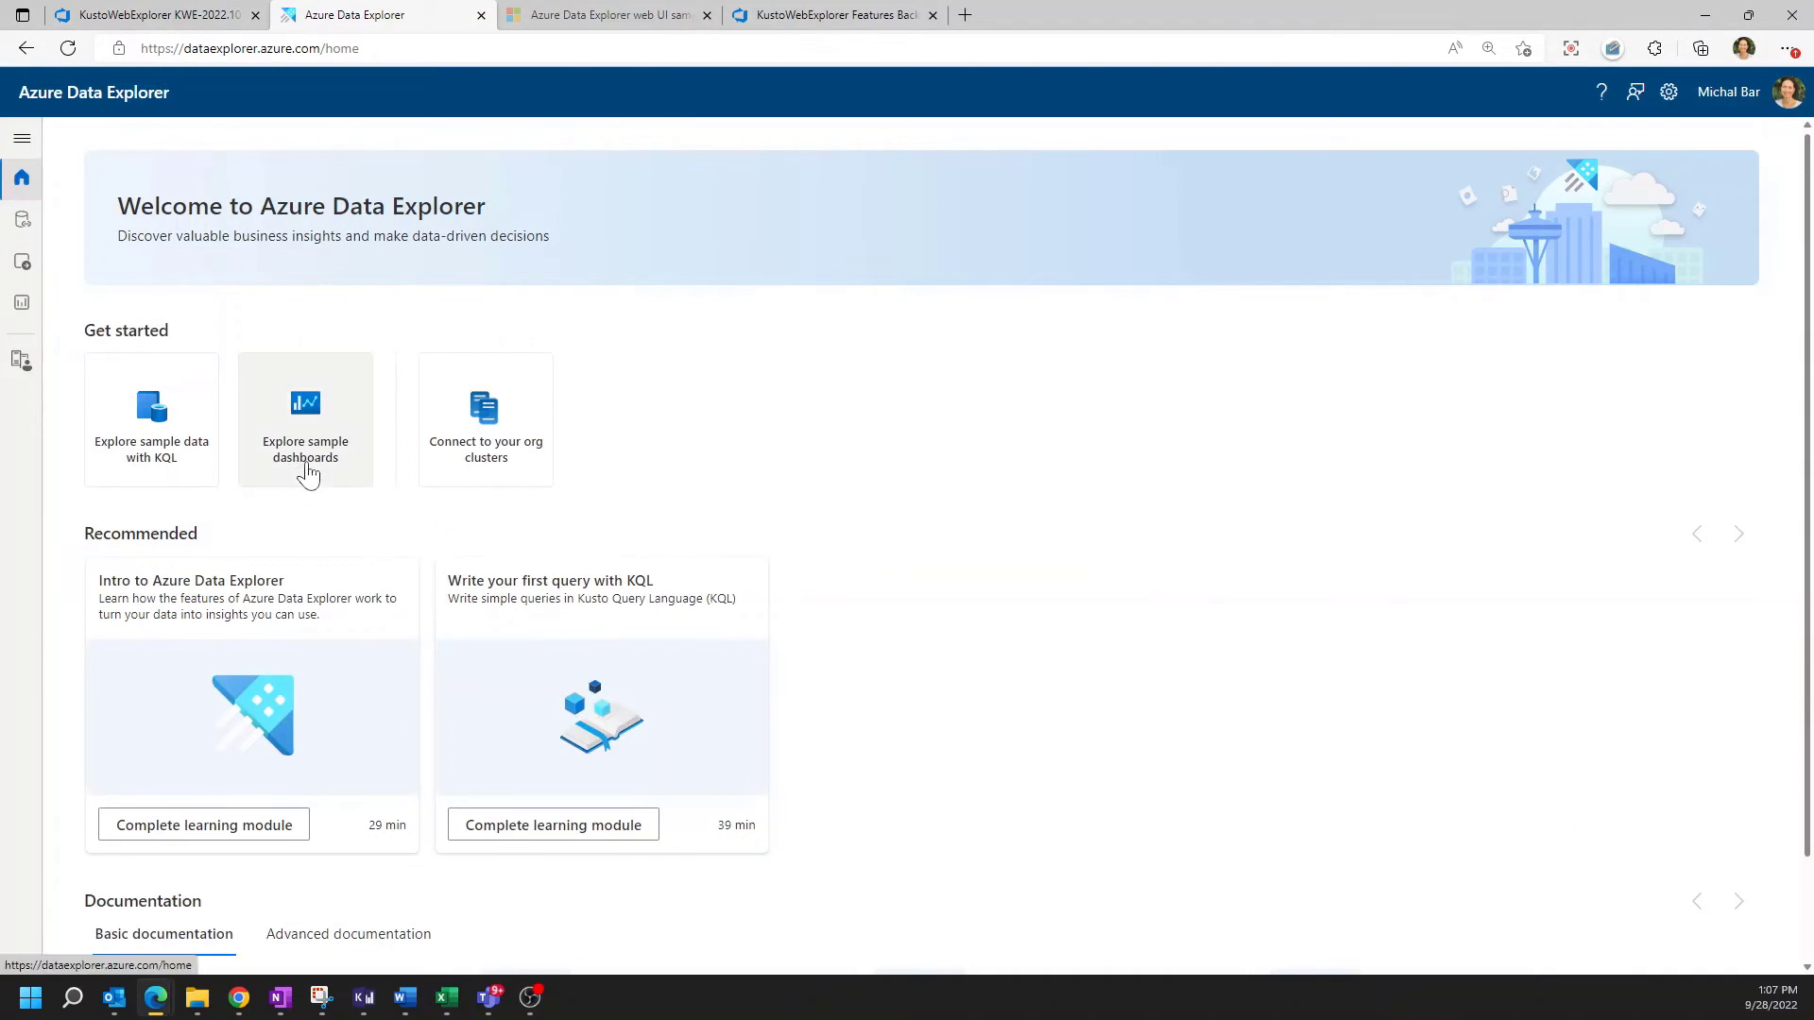
From the sample dashboards gallery, launch the IoT sample dashboard
left_click(304, 420)
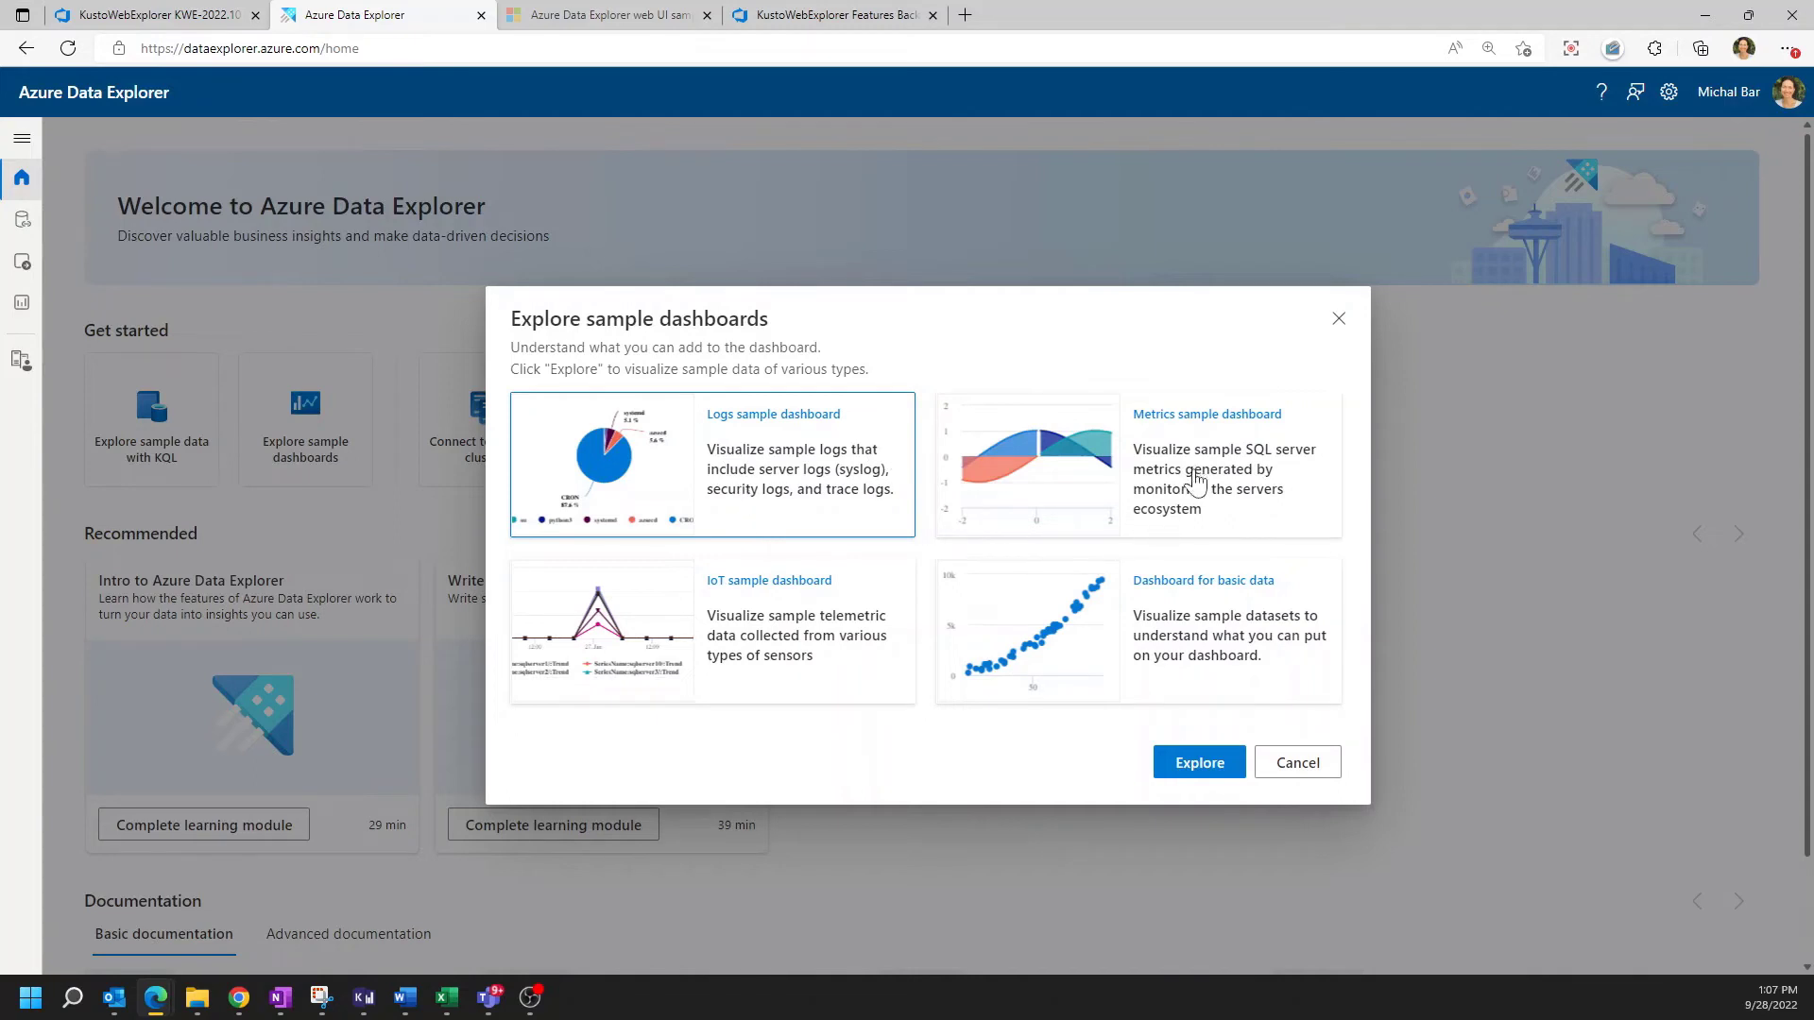
mouse_move(1247, 681)
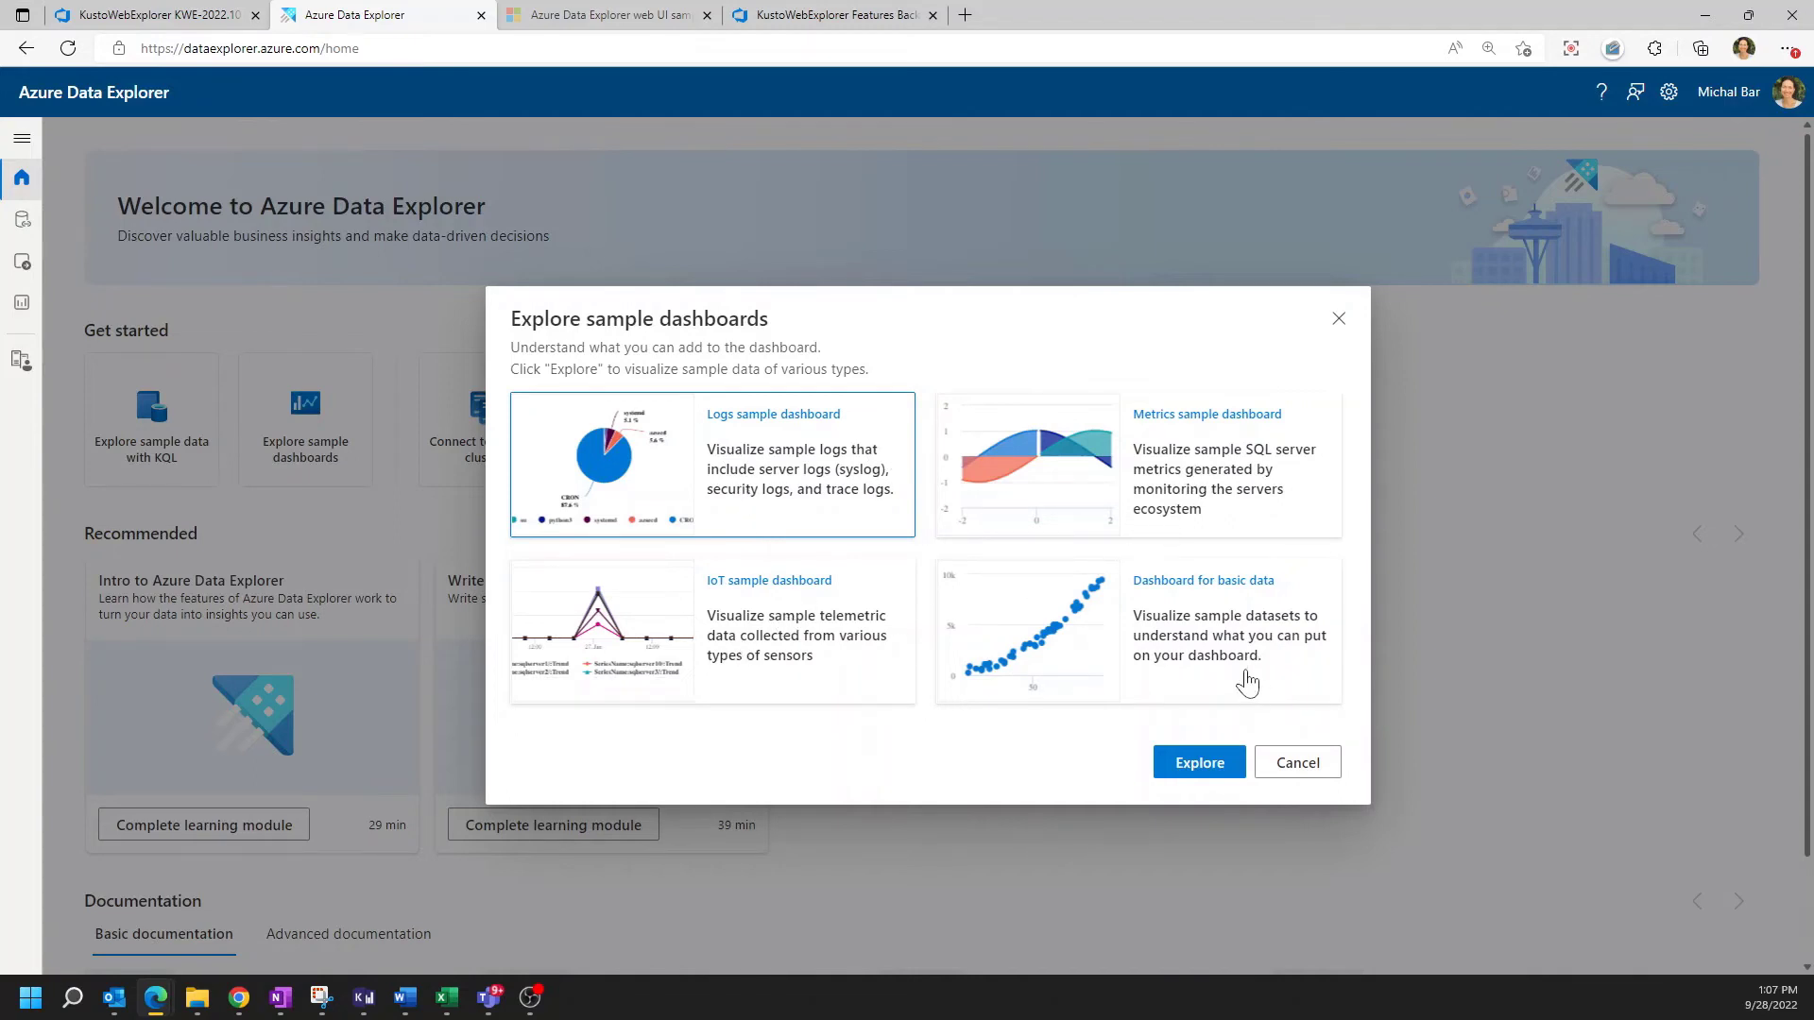
mouse_move(863, 707)
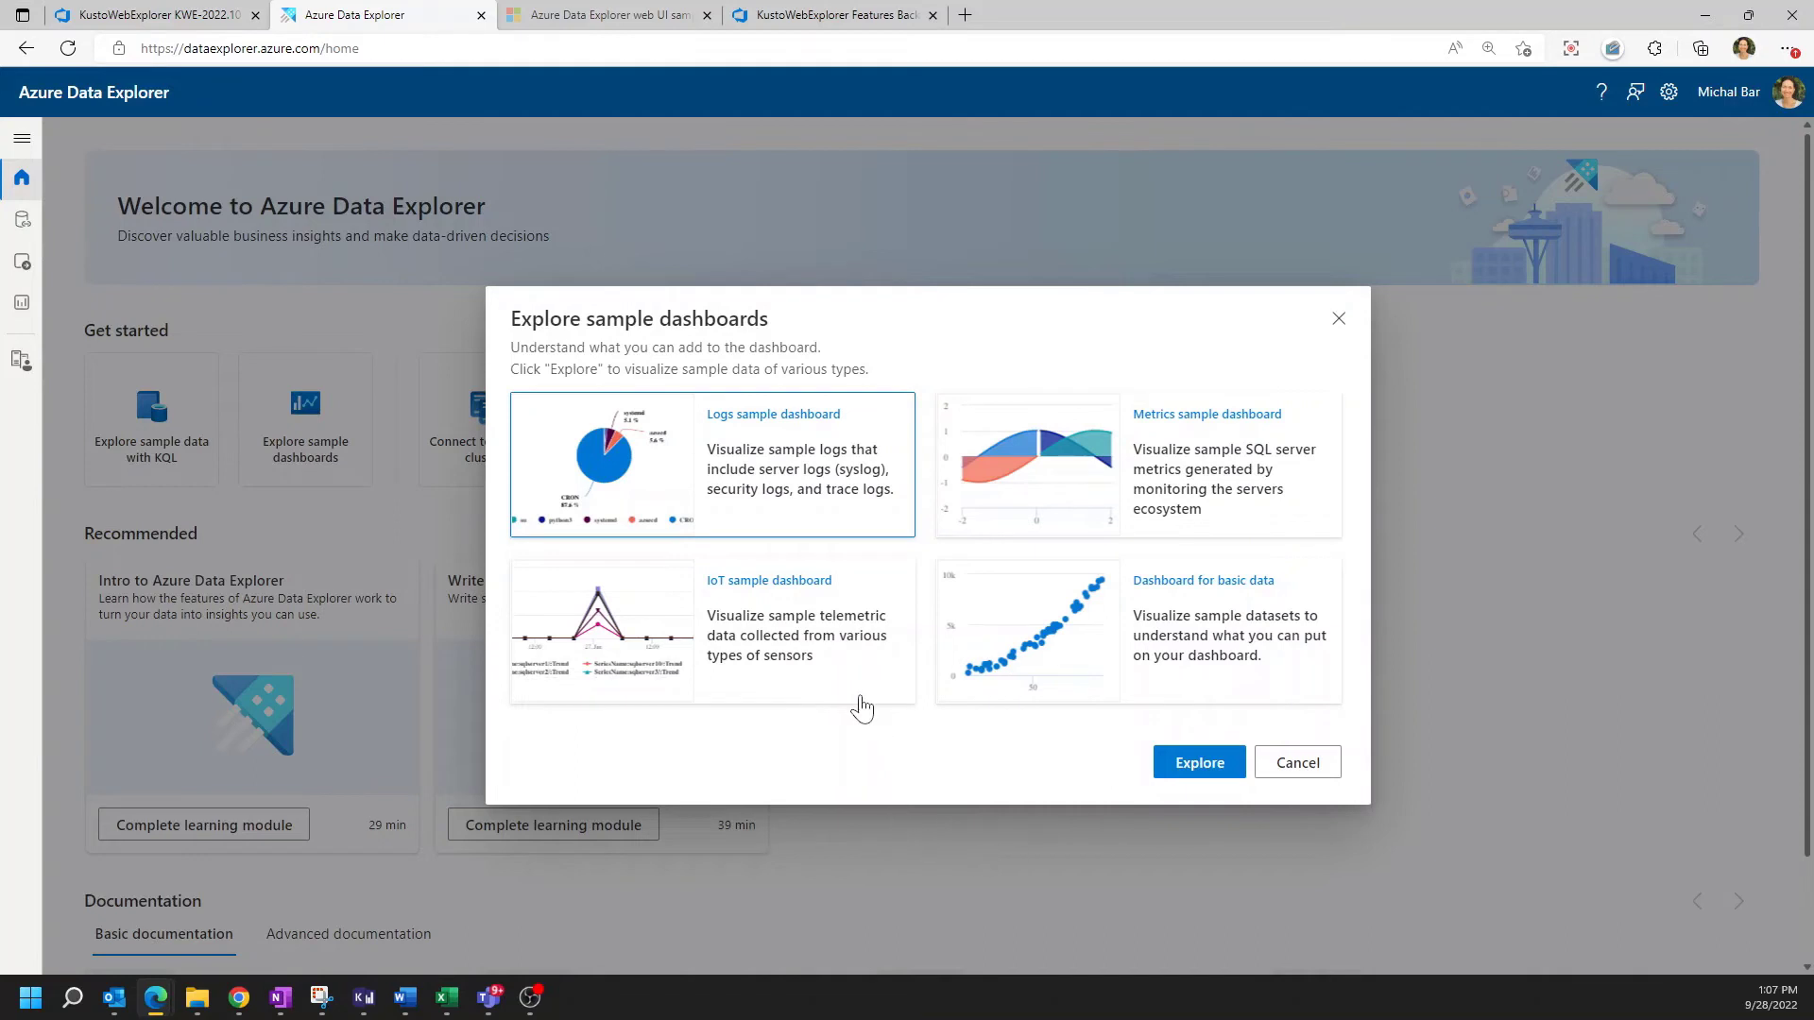
mouse_move(769, 659)
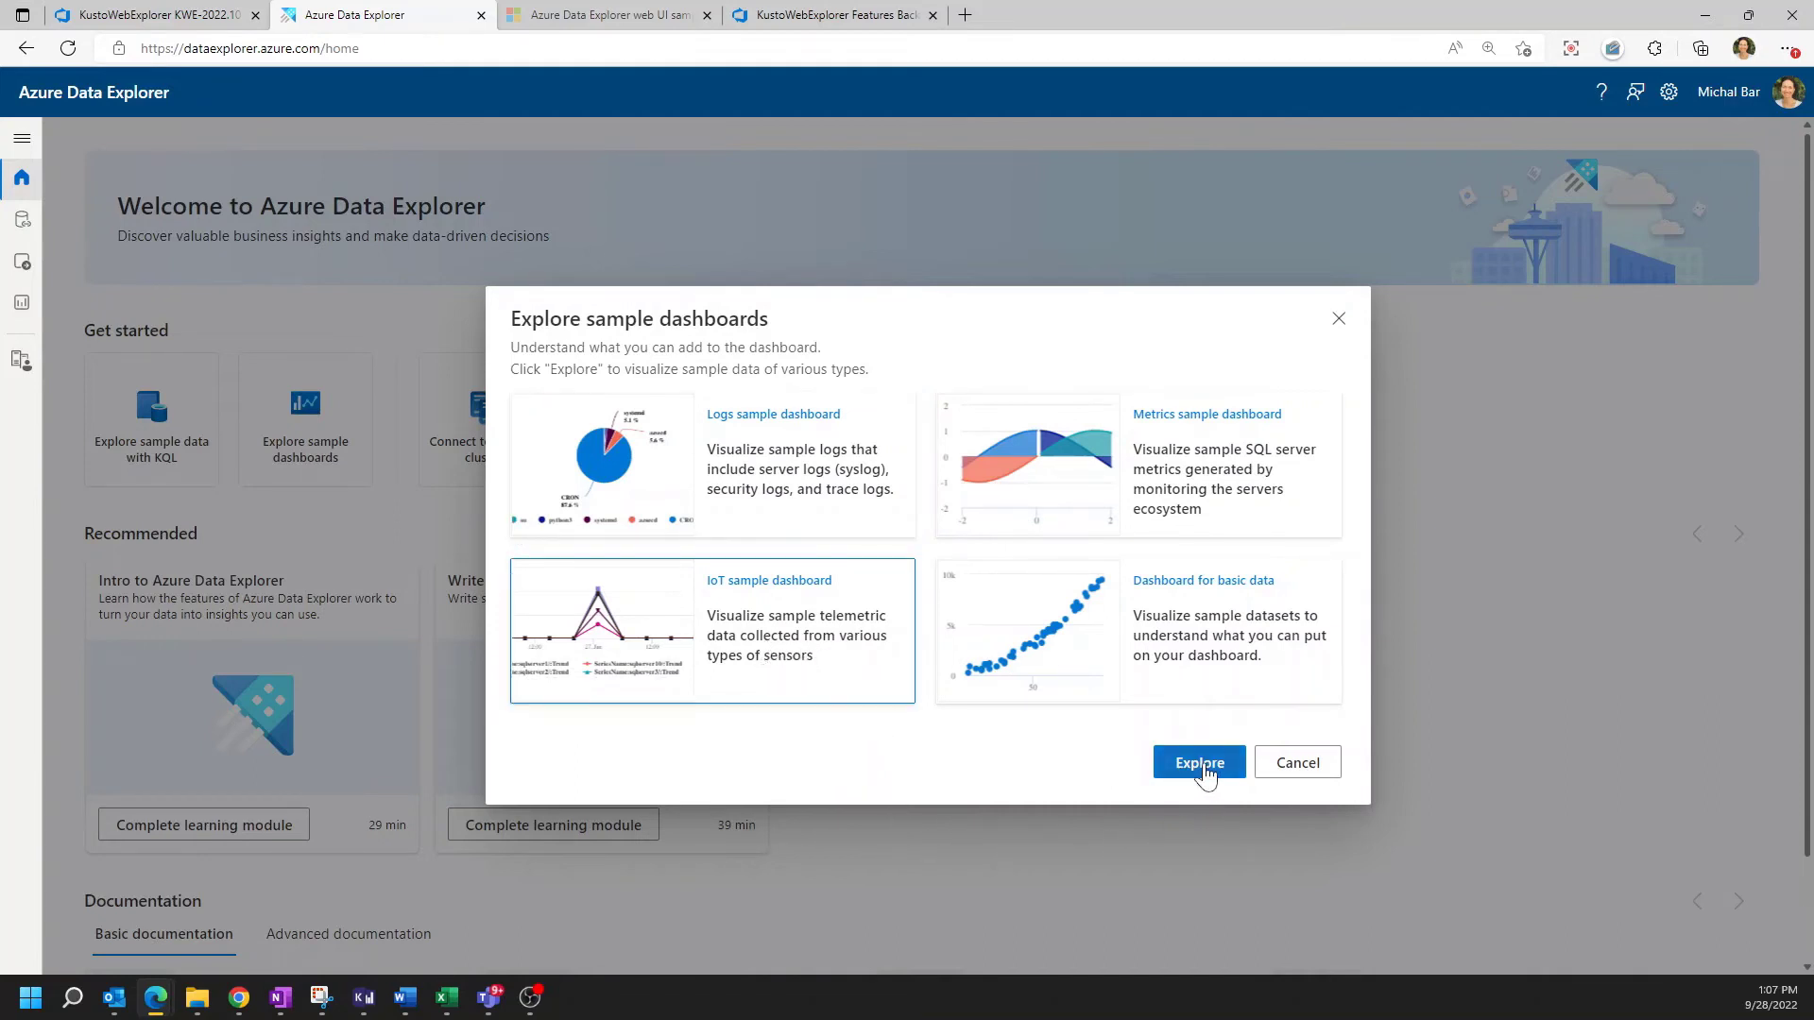
left_click(1198, 762)
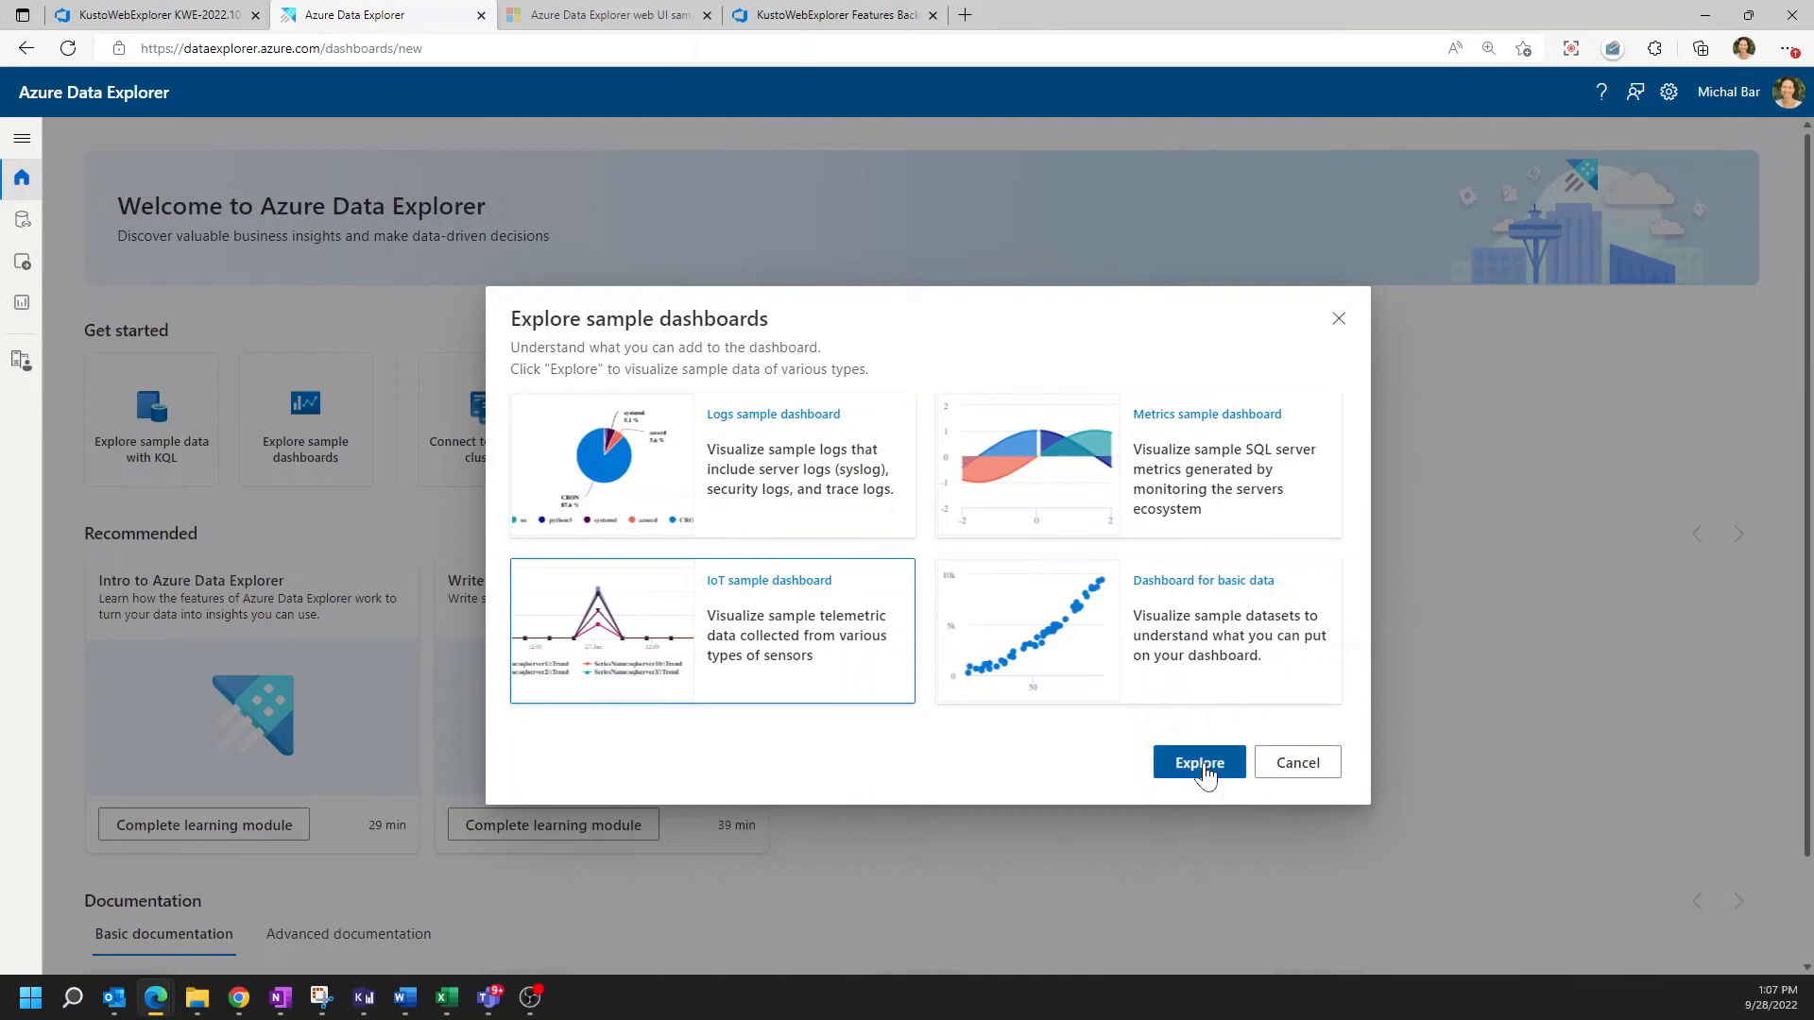
Load the Sample IoT Dashboard and review its sensor-9 charts, 961,568 total count and anomaly tiles
left_click(1197, 761)
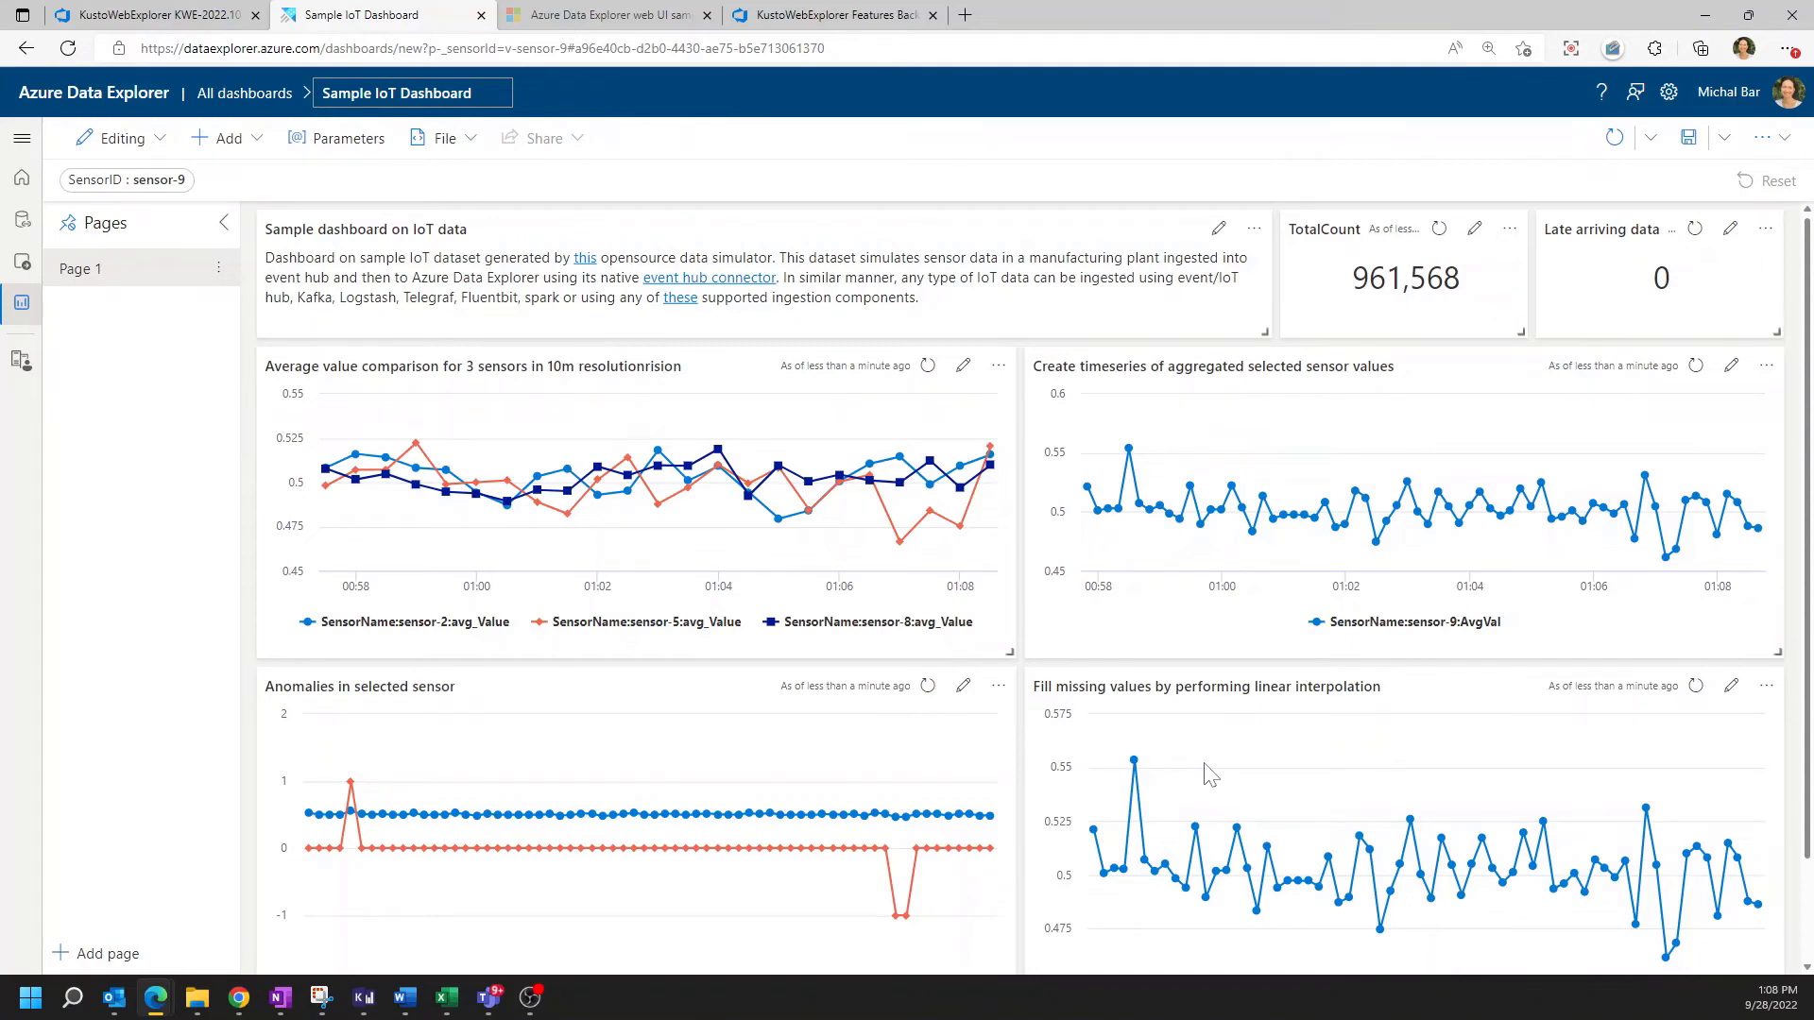
mouse_move(903, 920)
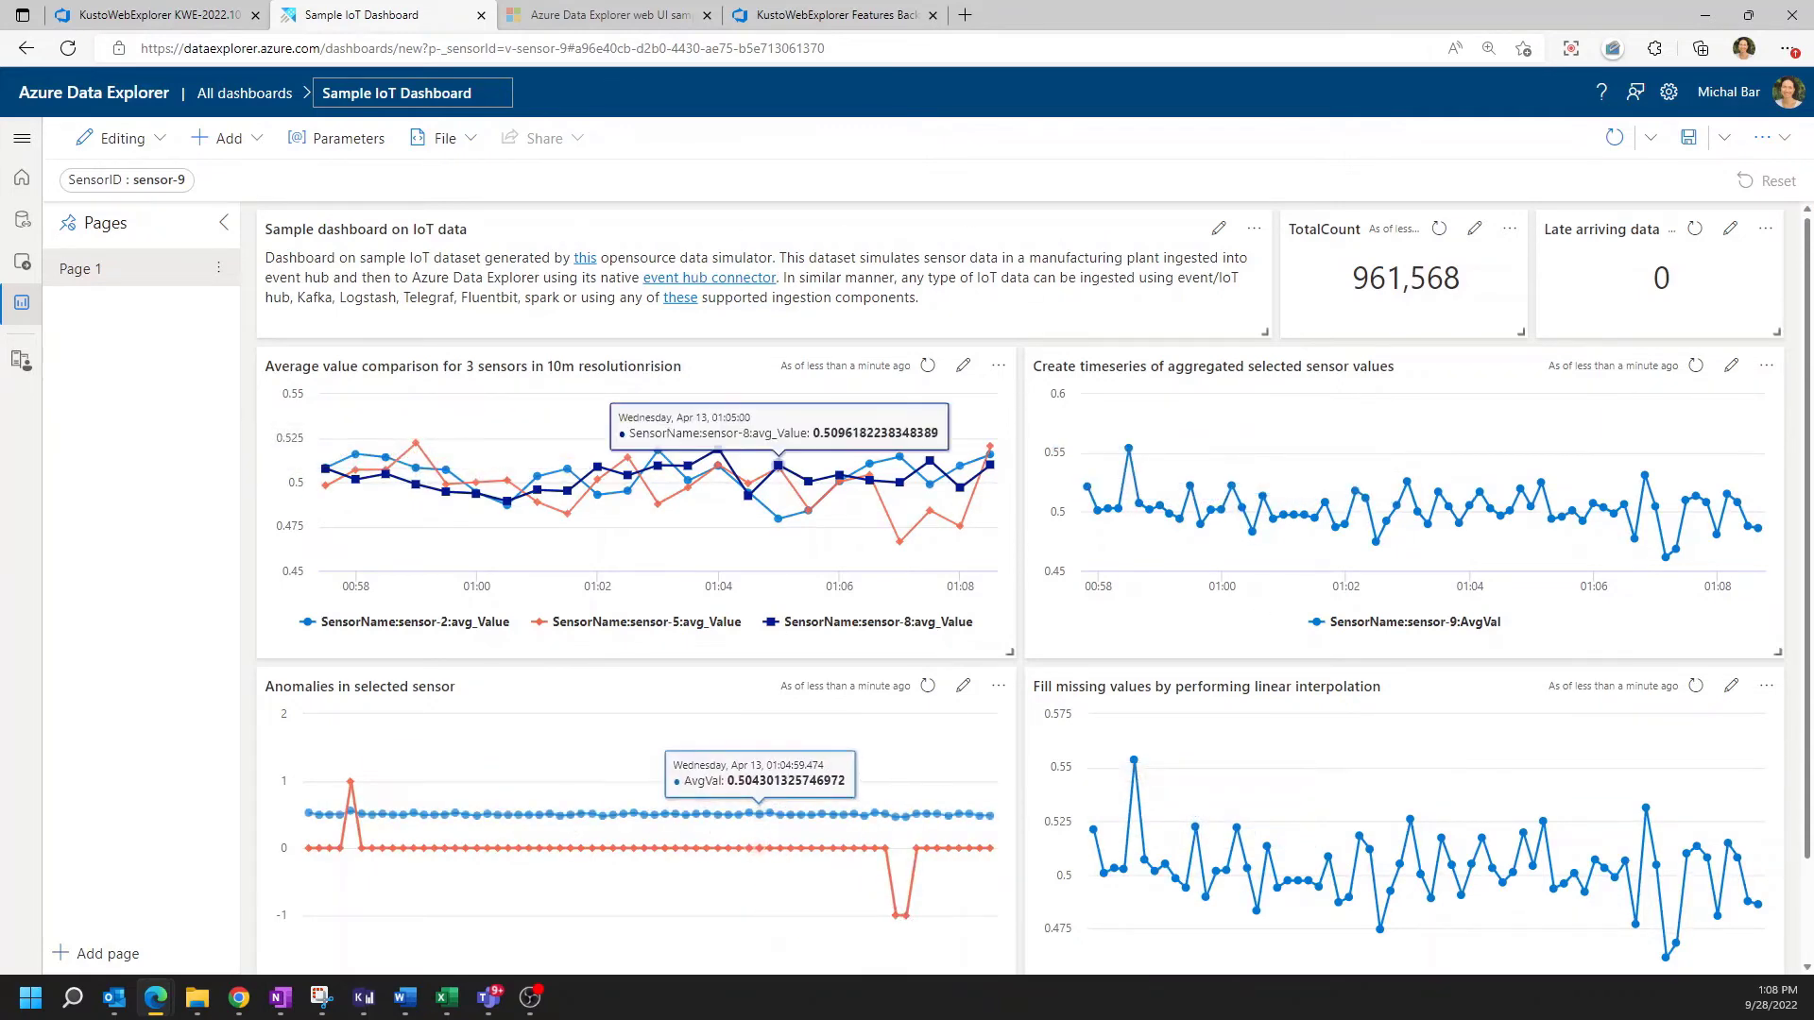
mouse_move(566, 344)
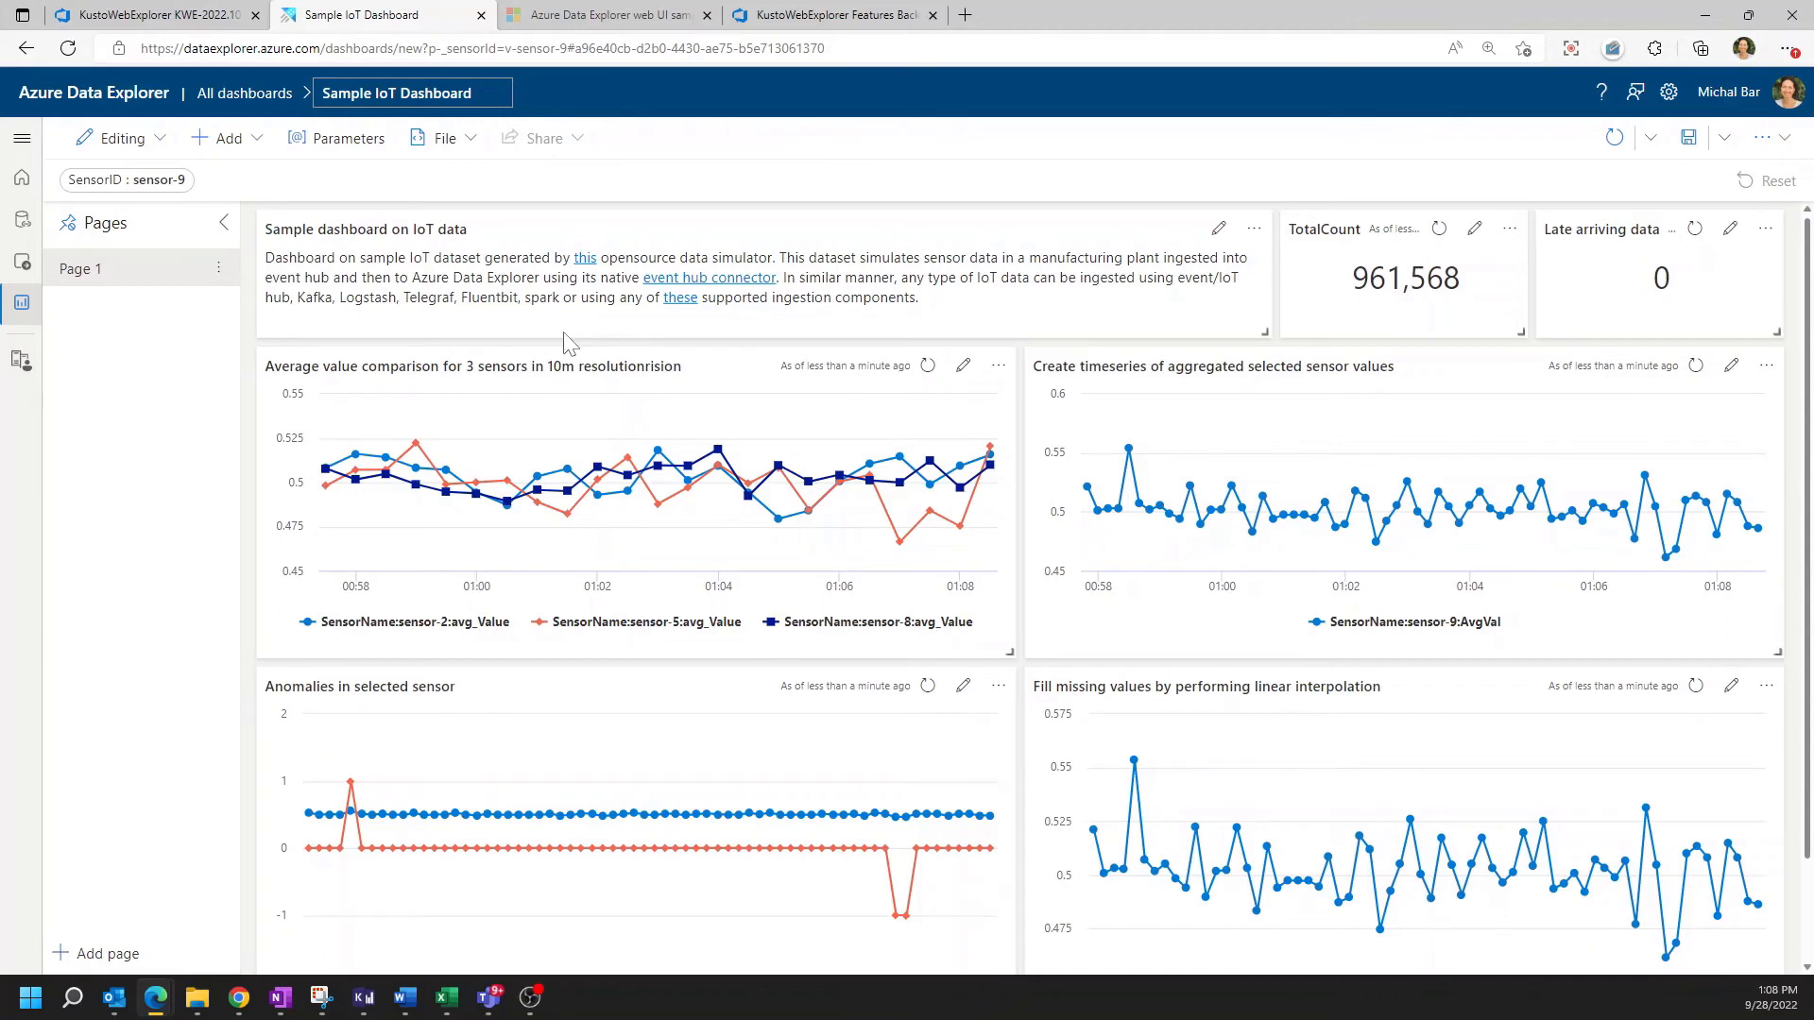
mouse_move(578, 321)
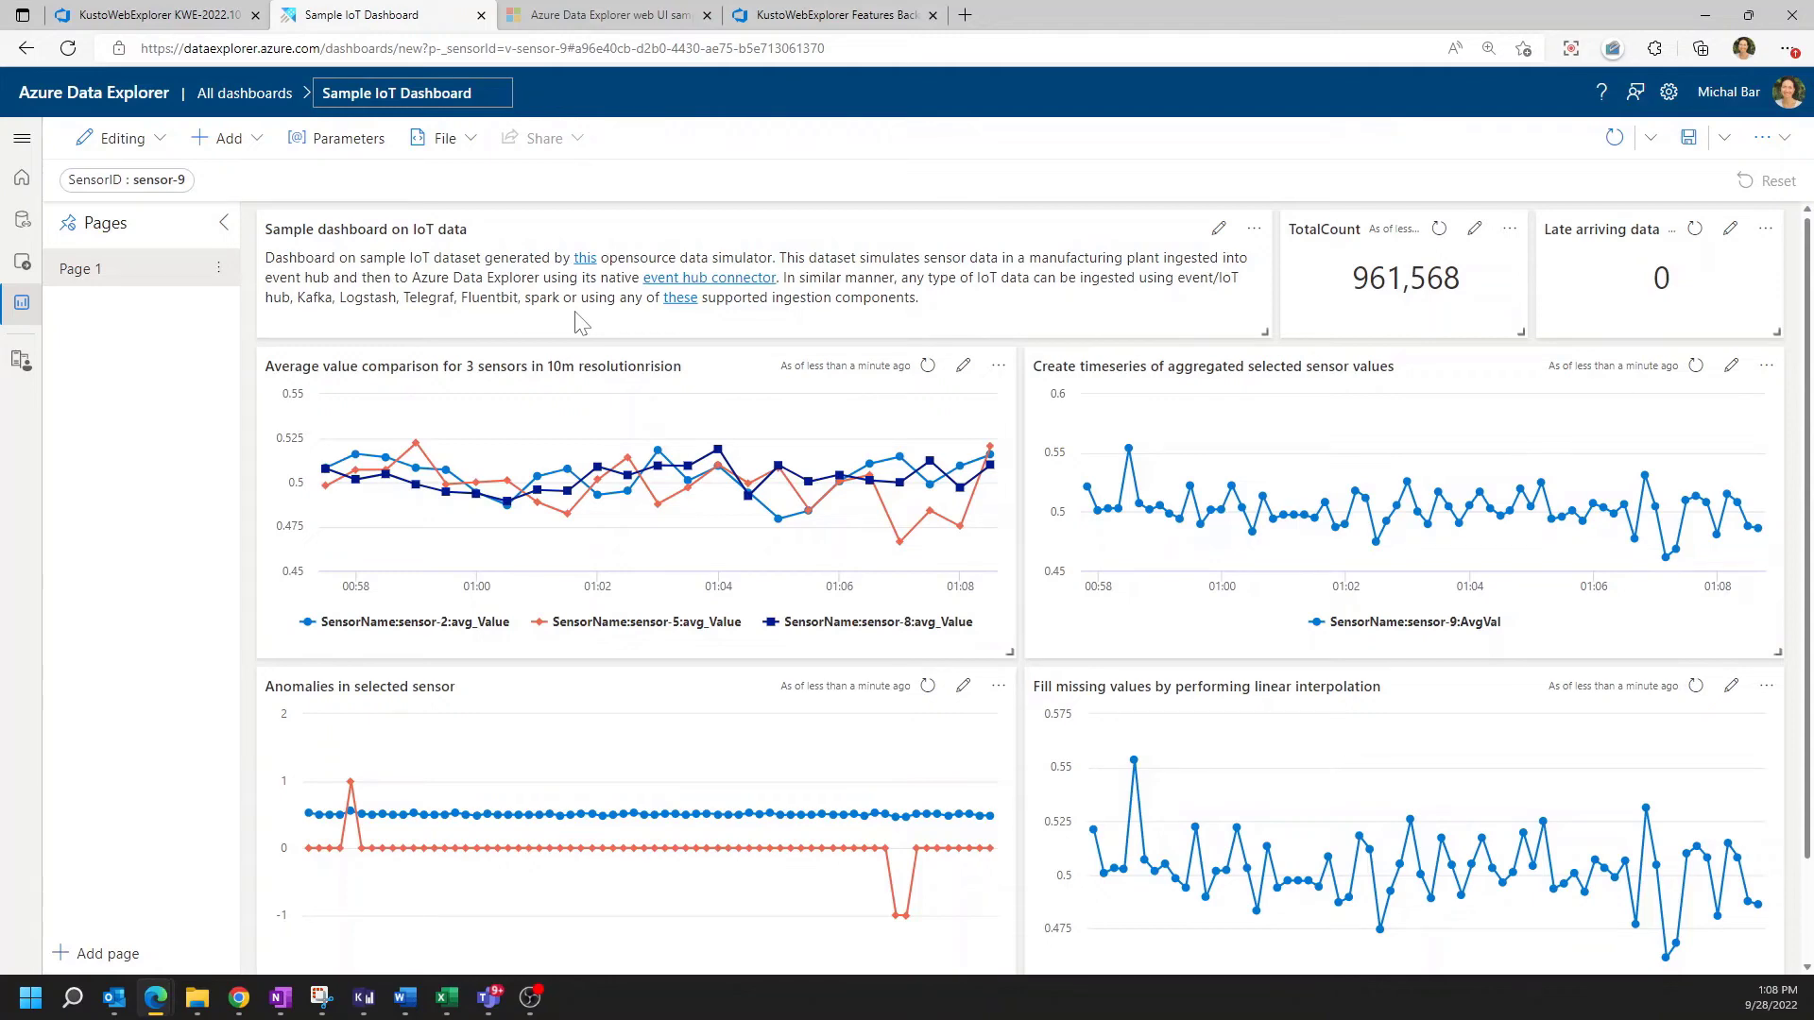
mouse_move(578, 321)
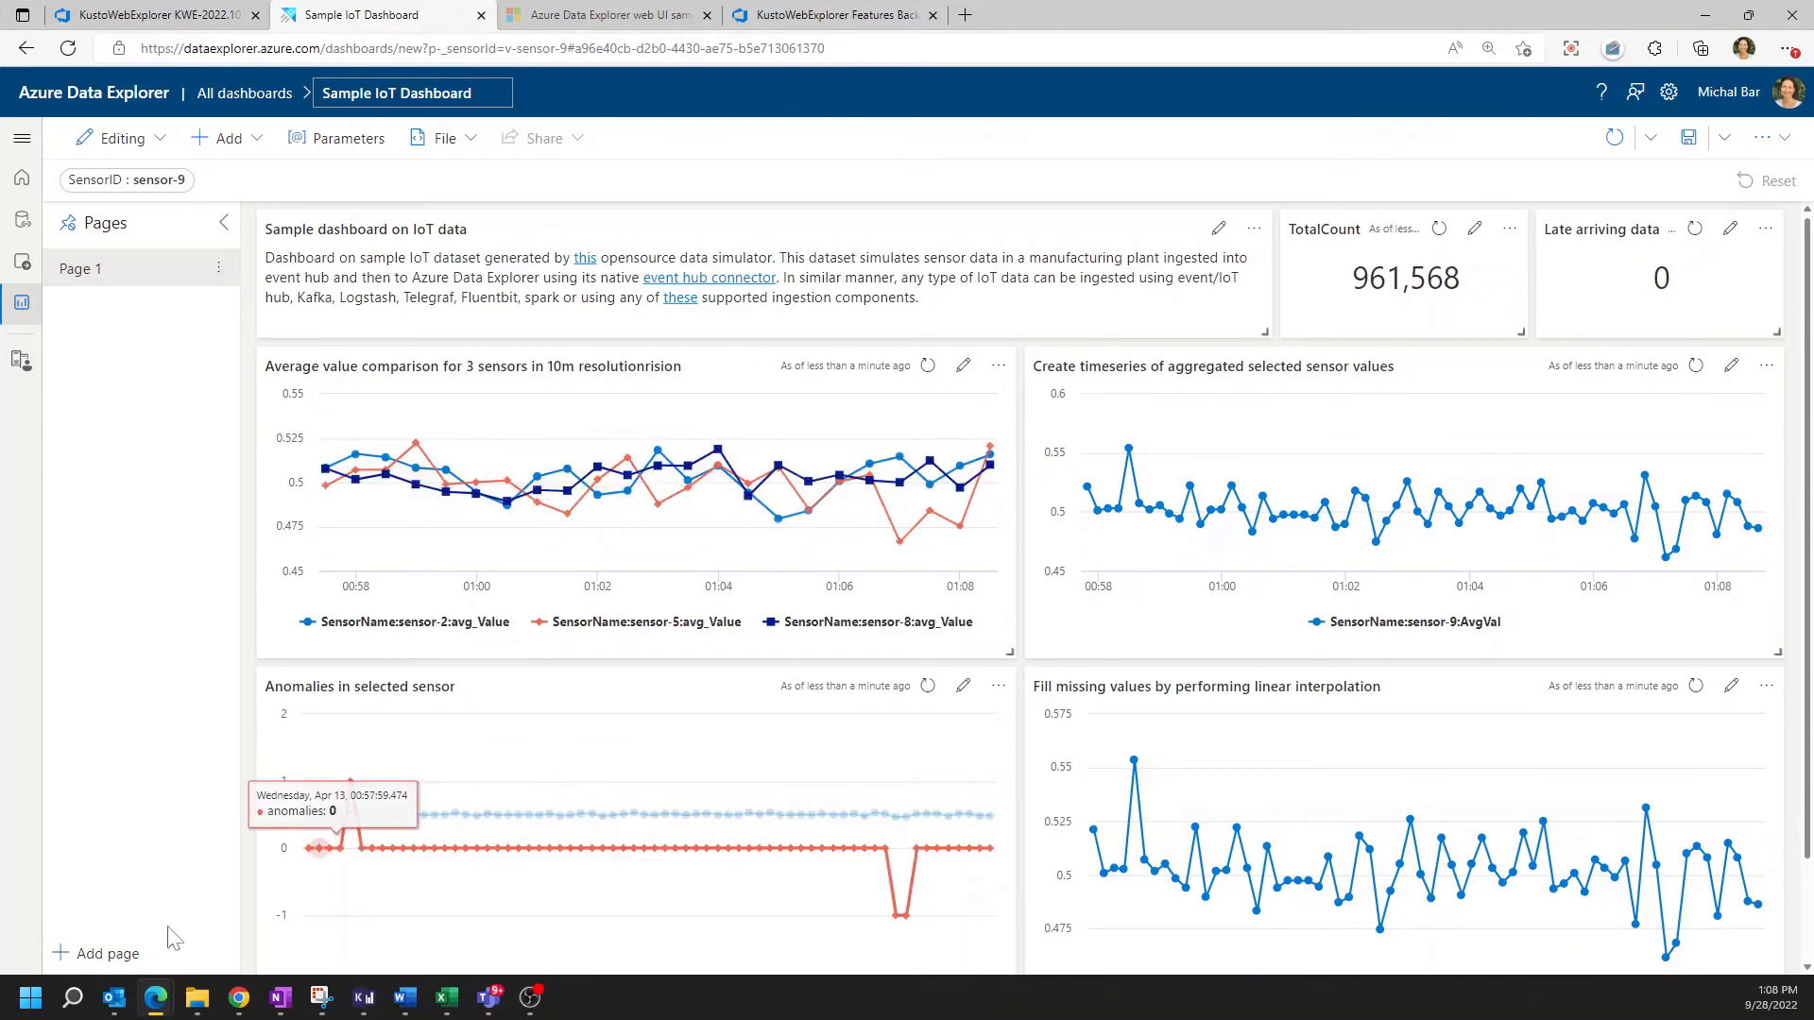
scroll("down", 3)
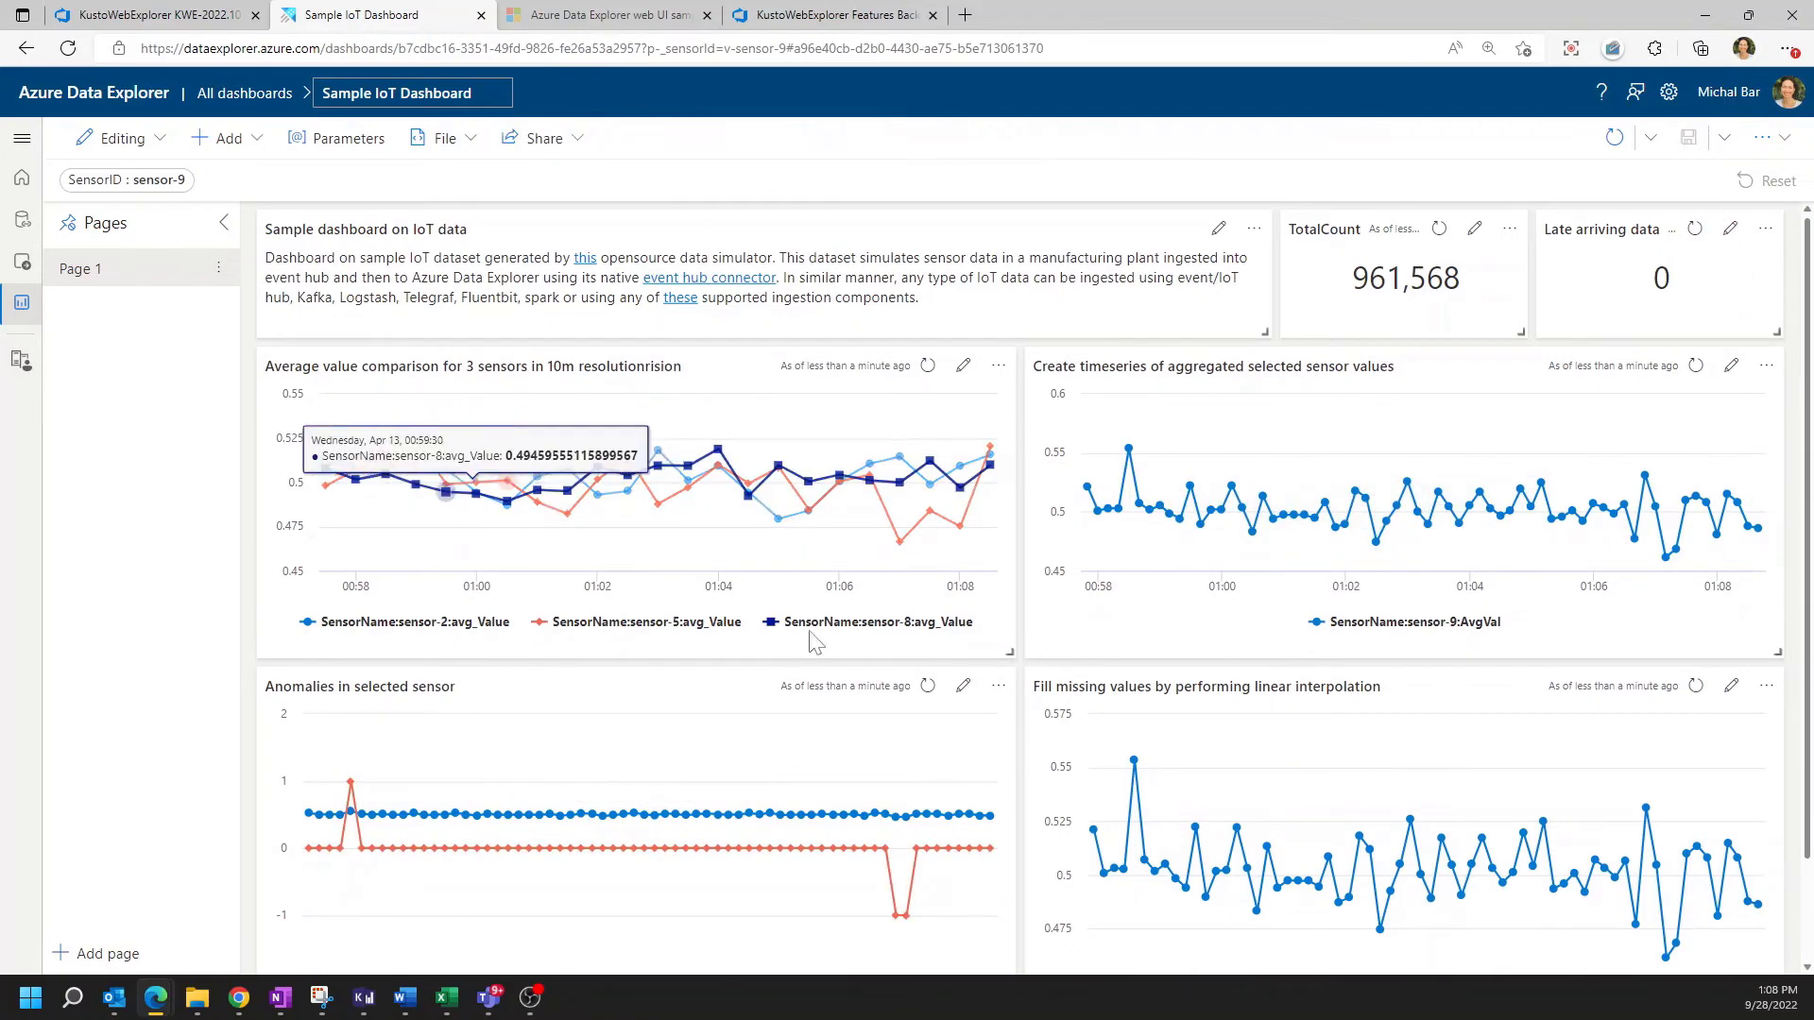
mouse_move(121, 540)
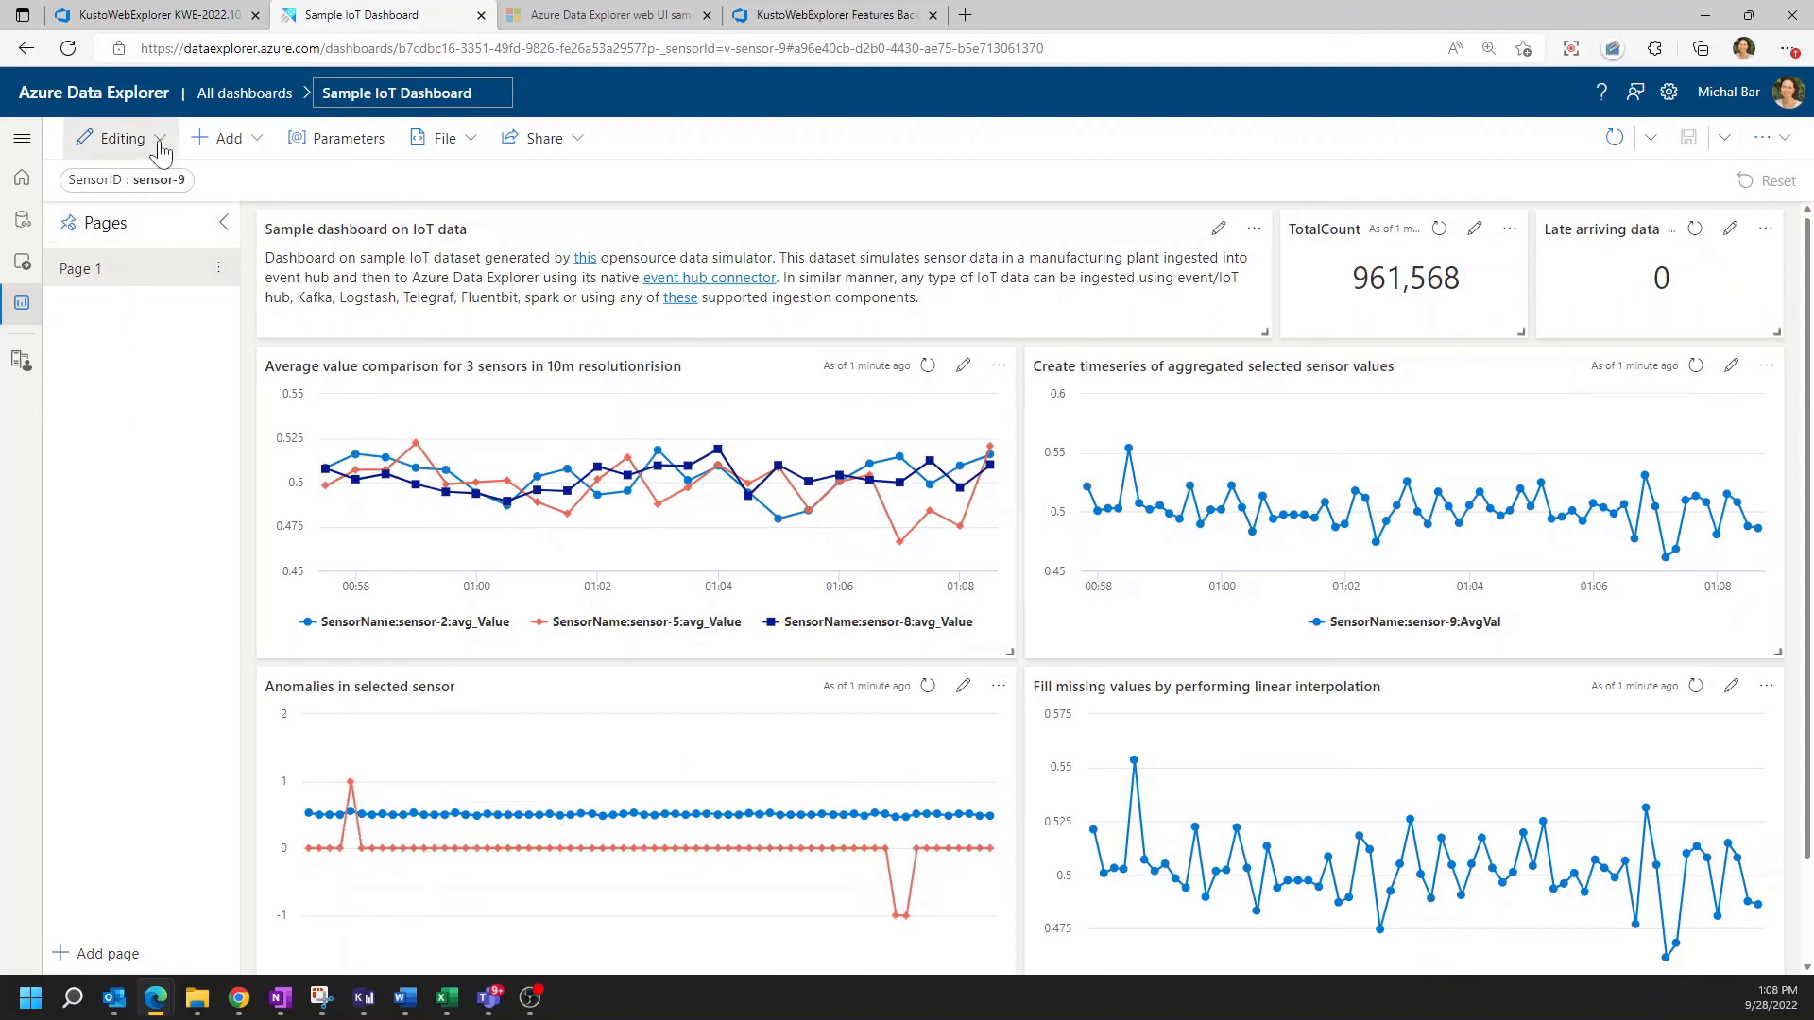
left_click(121, 138)
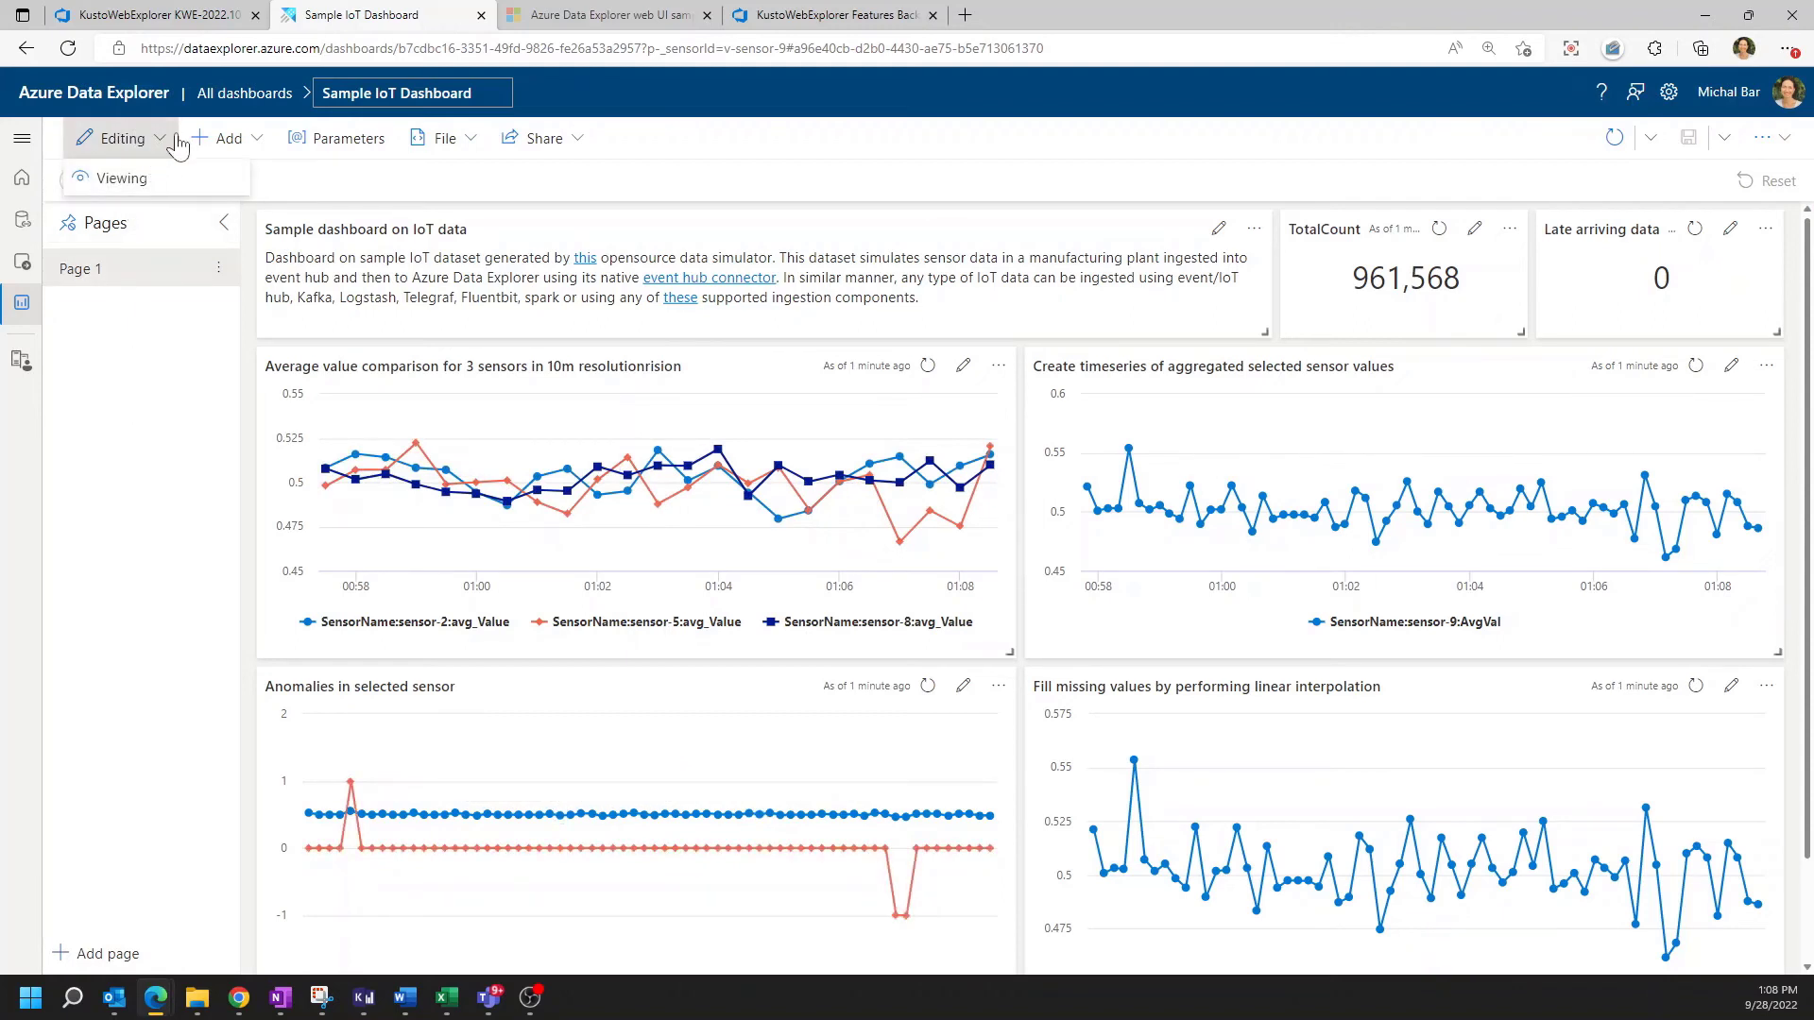
left_click(122, 178)
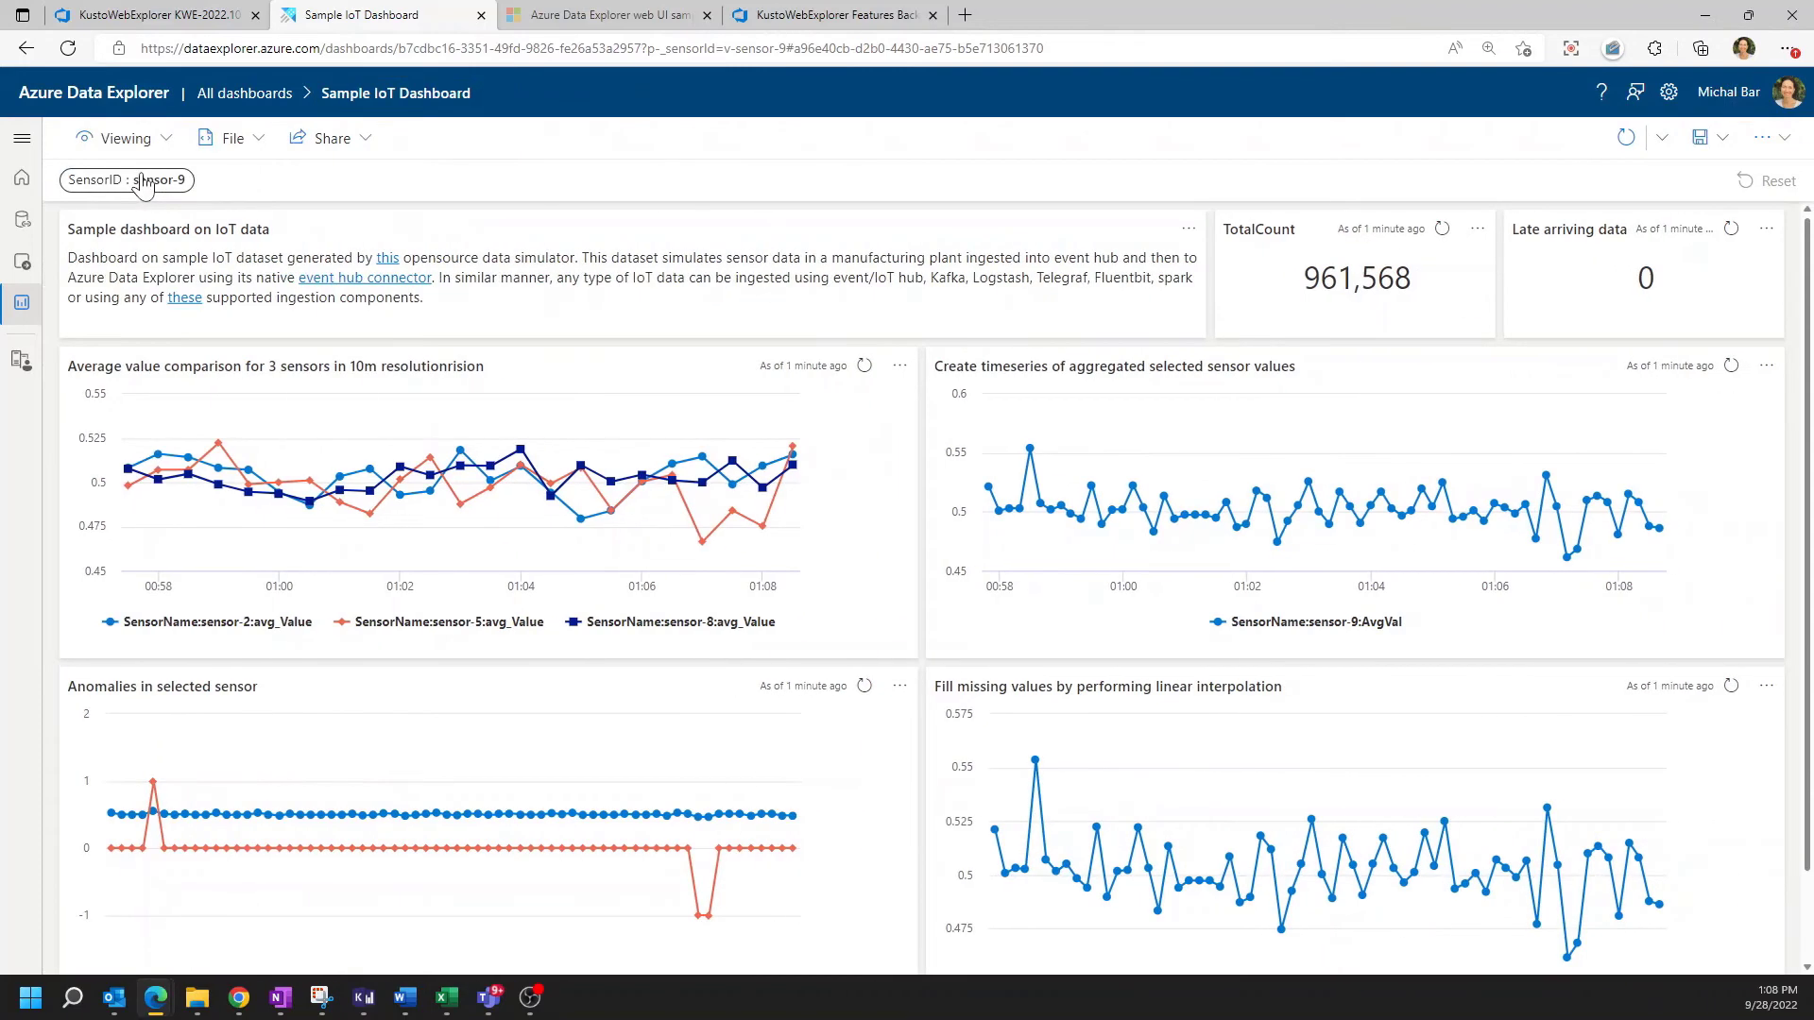
left_click(124, 138)
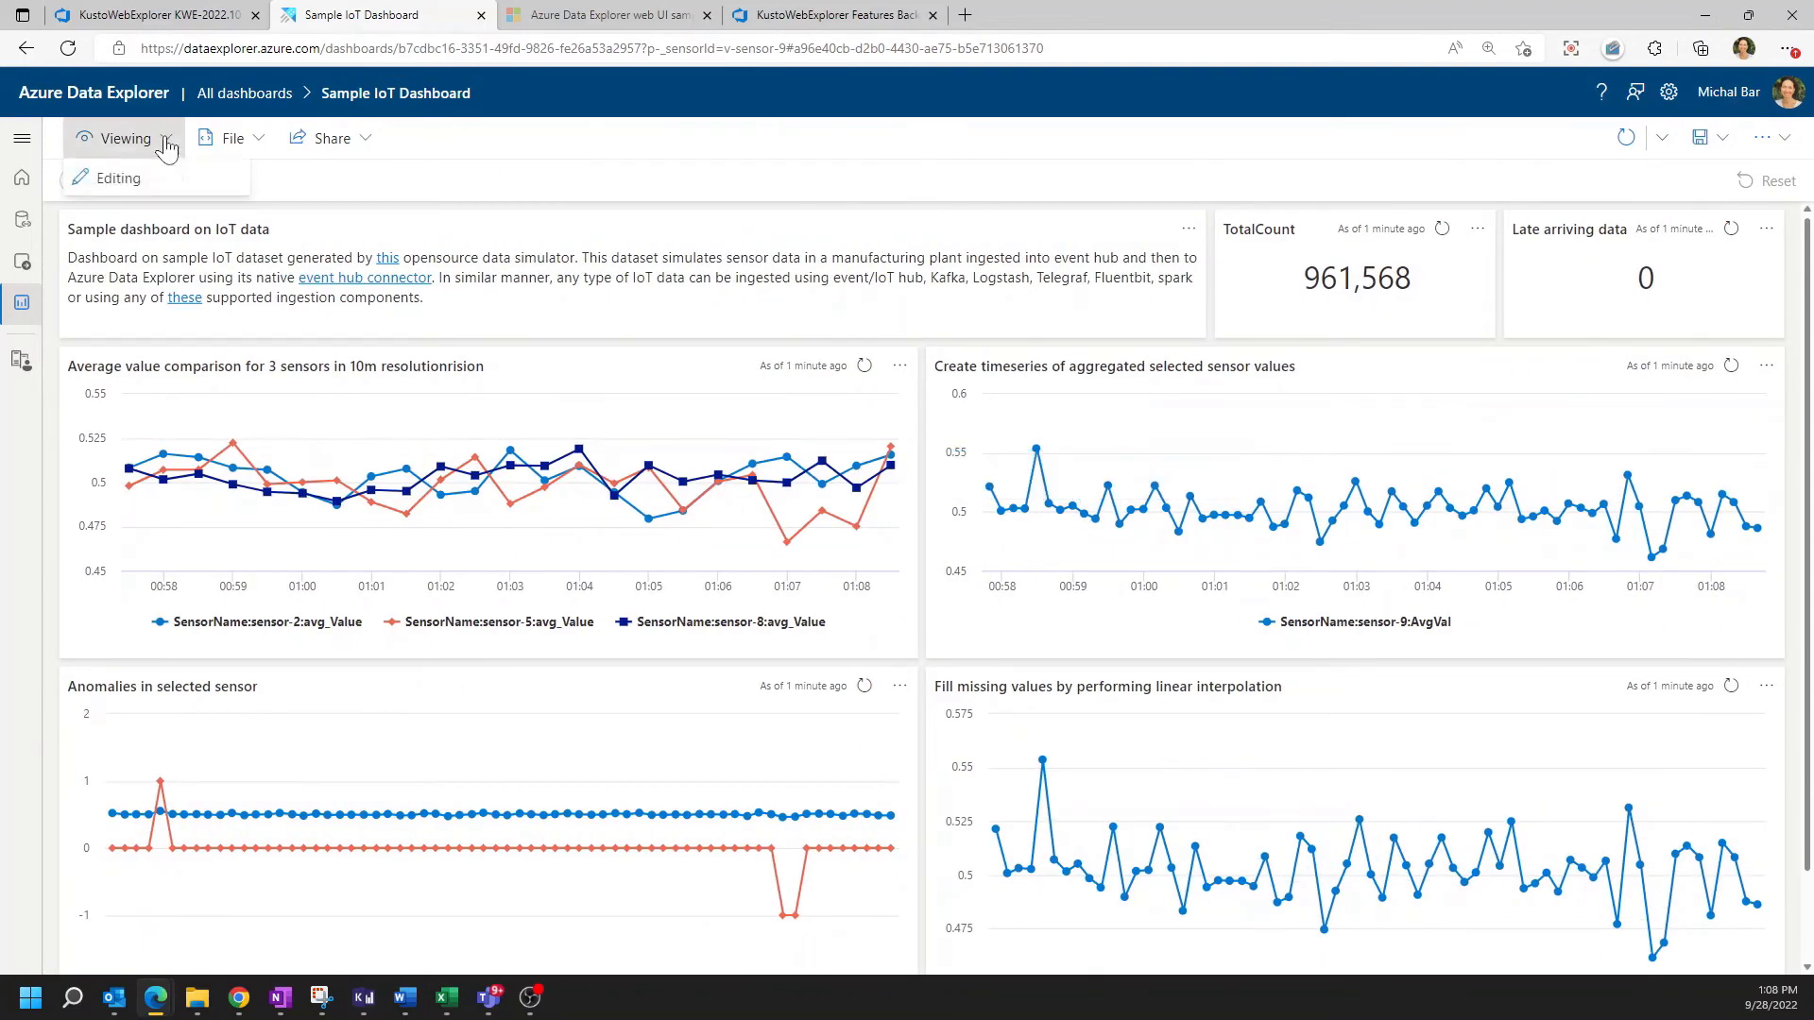
left_click(117, 178)
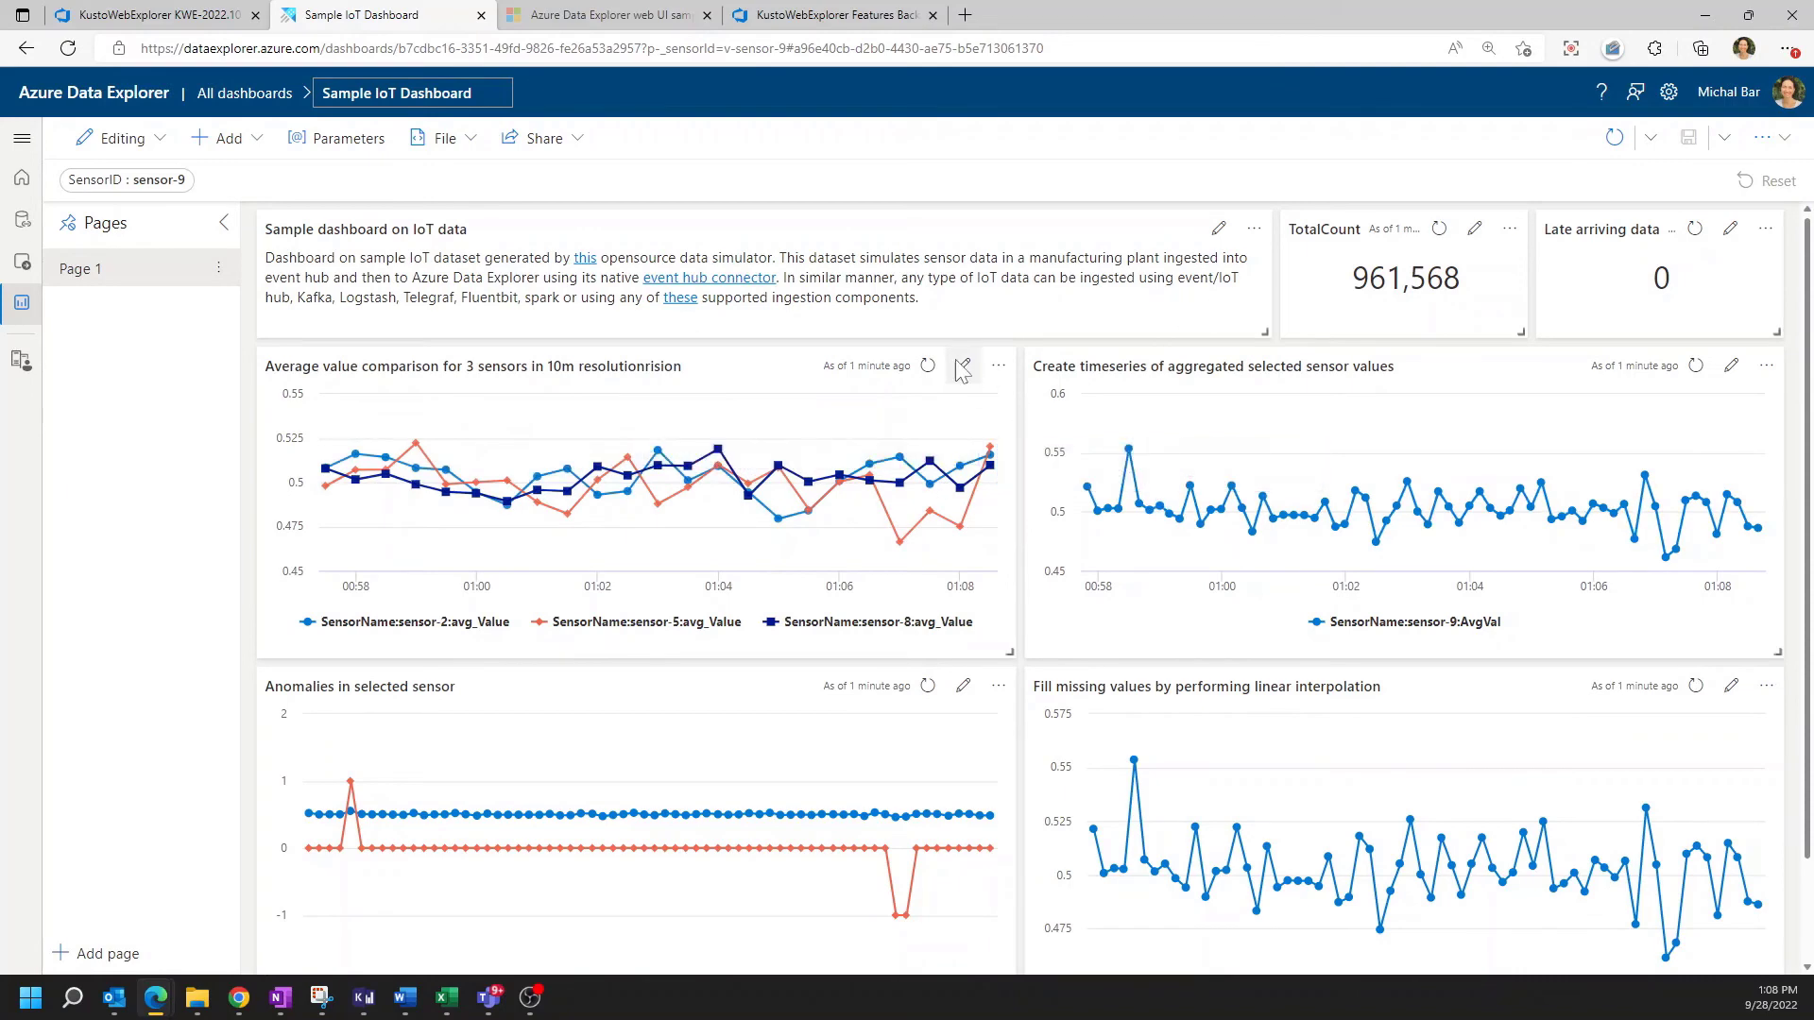
left_click(962, 365)
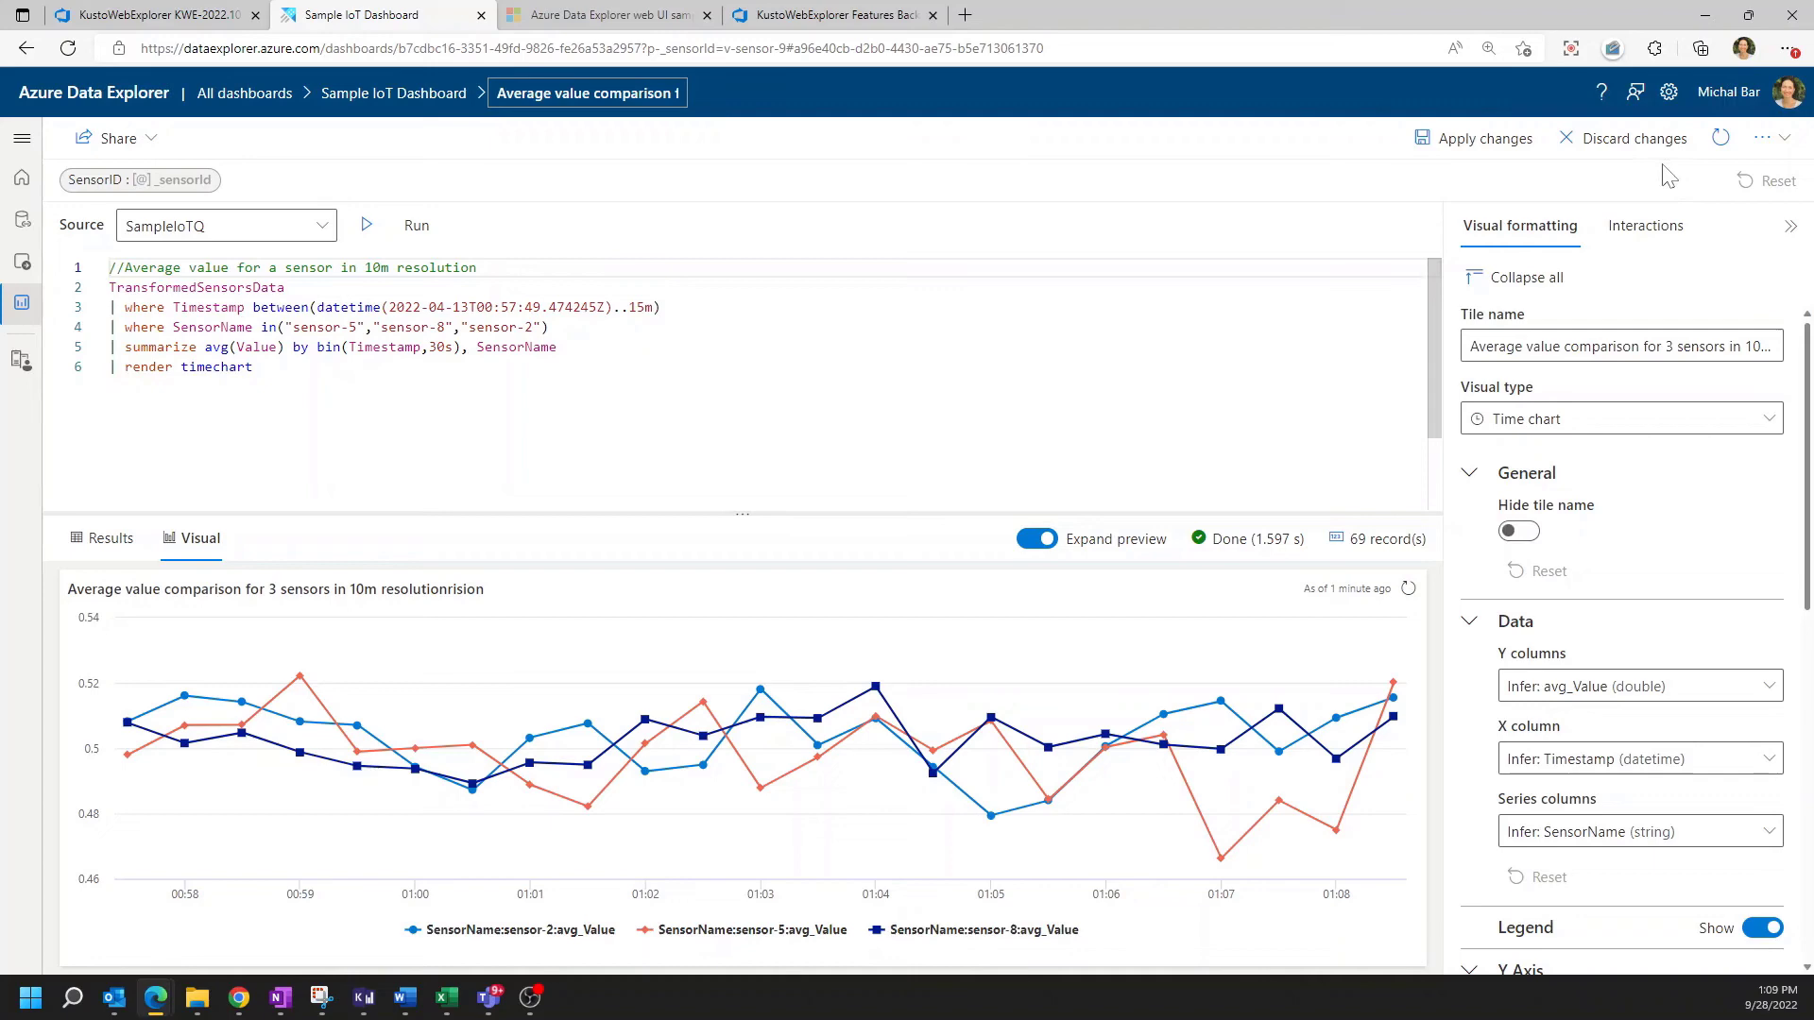
left_click(1632, 137)
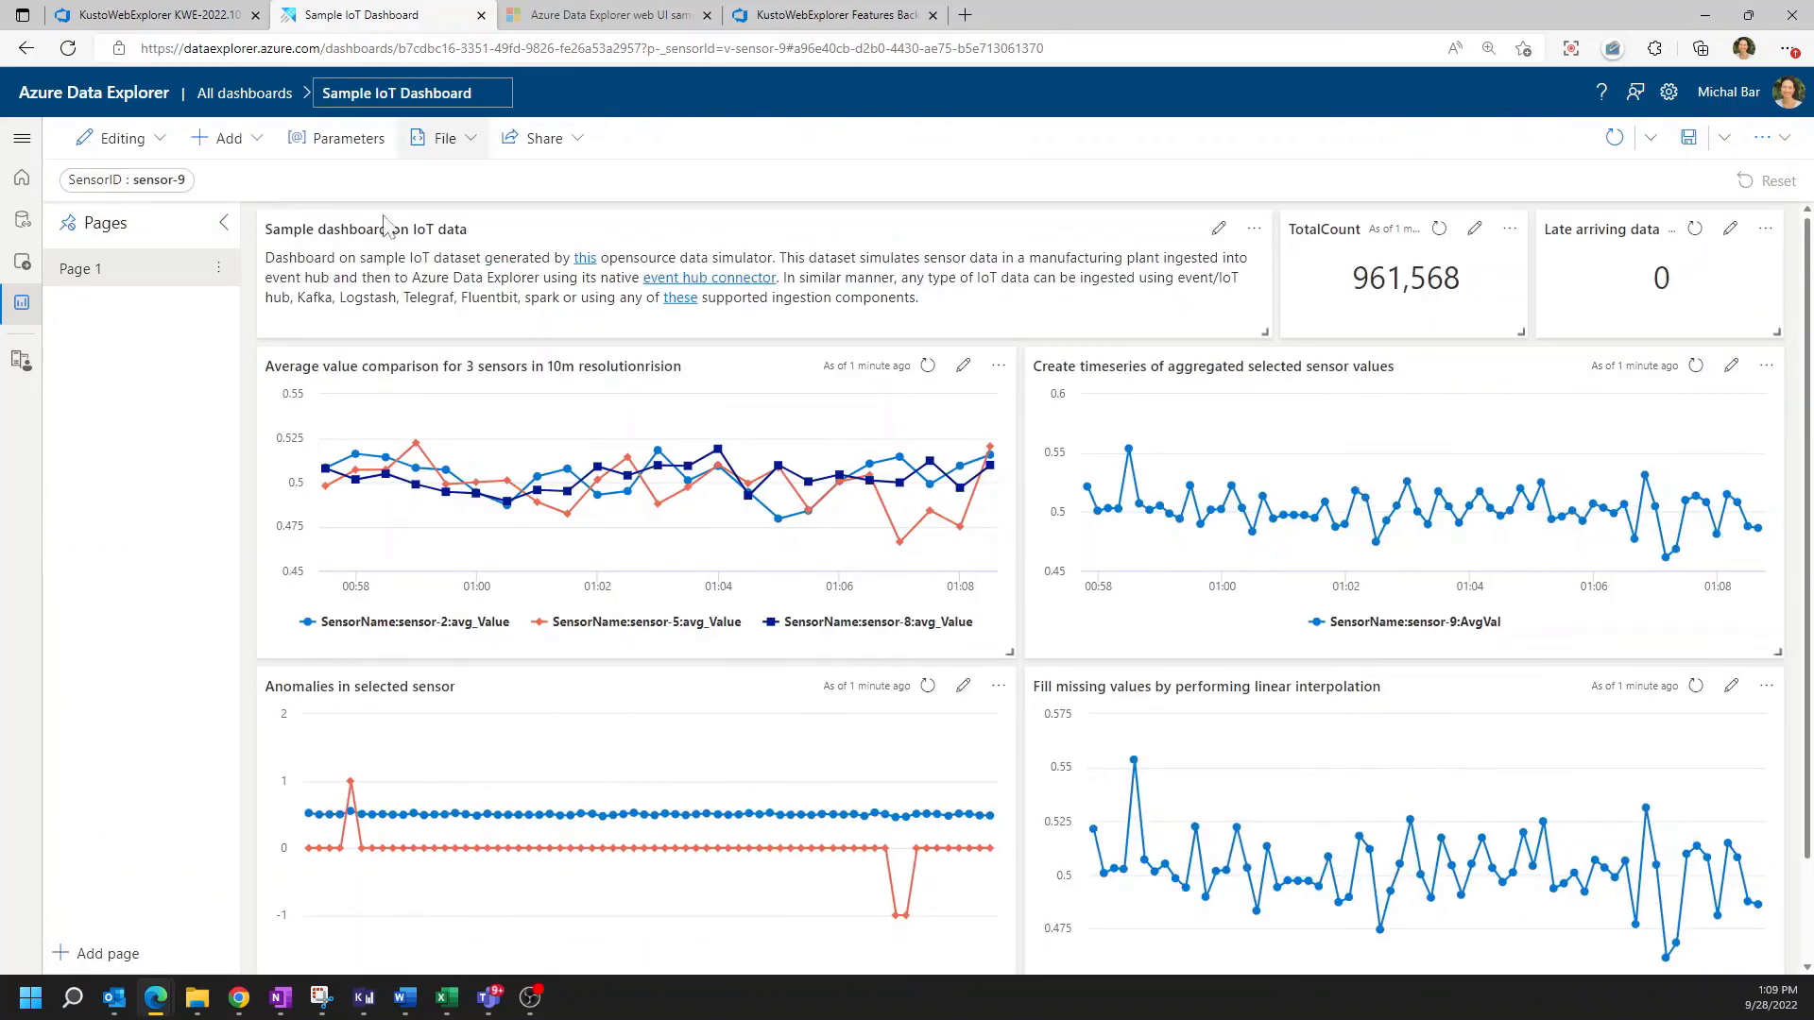
mouse_move(21, 306)
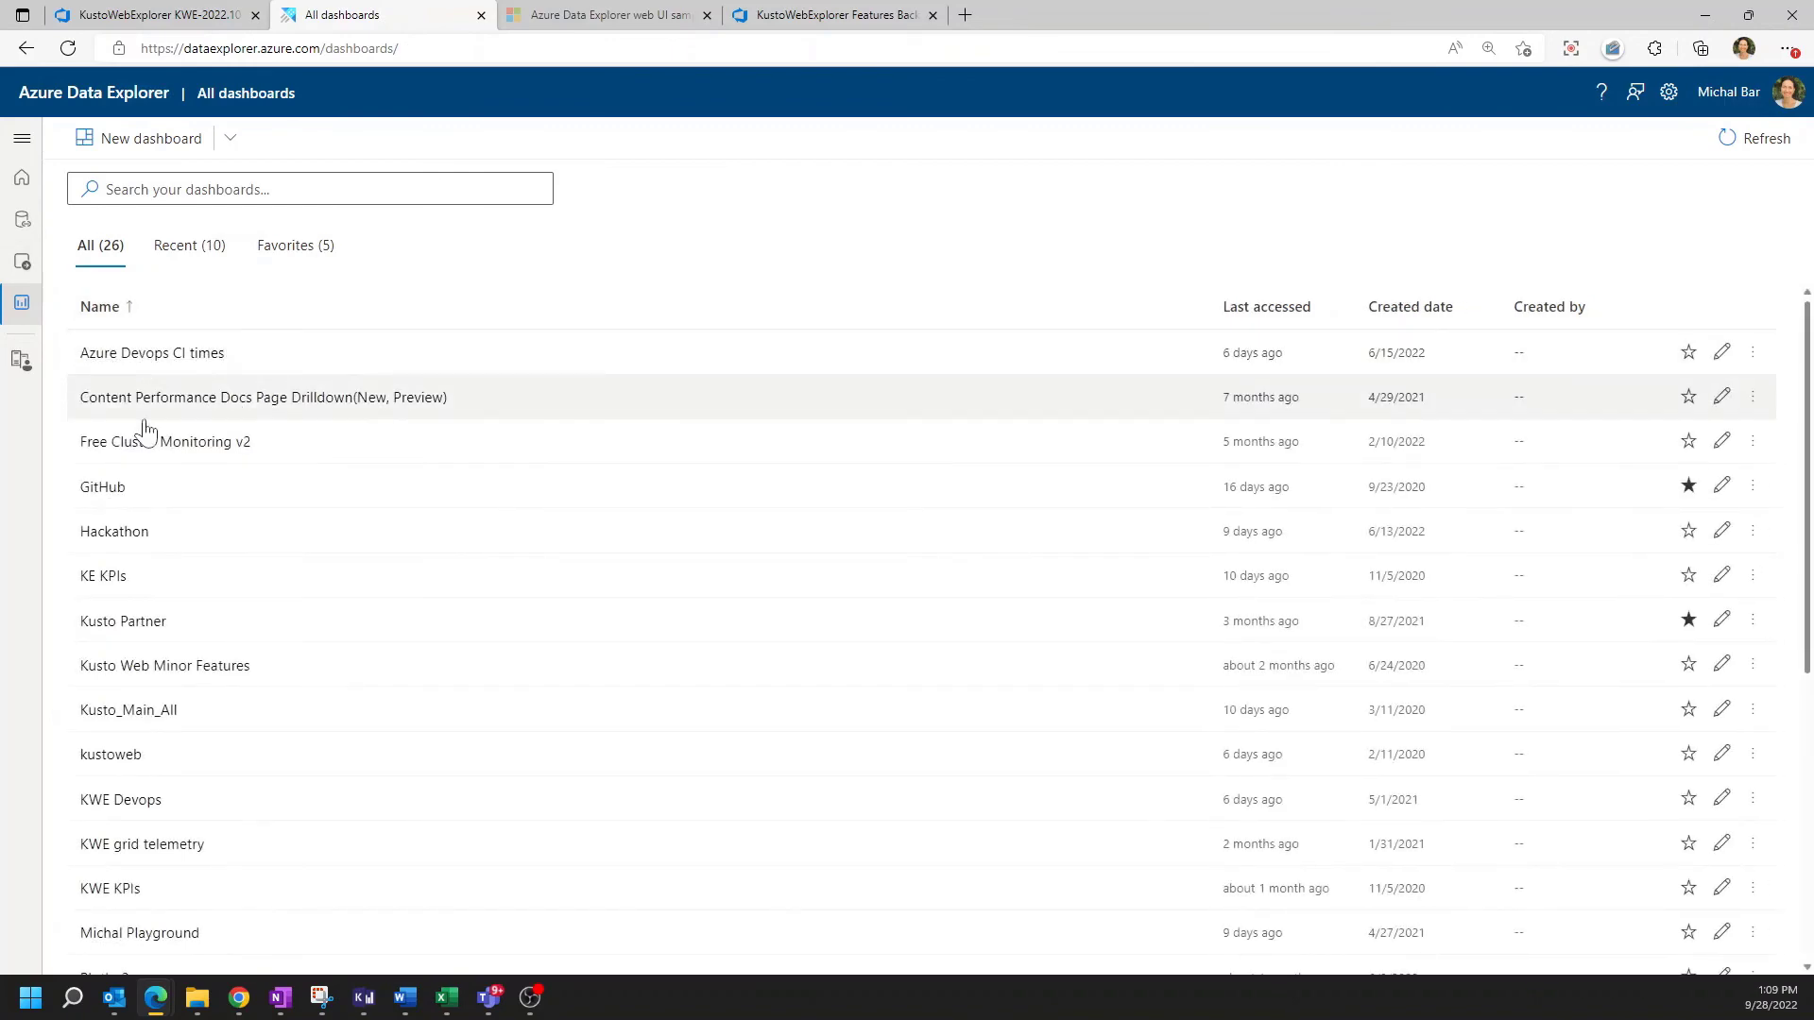
Scroll the All dashboards list of 26 dashboards to the Sample IoT Dashboard entries
scroll("down", 3)
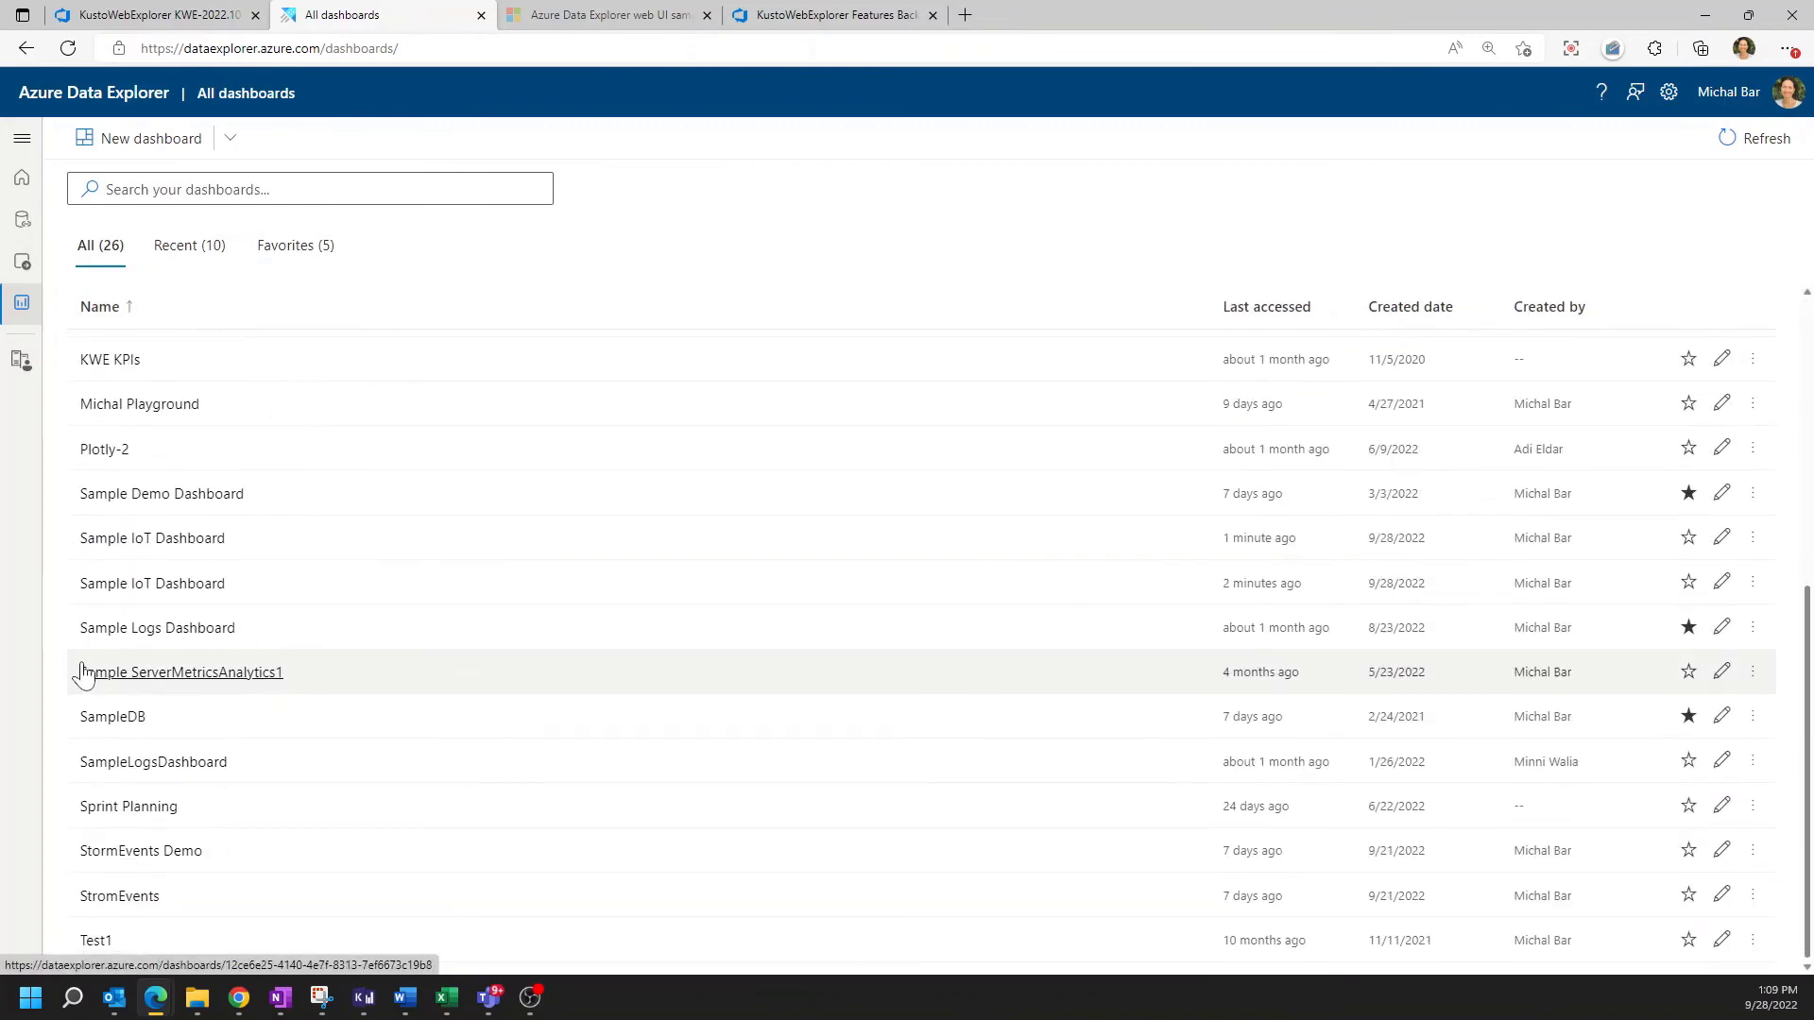